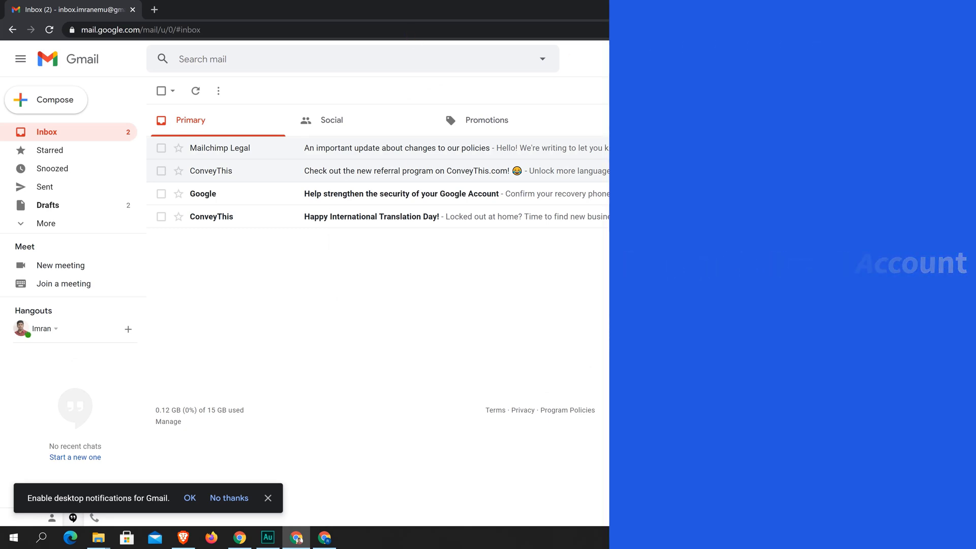
# - Launch Google Classroom from Gmail's Google apps grid in a new tab
pyautogui.click(957, 59)
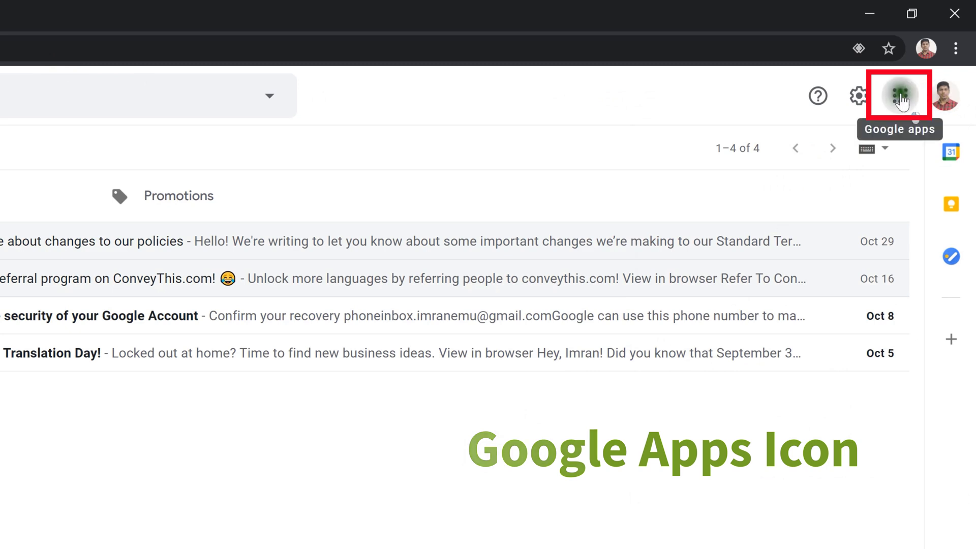
pyautogui.click(899, 96)
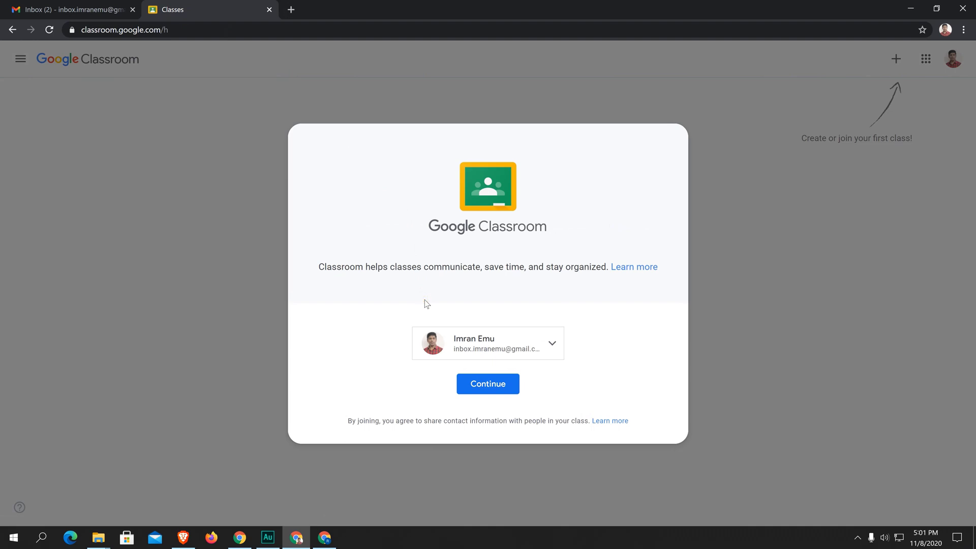
# - Continue into Classroom with the current Google account on the welcome dialog
pyautogui.click(487, 383)
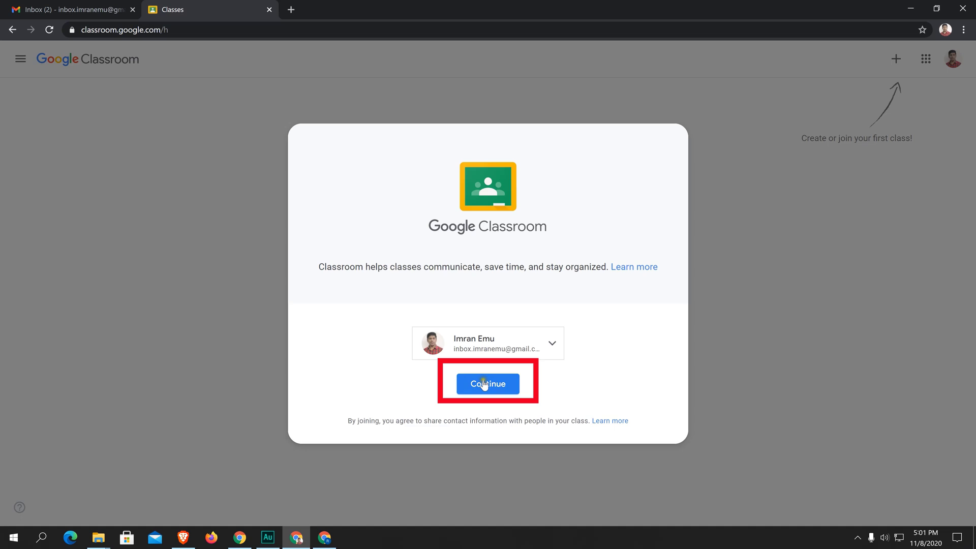
pyautogui.click(487, 384)
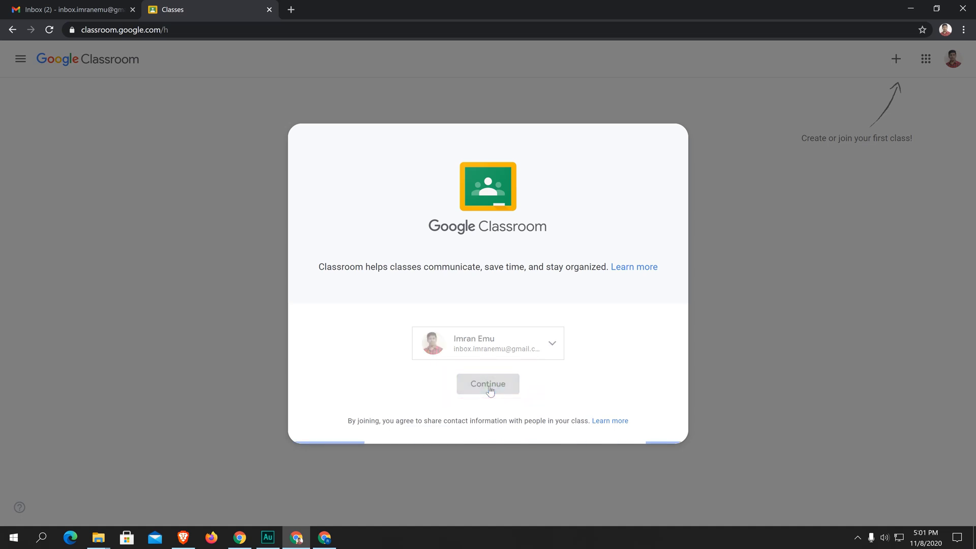
pyautogui.click(487, 383)
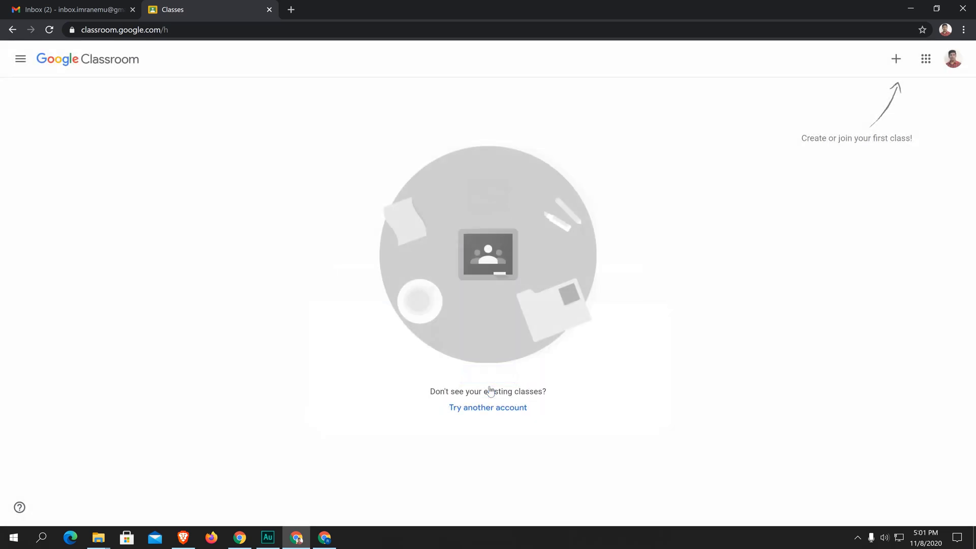
pyautogui.press('f11')
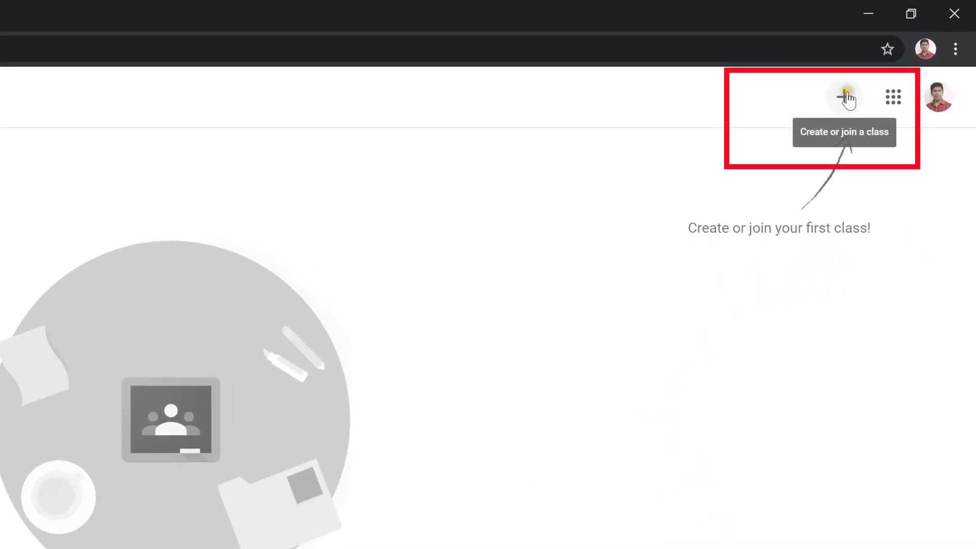
# - Bring up the + menu offering to join or create a class
pyautogui.click(845, 97)
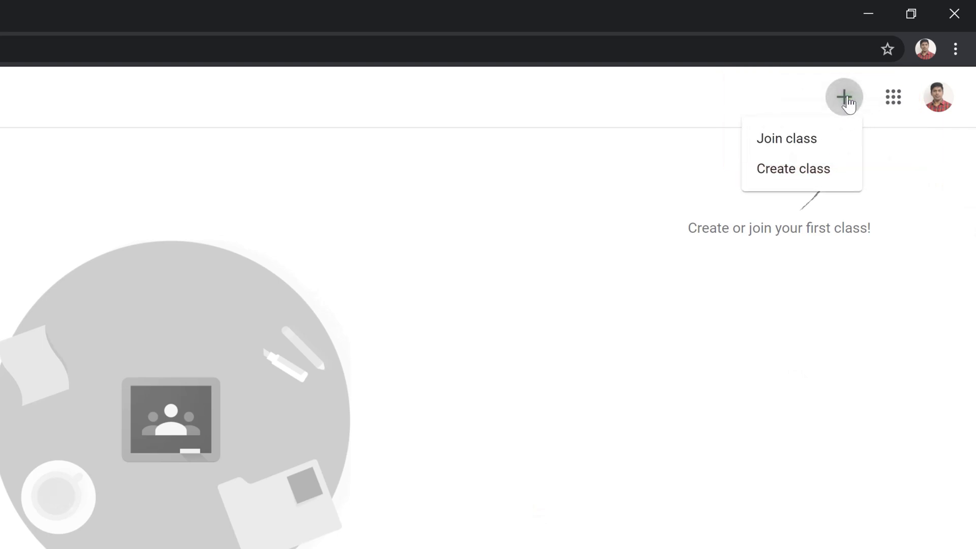
pyautogui.moveTo(791, 144)
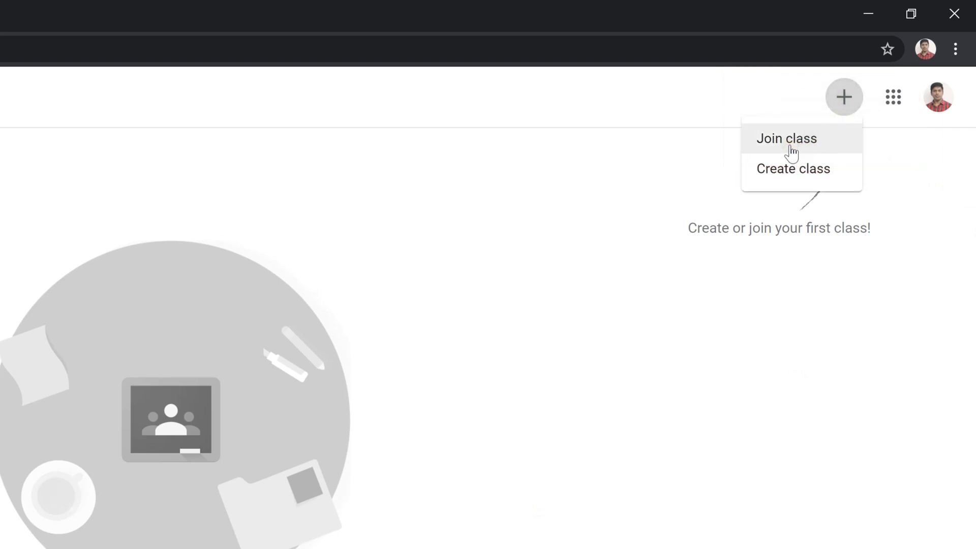
pyautogui.moveTo(794, 160)
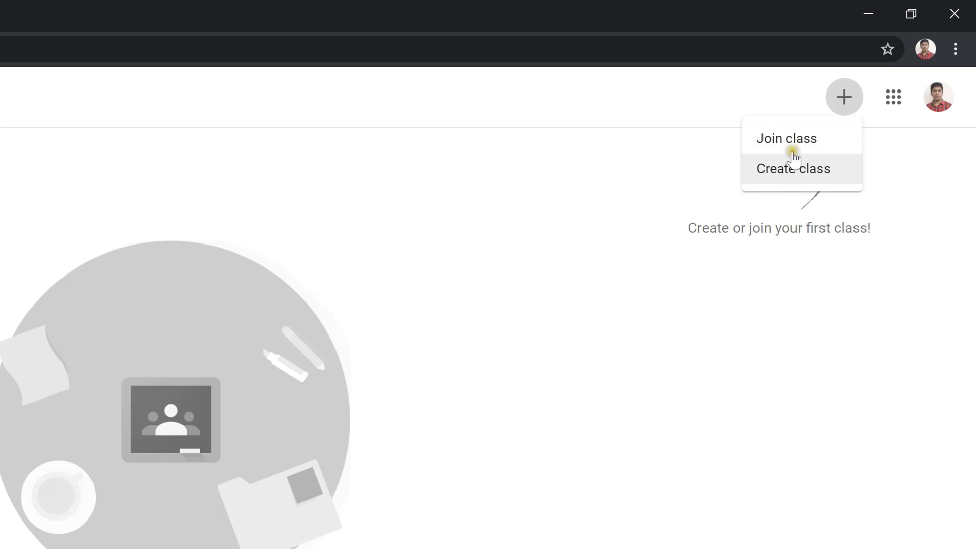
pyautogui.moveTo(791, 140)
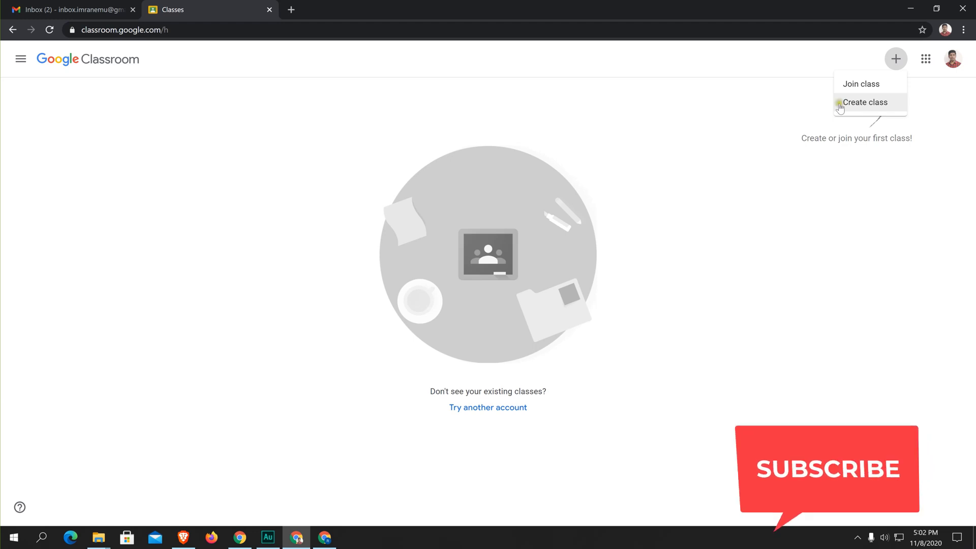
pyautogui.click(73, 9)
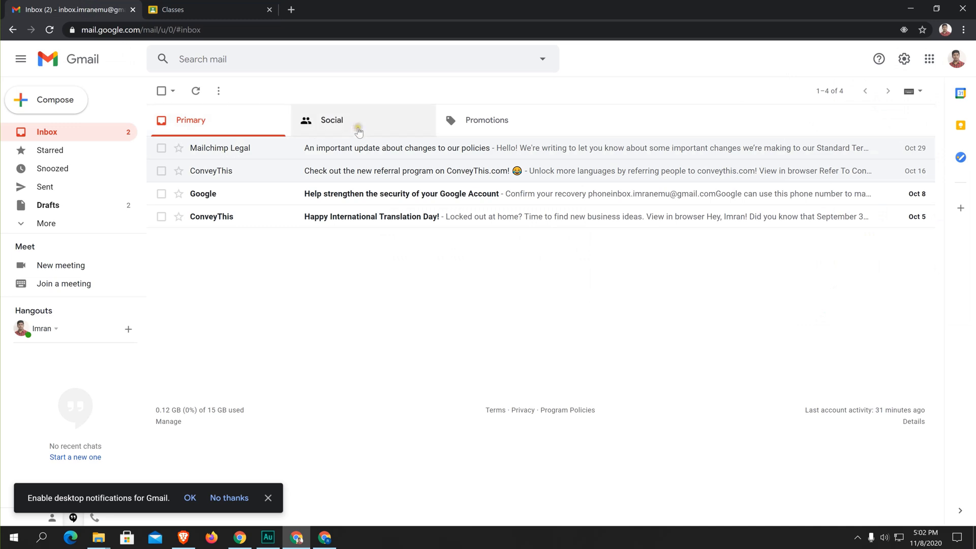
pyautogui.click(487, 120)
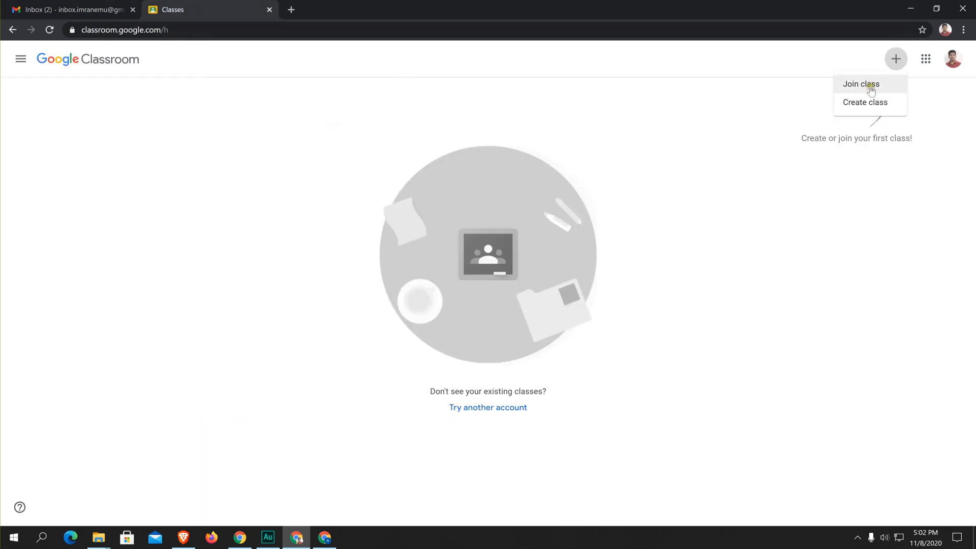
pyautogui.moveTo(864, 101)
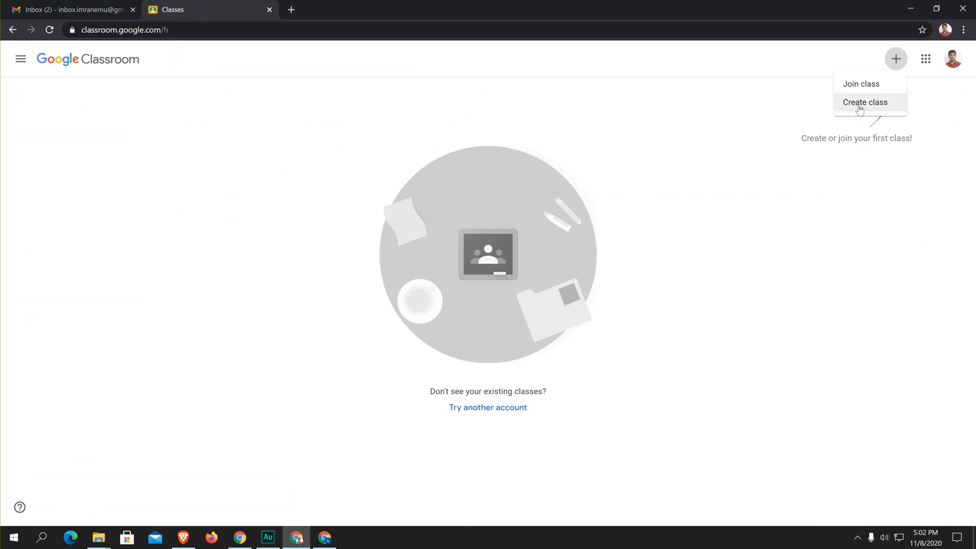
# - Choose Create class and acknowledge the not-at-school notice to reach the new class form
pyautogui.click(864, 101)
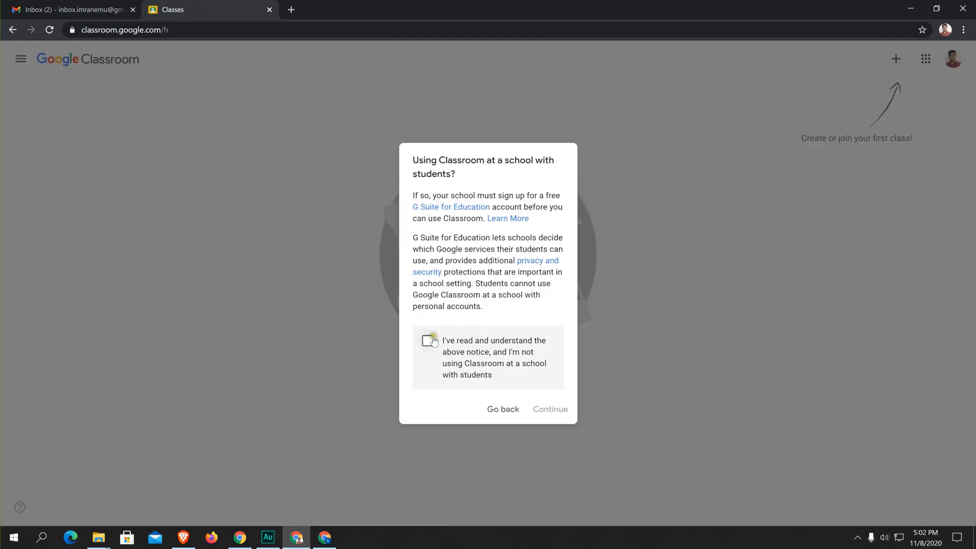
pyautogui.click(428, 341)
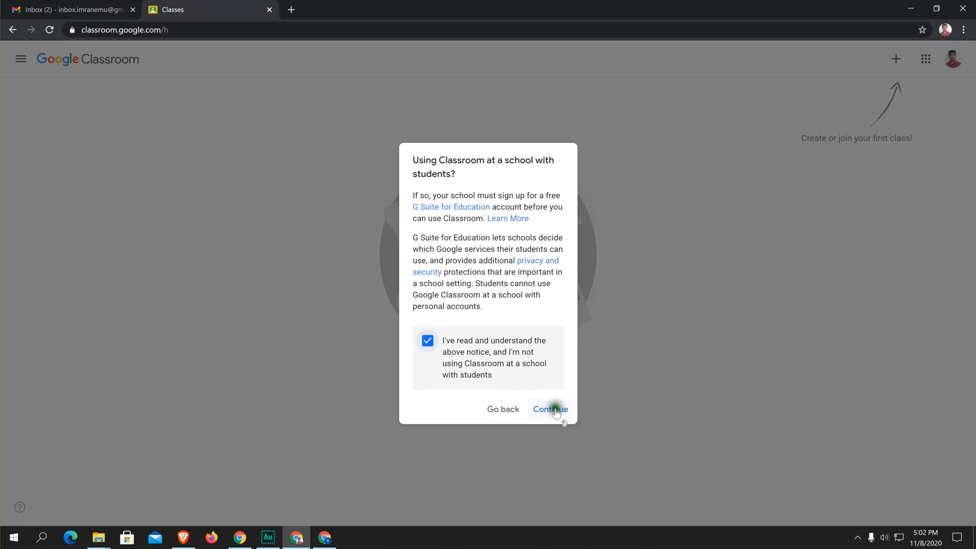
pyautogui.click(550, 409)
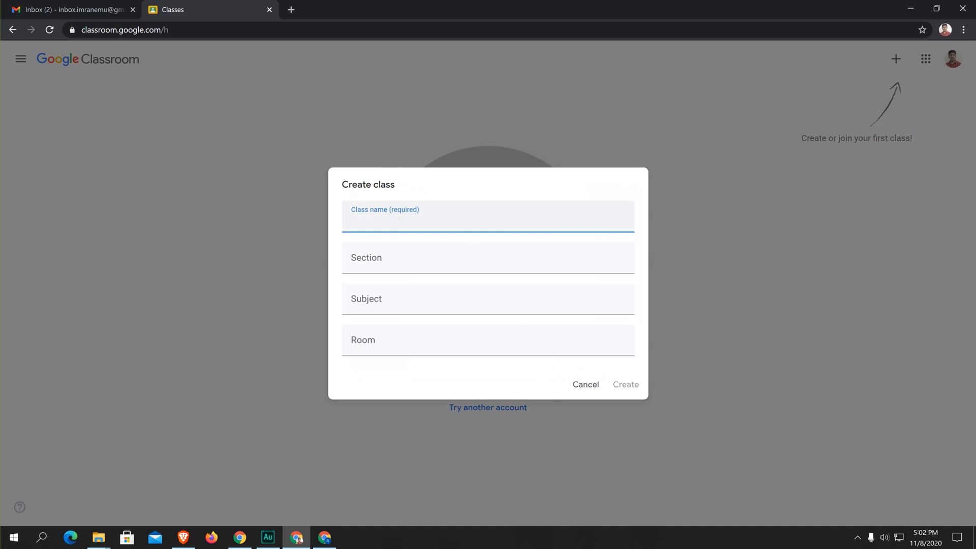
# - Enter class name 'How To Design A Website', section 'Website' and subject 'WordPress'
pyautogui.write('How To Design A Website')
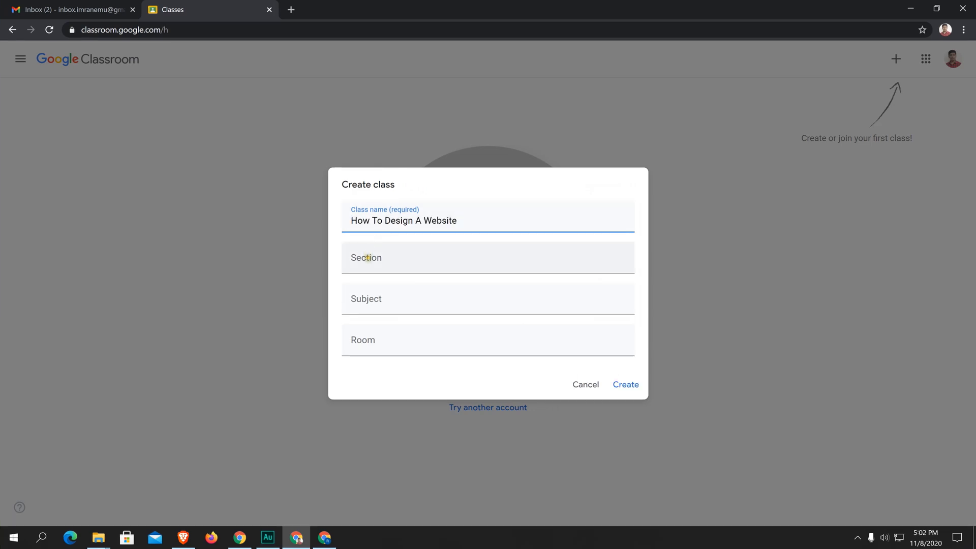
pyautogui.click(487, 257)
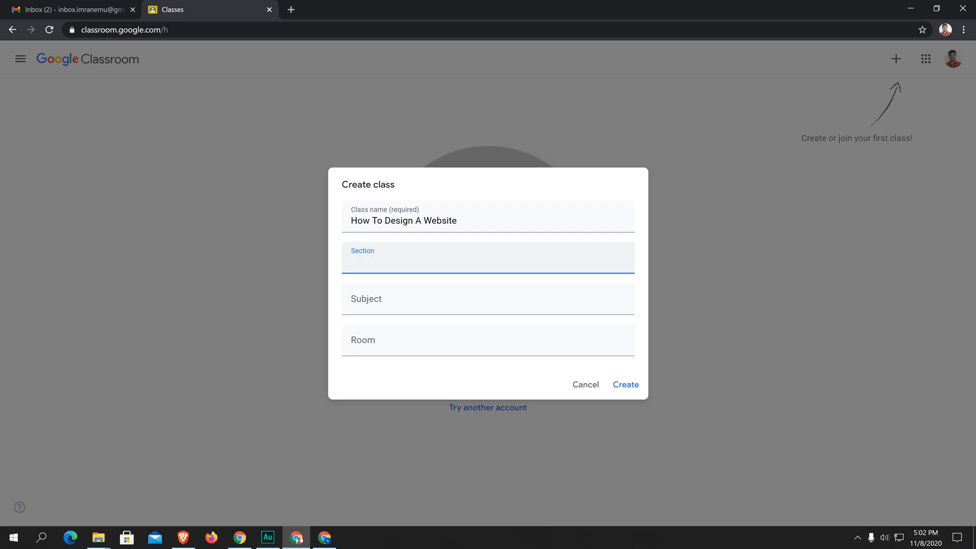
pyautogui.write('W')
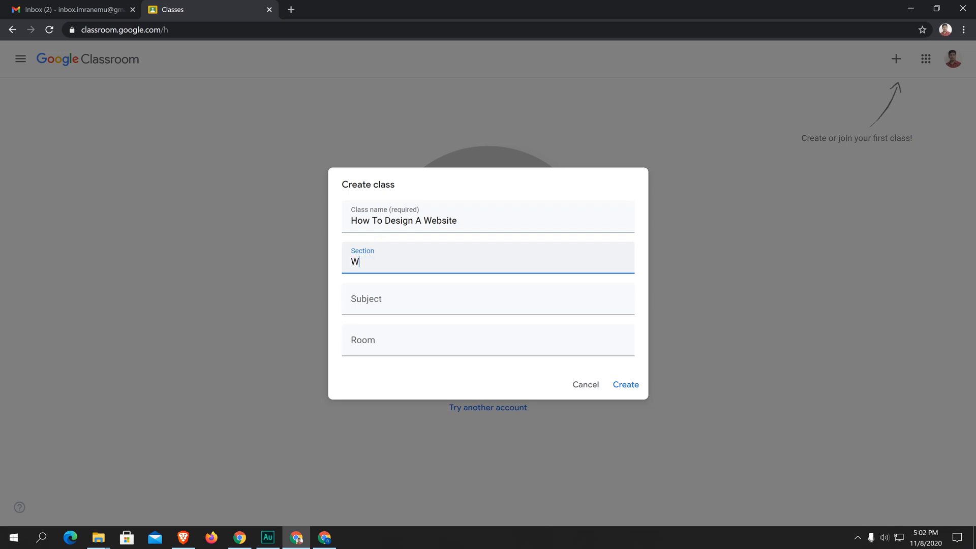
pyautogui.write('ebsite')
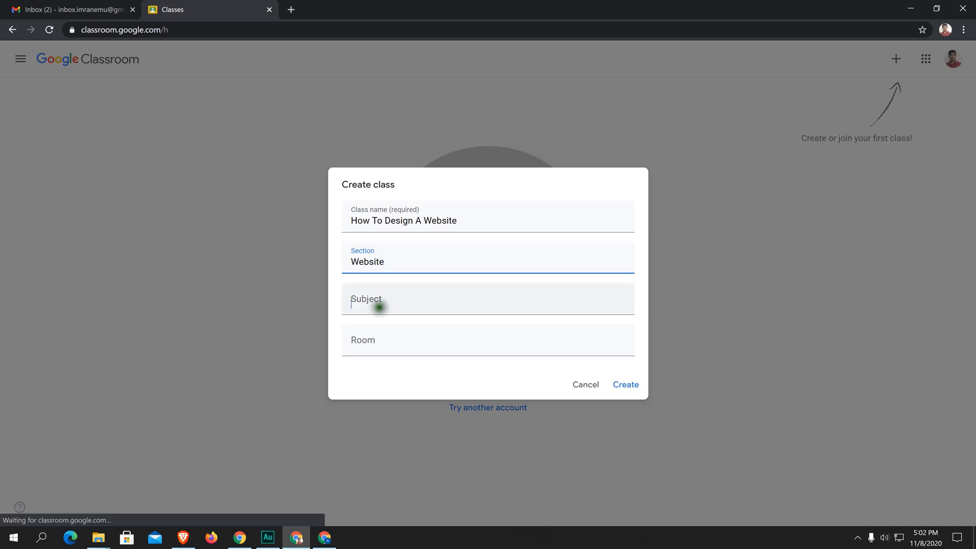
pyautogui.write('W')
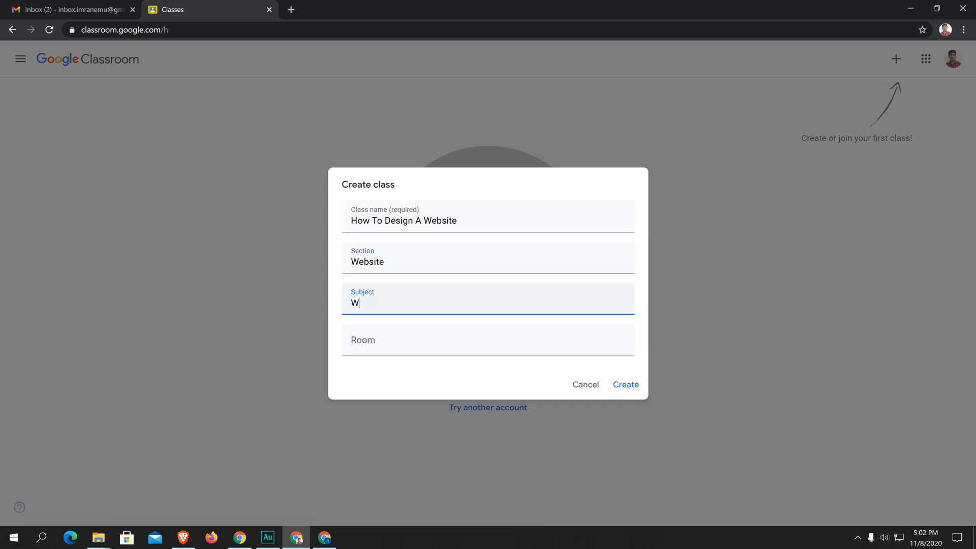
pyautogui.write('ordP')
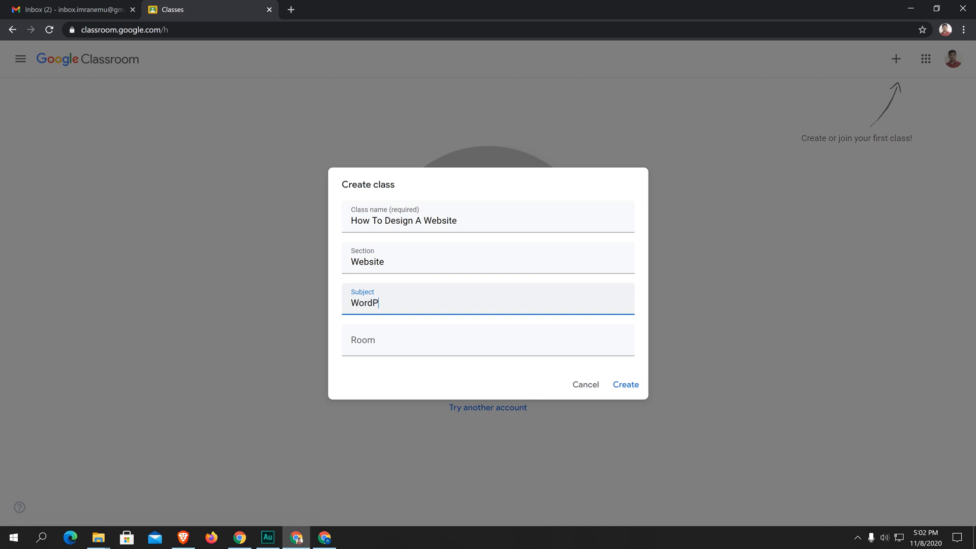
pyautogui.write('ress')
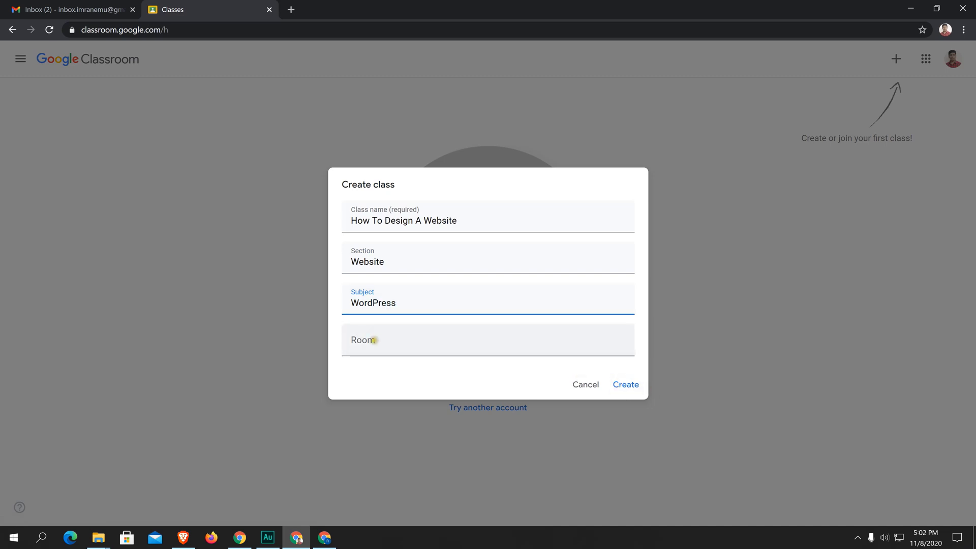
# - Leave Room empty and create the class, landing on its Stream page
pyautogui.click(487, 339)
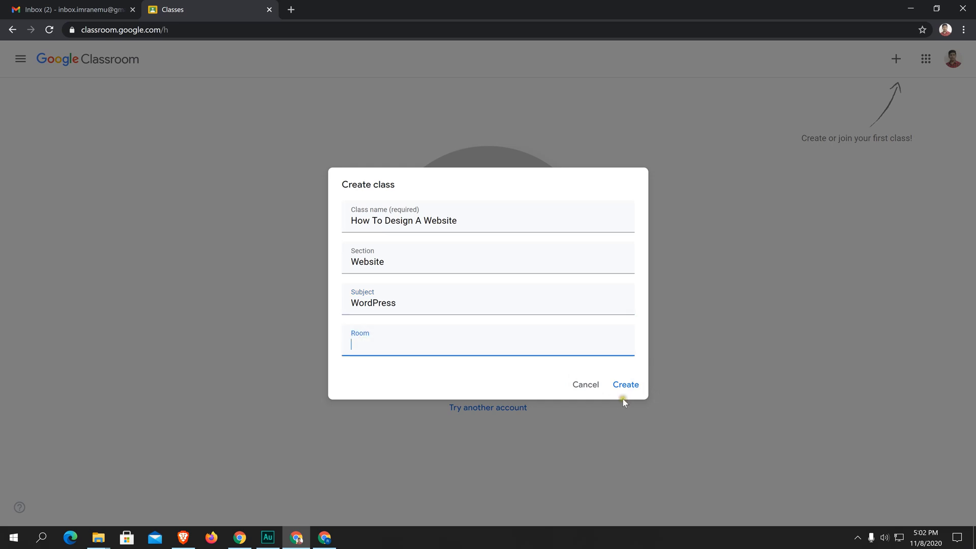
pyautogui.click(625, 385)
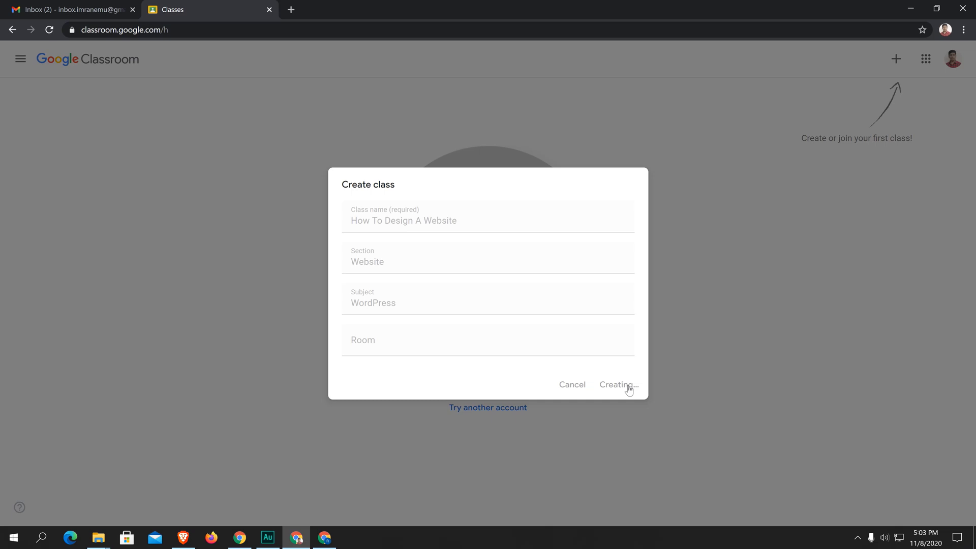
pyautogui.click(618, 384)
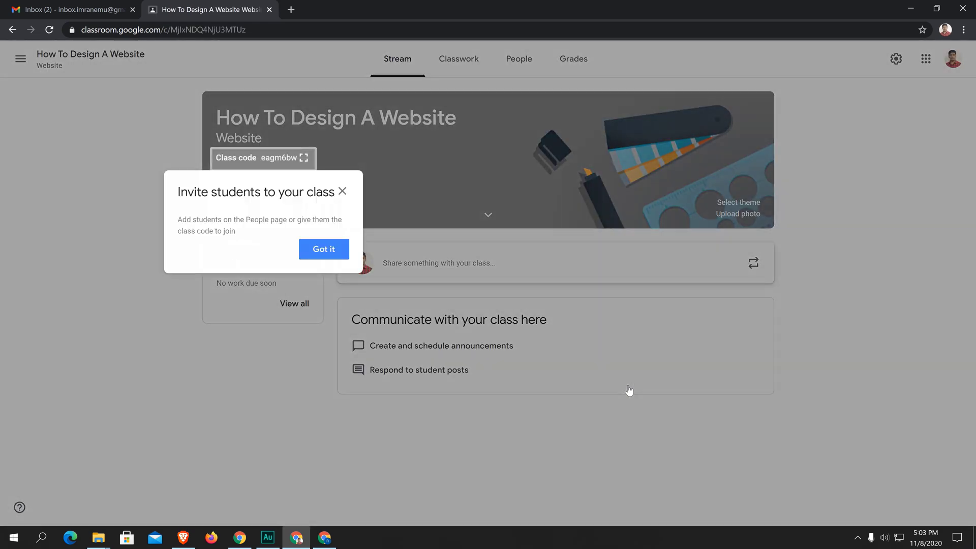
# - Dismiss the invite-students tip on the new class's Stream page
pyautogui.click(323, 249)
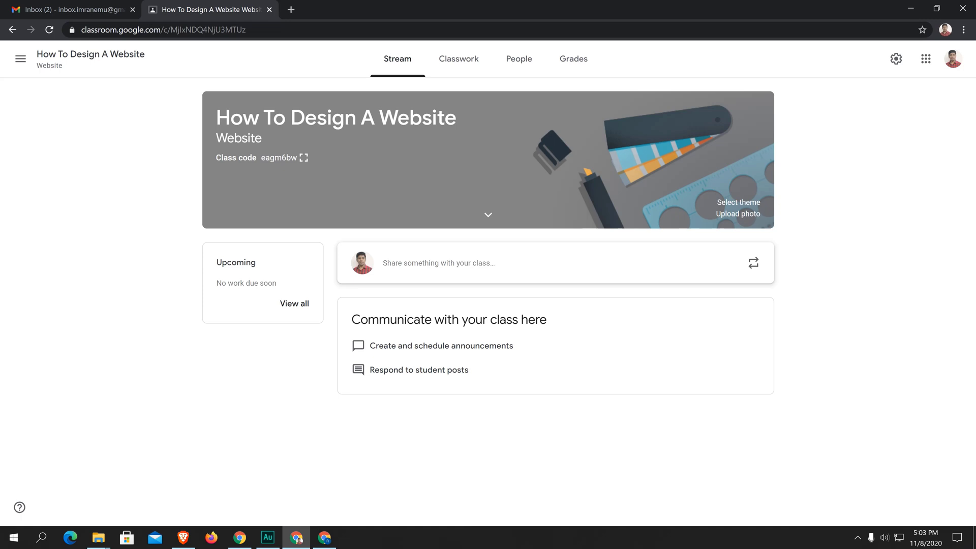
pyautogui.moveTo(529, 80)
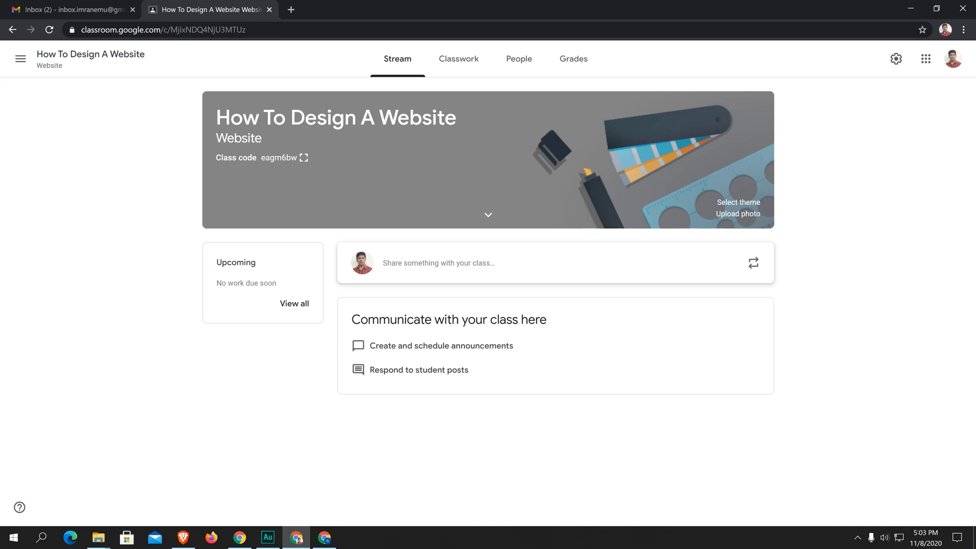
pyautogui.moveTo(428, 268)
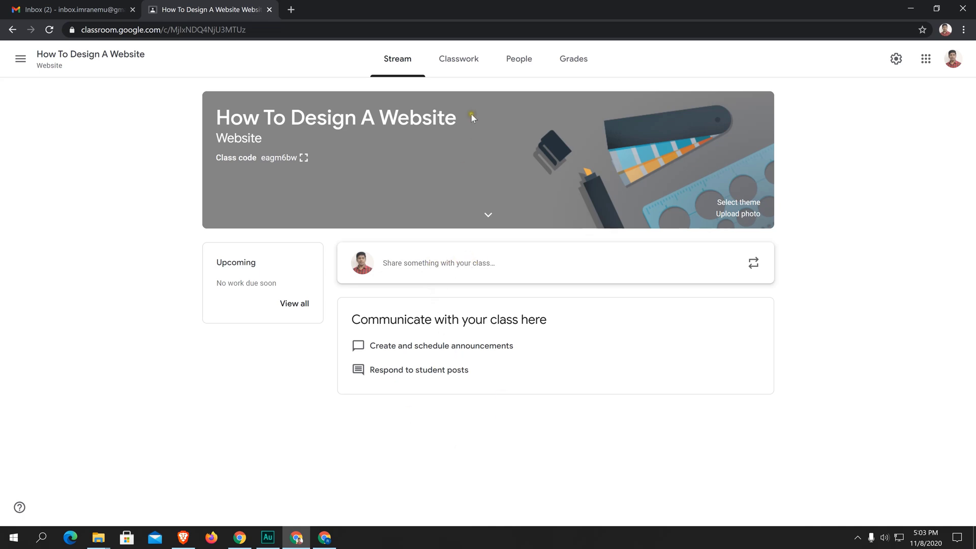
# - Review the Classwork page's Create menu of classwork types, then move to the People page
pyautogui.click(459, 58)
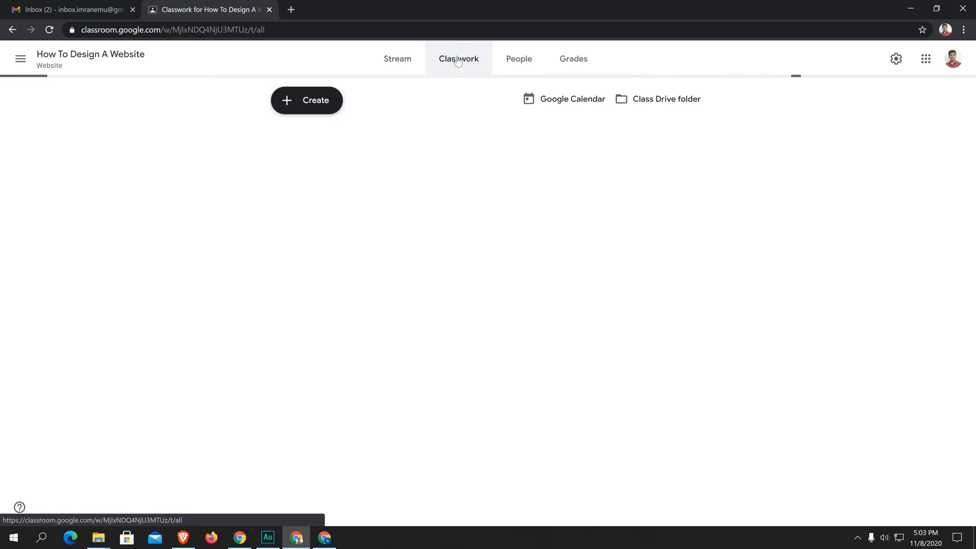
pyautogui.click(459, 59)
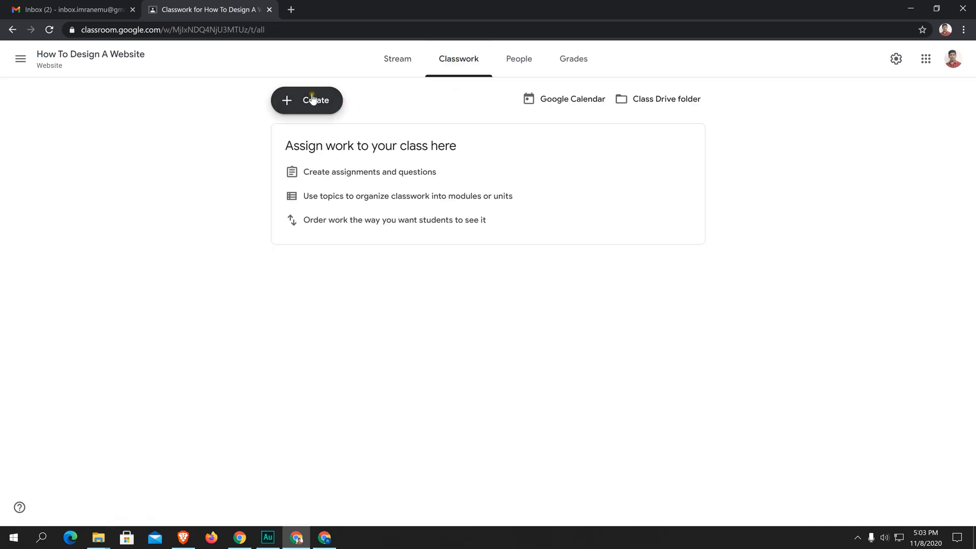
pyautogui.click(306, 101)
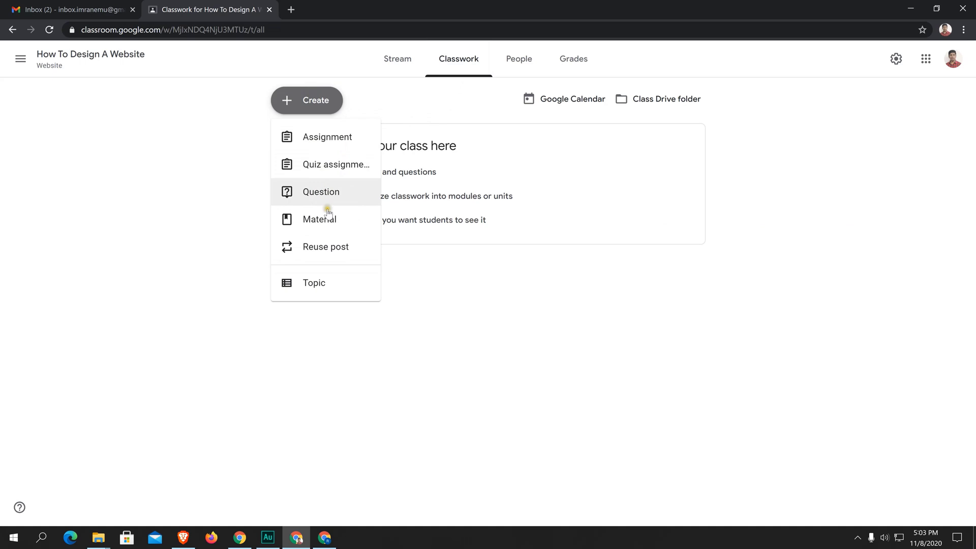
pyautogui.click(495, 113)
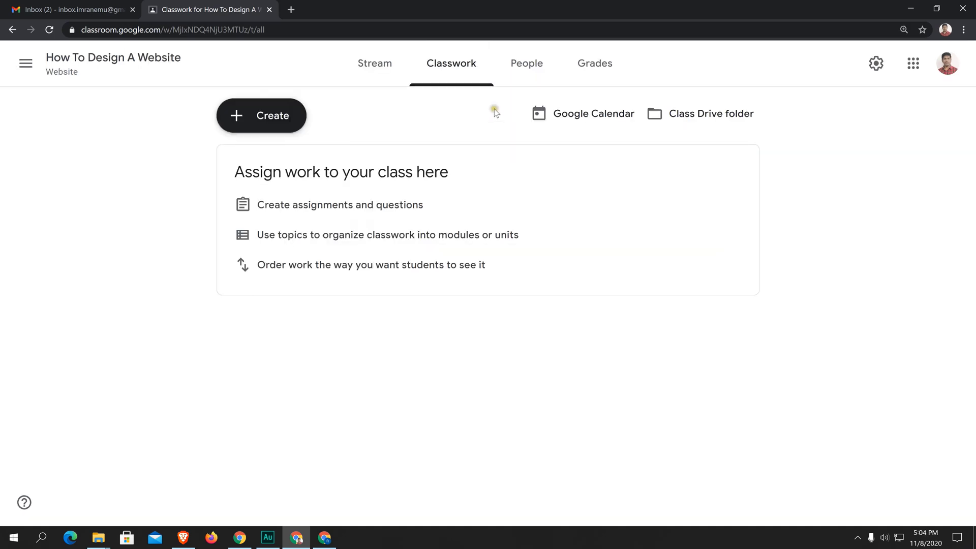
pyautogui.click(522, 63)
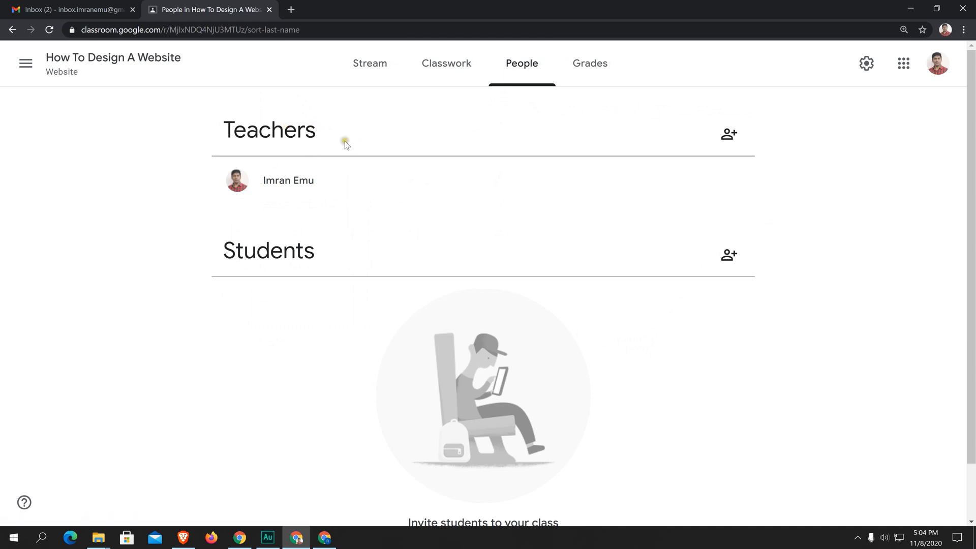
pyautogui.moveTo(741, 140)
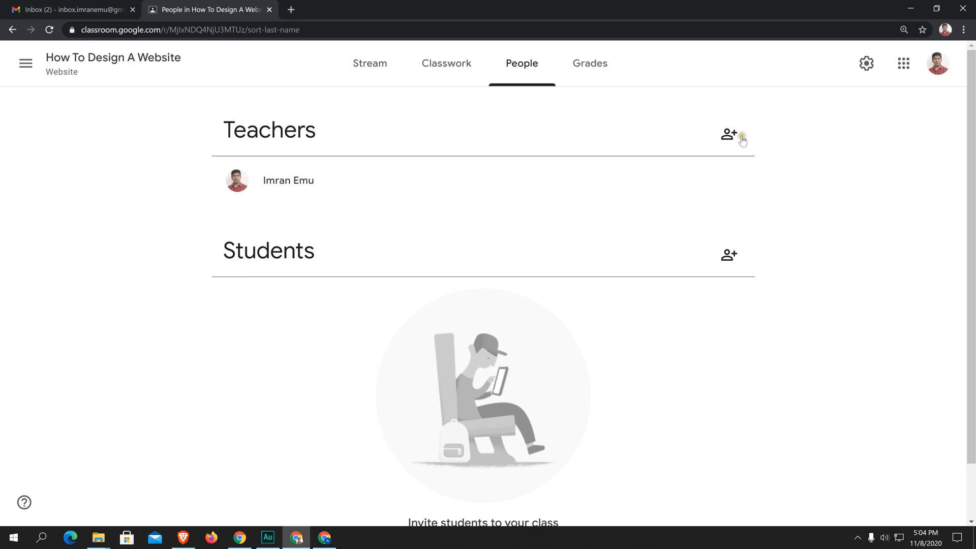
# - Cancel the Invite teachers dialog from People and switch to the Grades page
pyautogui.click(728, 134)
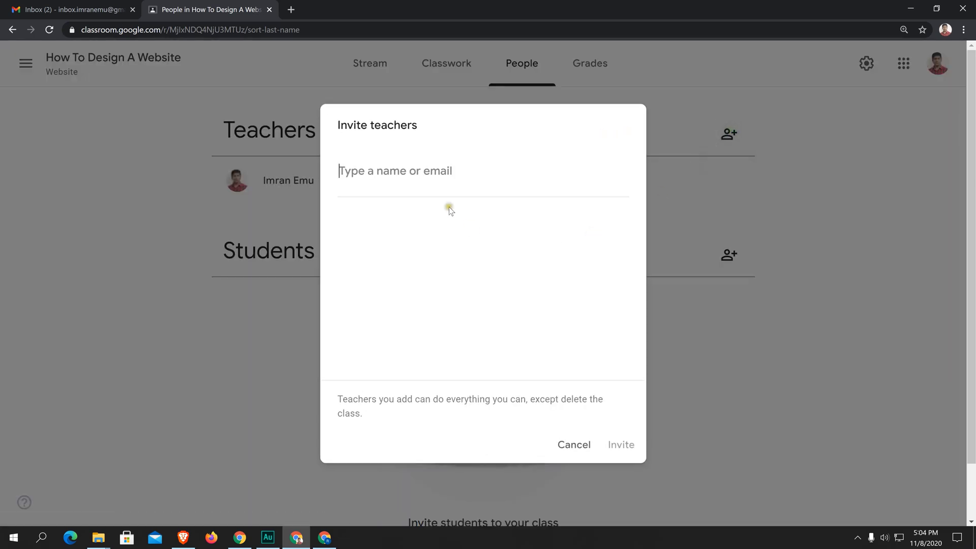
pyautogui.moveTo(426, 177)
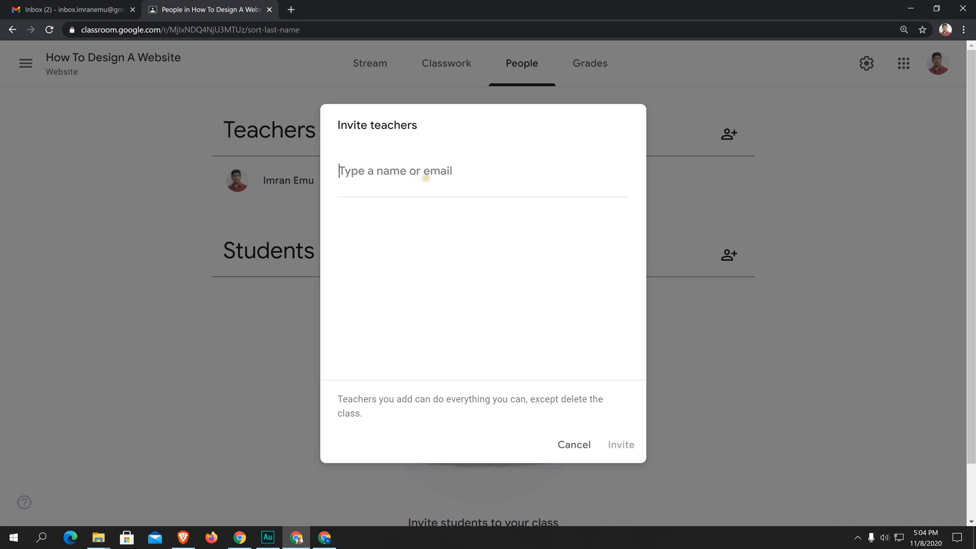
pyautogui.click(574, 444)
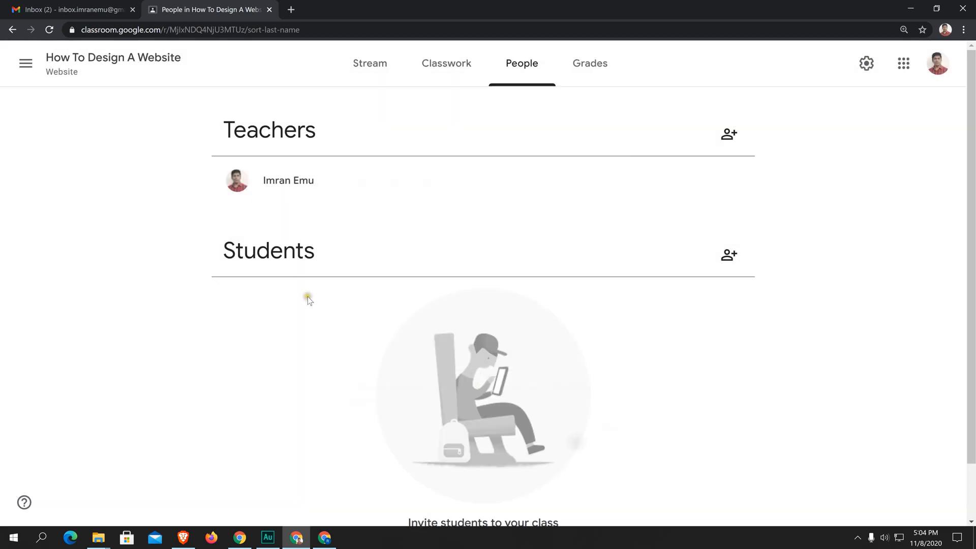
pyautogui.click(593, 63)
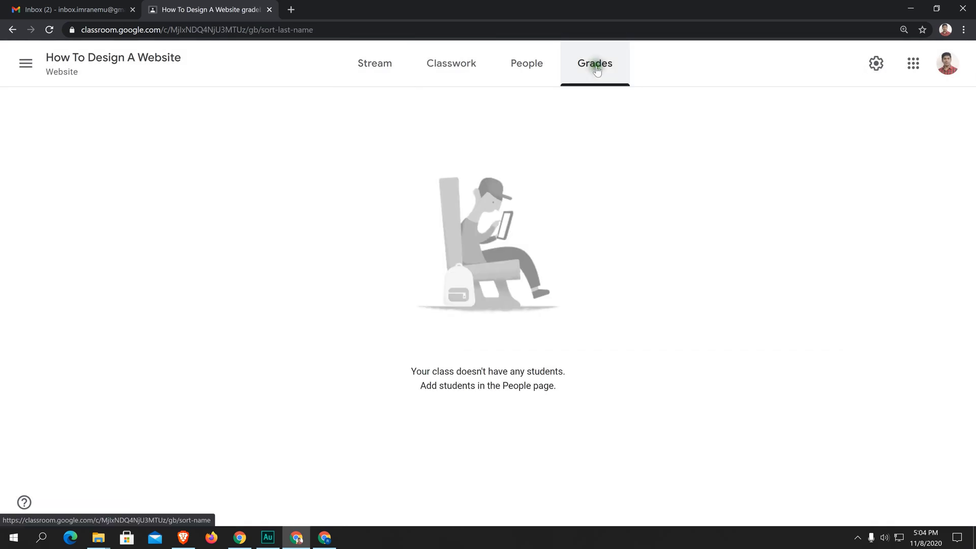
pyautogui.moveTo(381, 87)
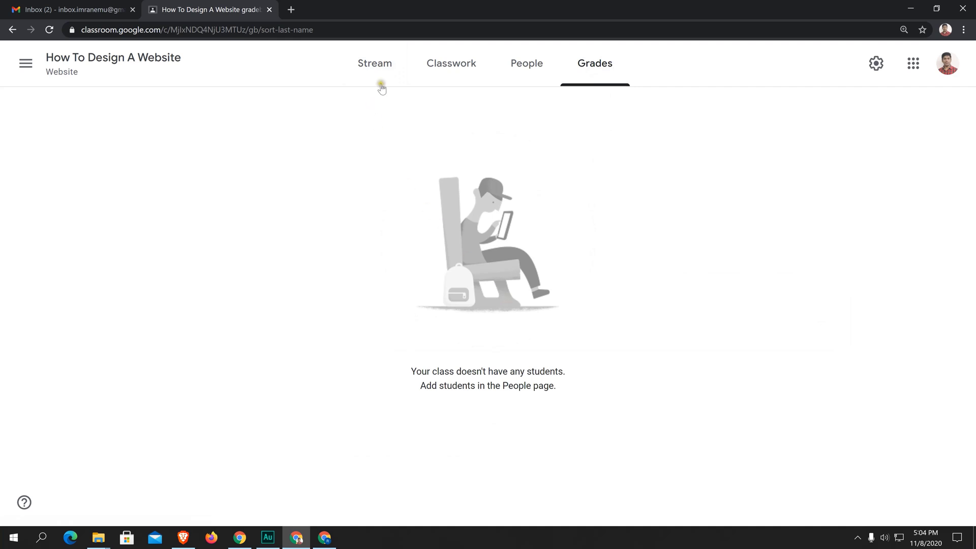
pyautogui.click(374, 63)
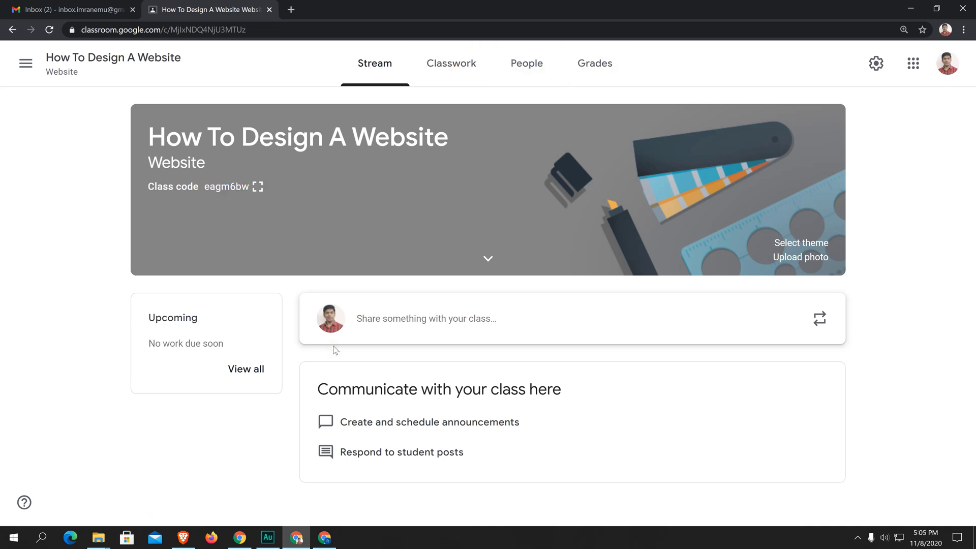
pyautogui.moveTo(257, 187)
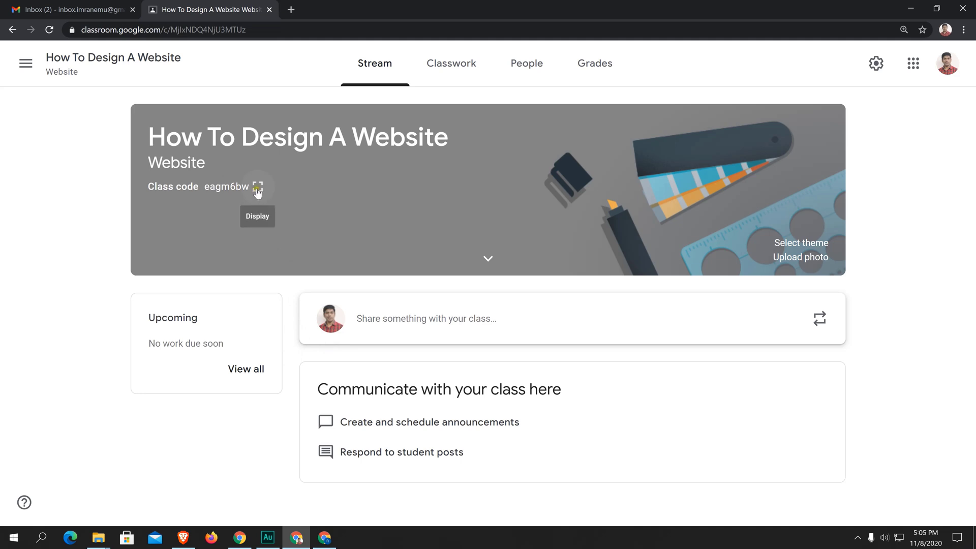
pyautogui.moveTo(675, 199)
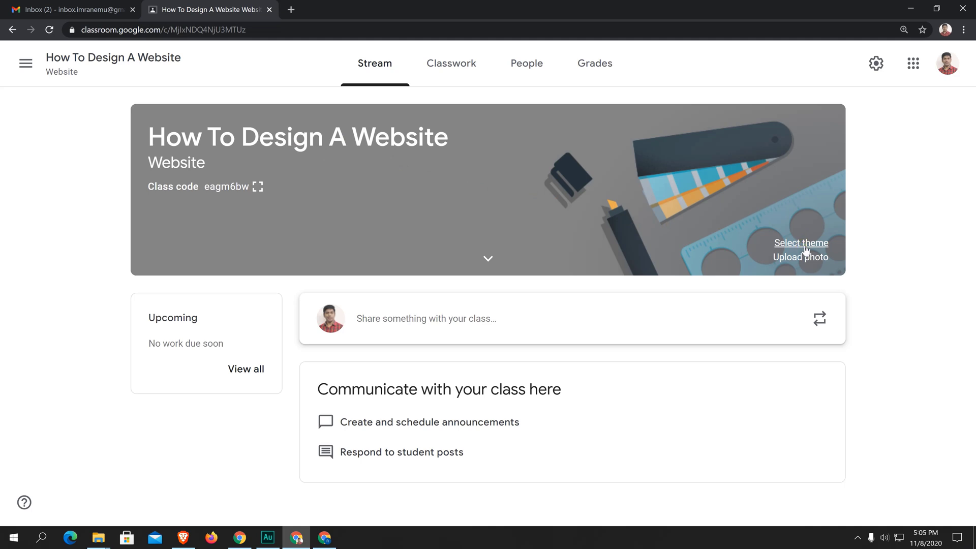
# - Apply the laptop-and-tablets image from the General gallery as the class theme
pyautogui.click(800, 243)
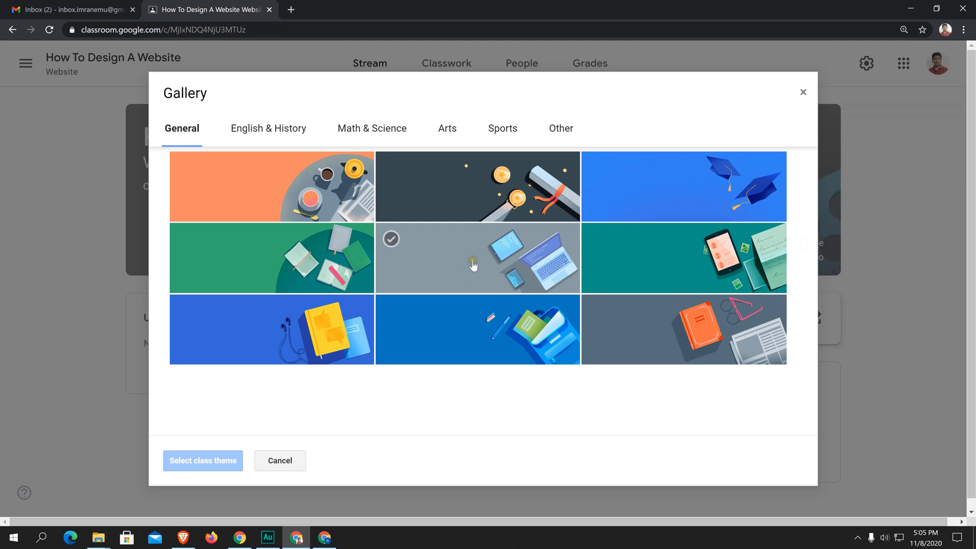
pyautogui.click(477, 258)
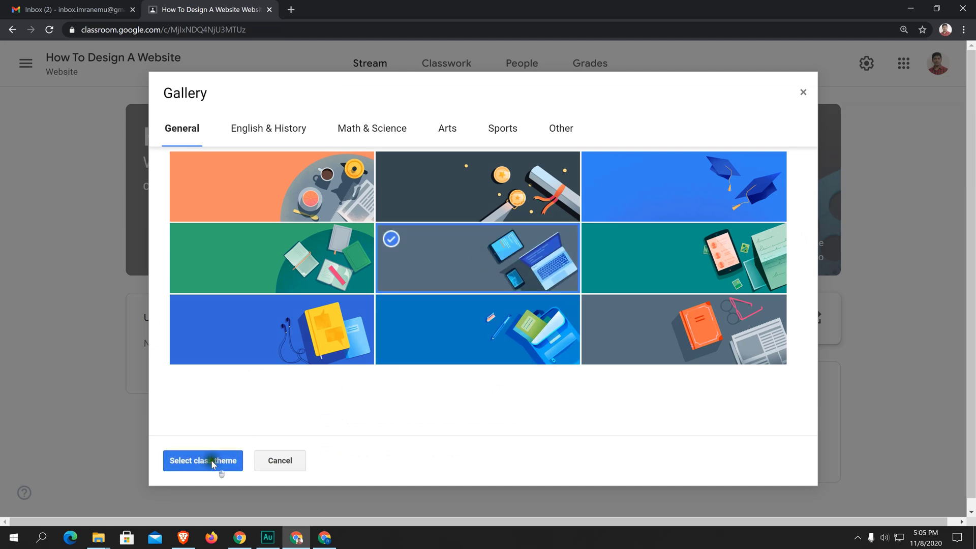
pyautogui.click(202, 461)
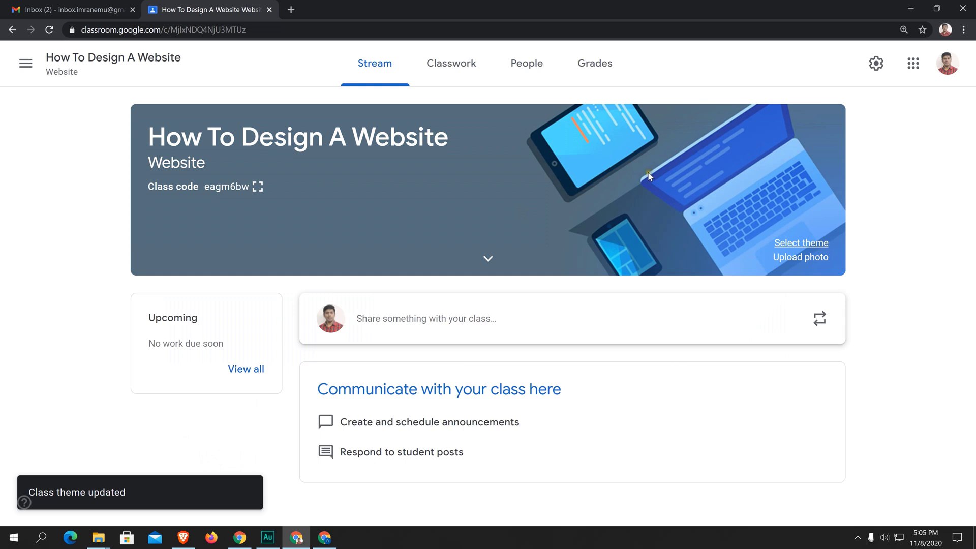
# - Upload a desktop-computer photo from the computer and set it as the class banner
pyautogui.click(800, 243)
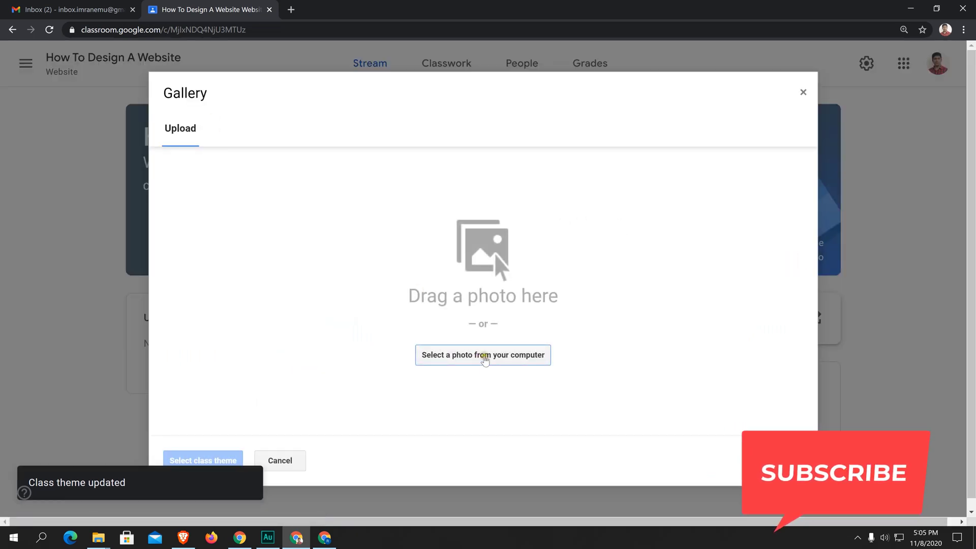
pyautogui.click(482, 355)
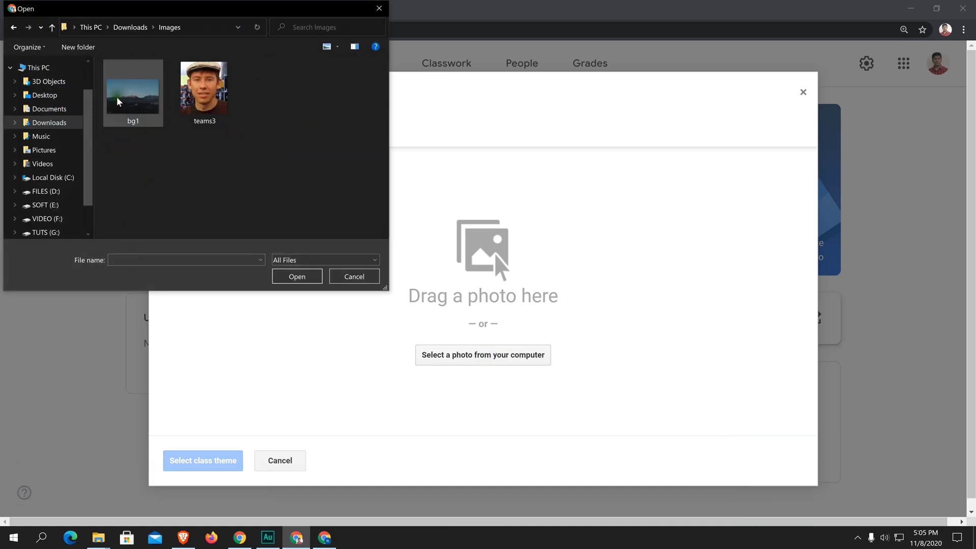
pyautogui.doubleClick(133, 86)
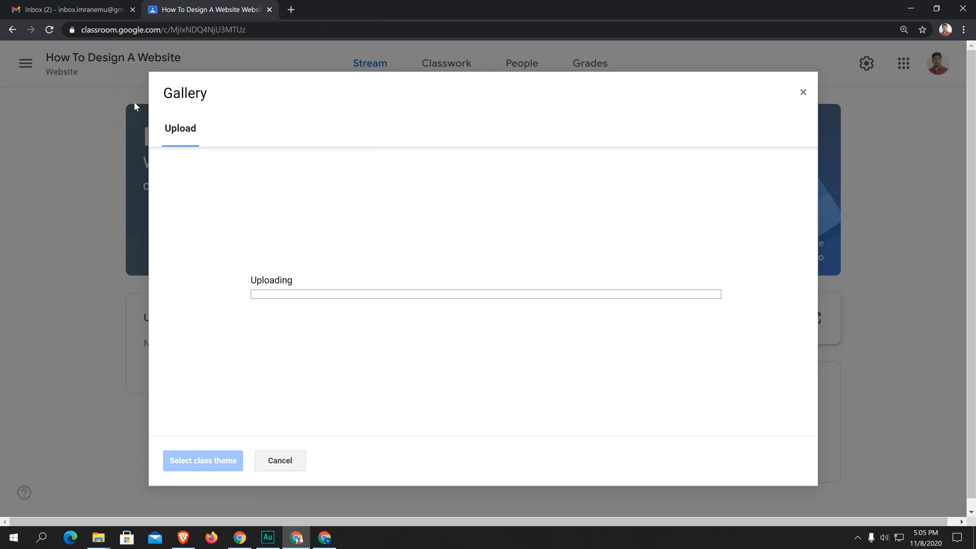
pyautogui.click(202, 460)
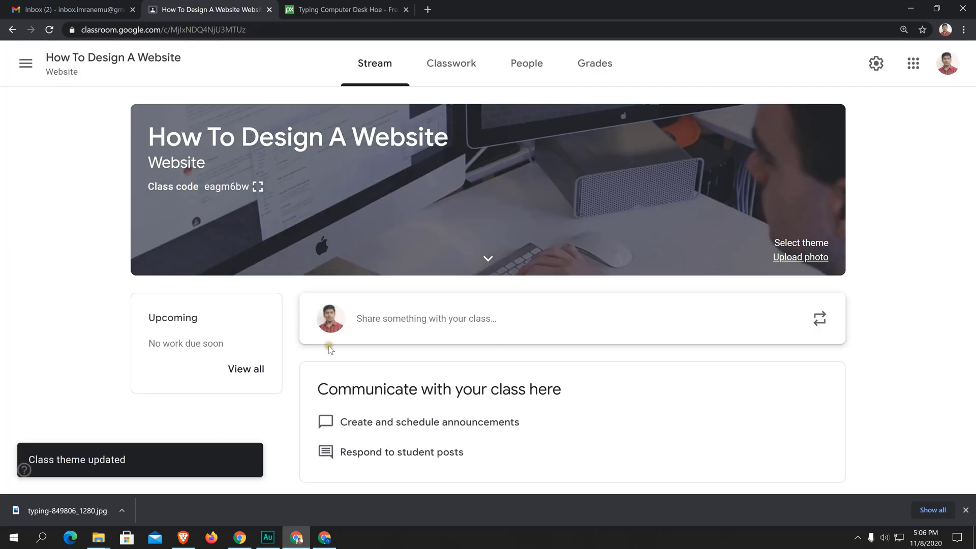
pyautogui.moveTo(511, 87)
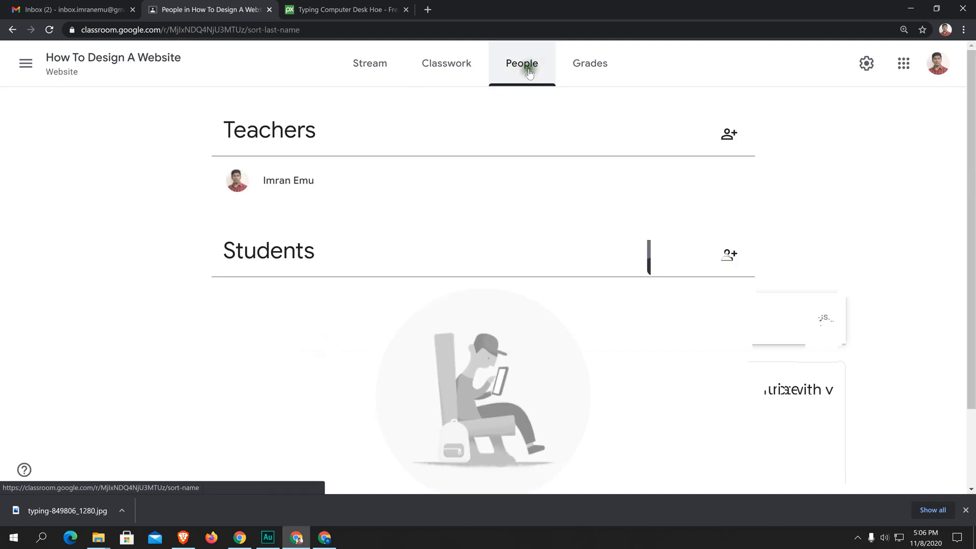
pyautogui.moveTo(729, 255)
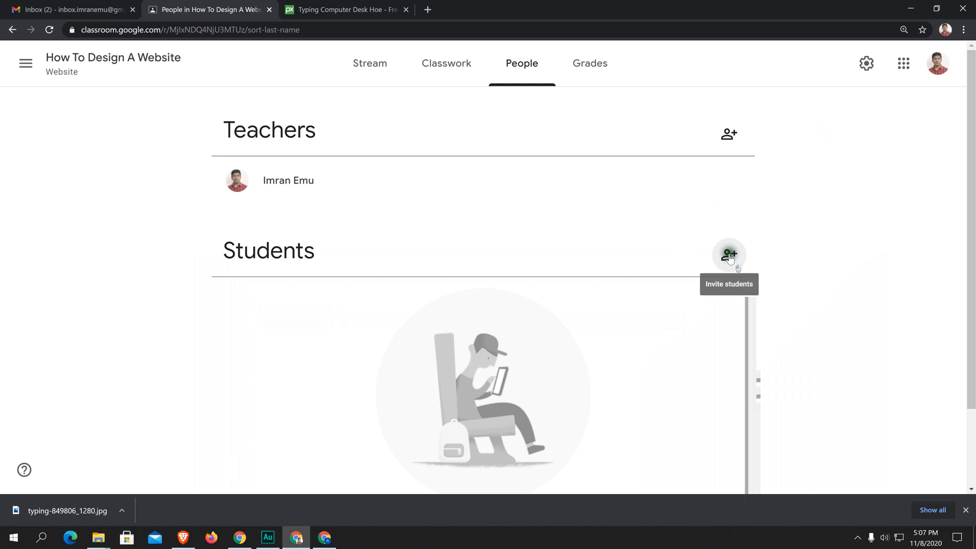
# - Bring up the Invite students dialog showing the class invite link
pyautogui.click(728, 256)
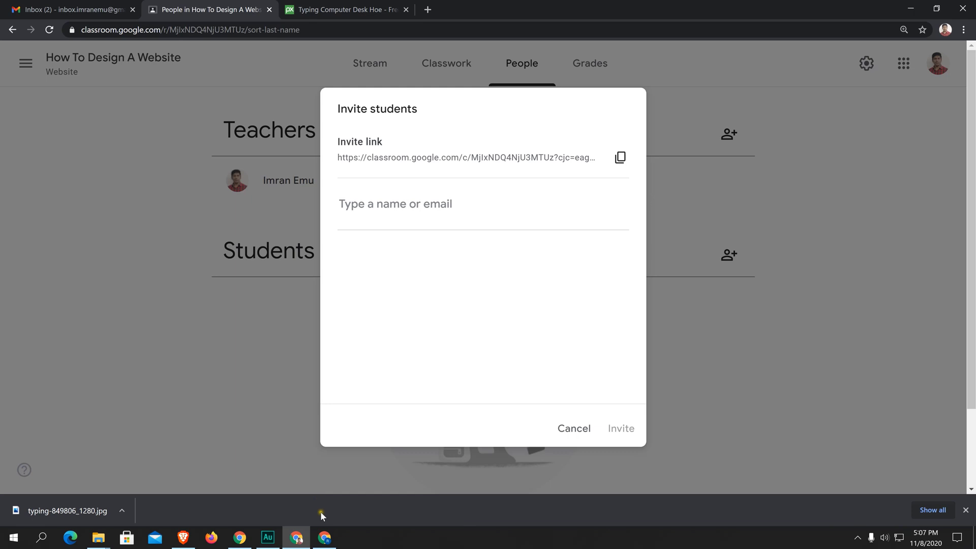
pyautogui.click(323, 538)
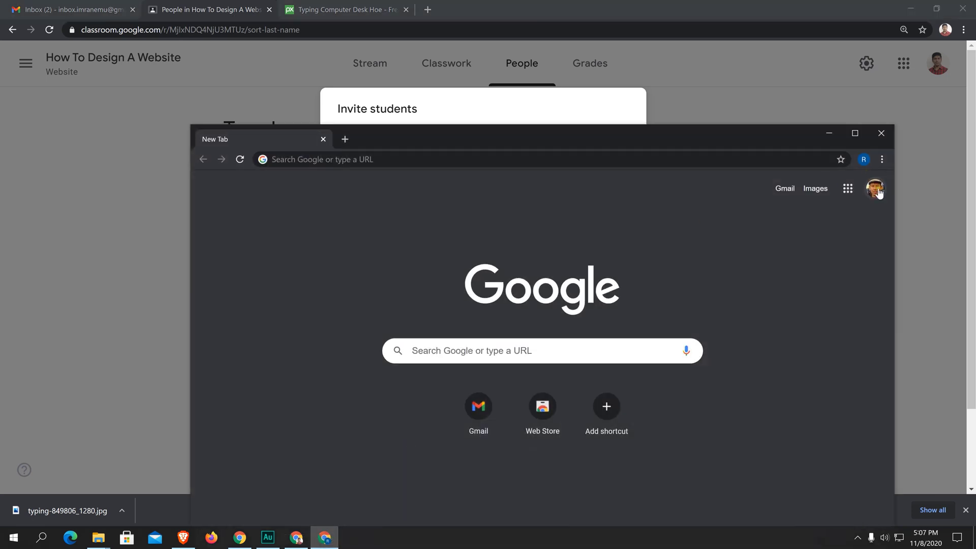
pyautogui.click(875, 188)
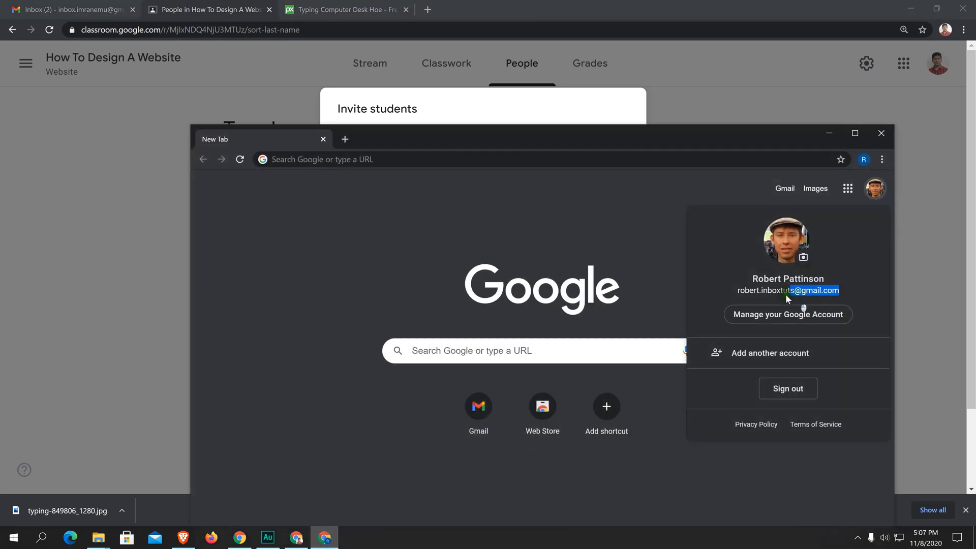
pyautogui.rightClick(787, 290)
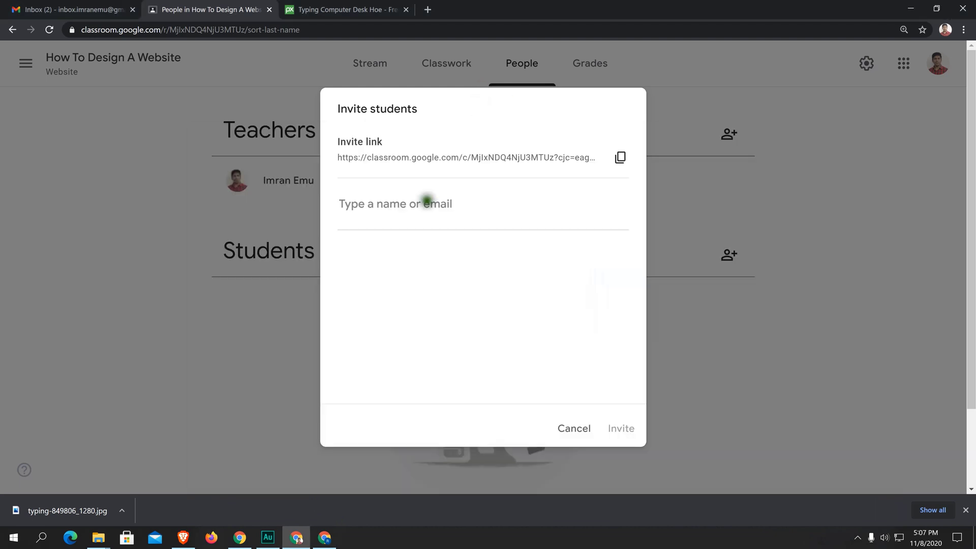
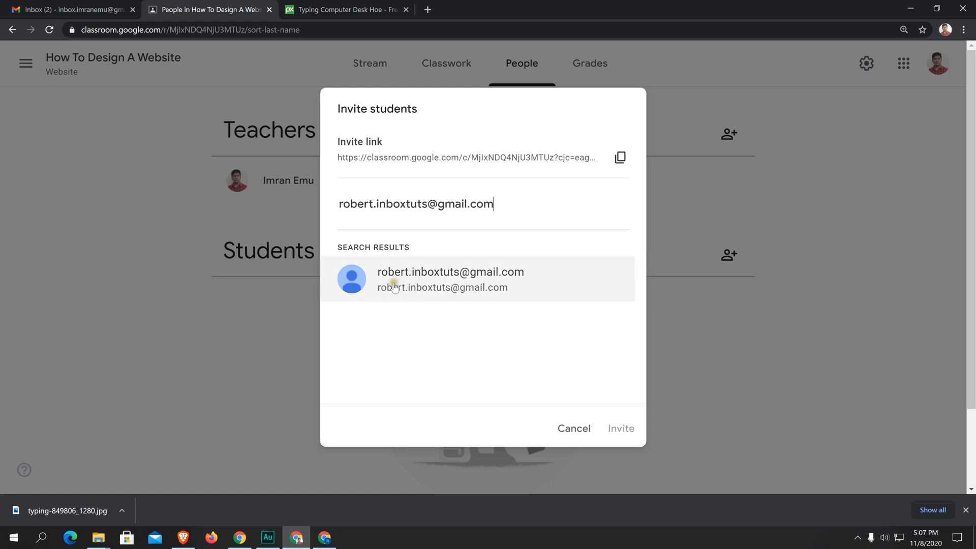
pyautogui.click(451, 278)
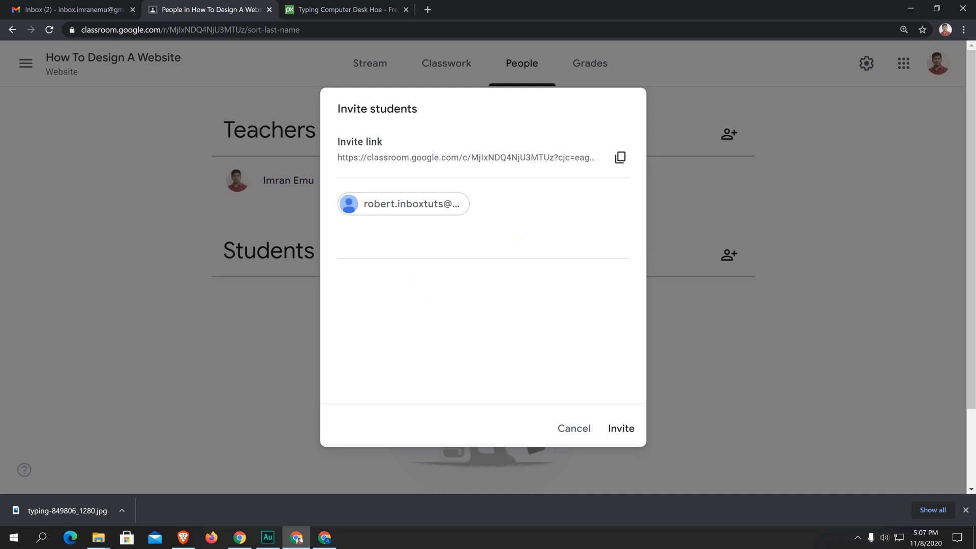
# - Add the note 'Hi robert, It's me. Join class' and send the invitation
pyautogui.write('H')
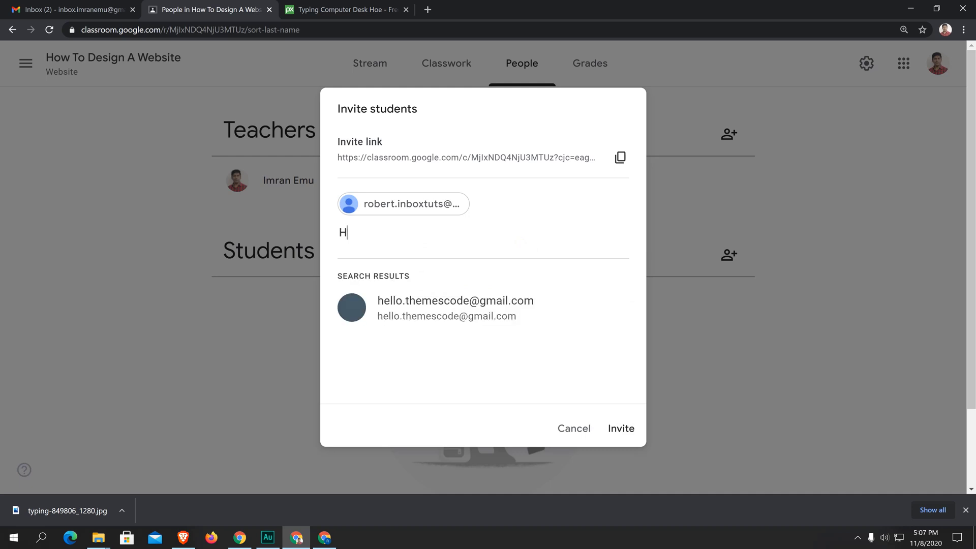
pyautogui.write('i rob')
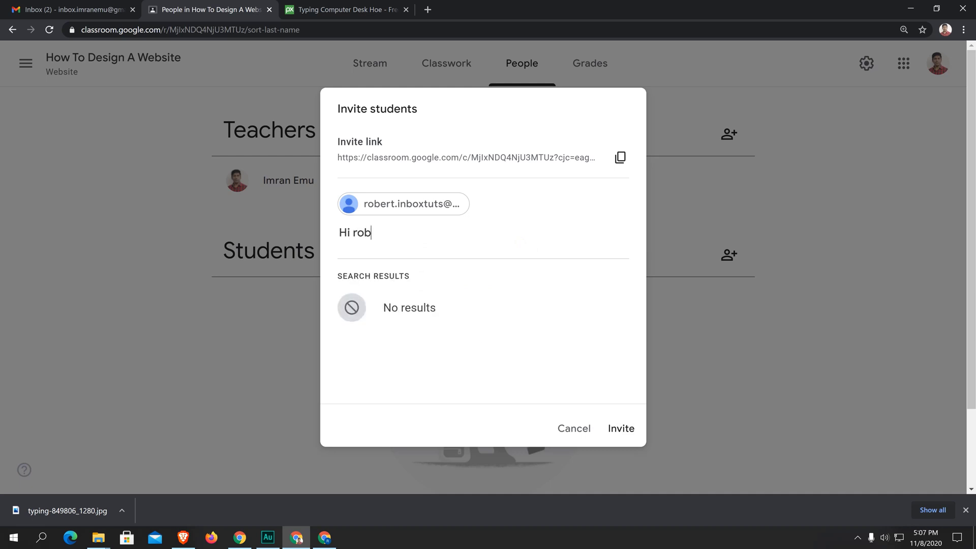
pyautogui.write('ert')
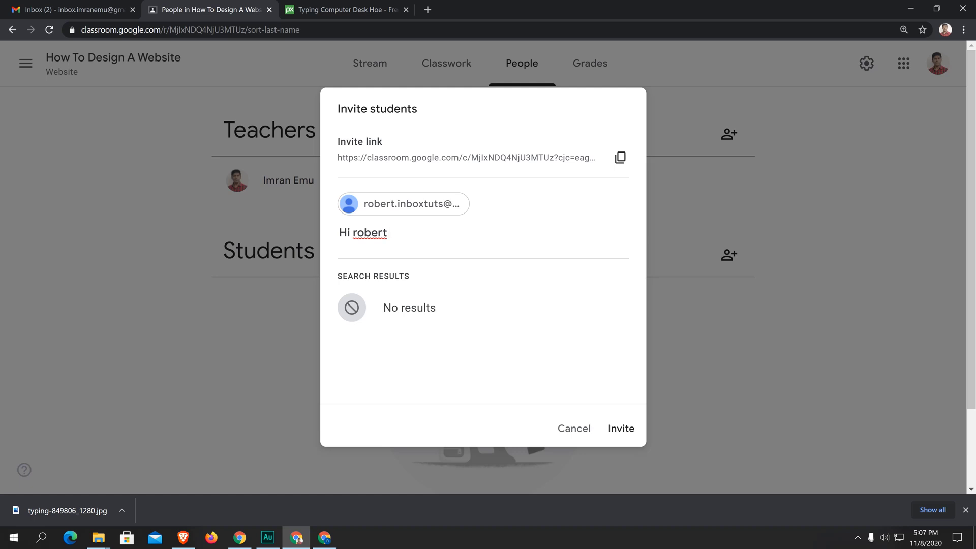
pyautogui.write(',')
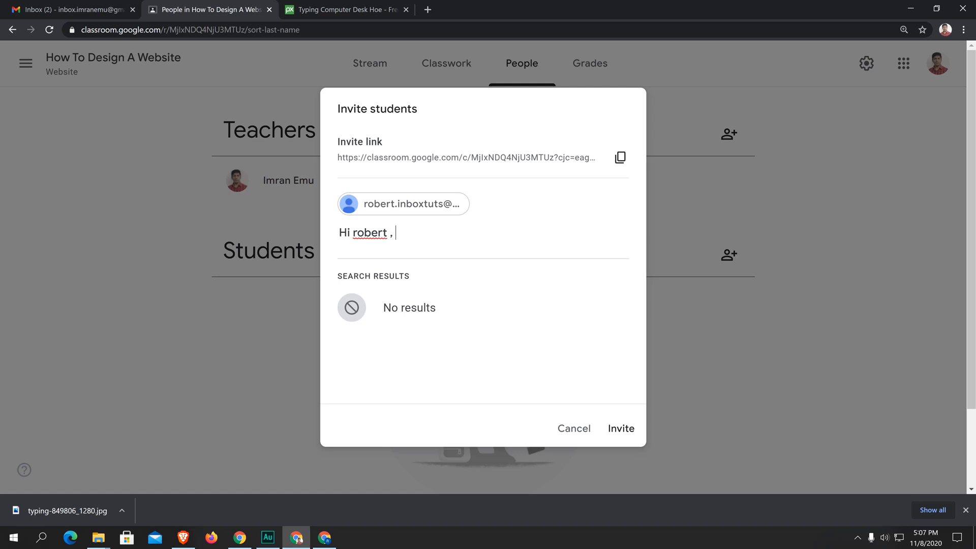
pyautogui.write("It's")
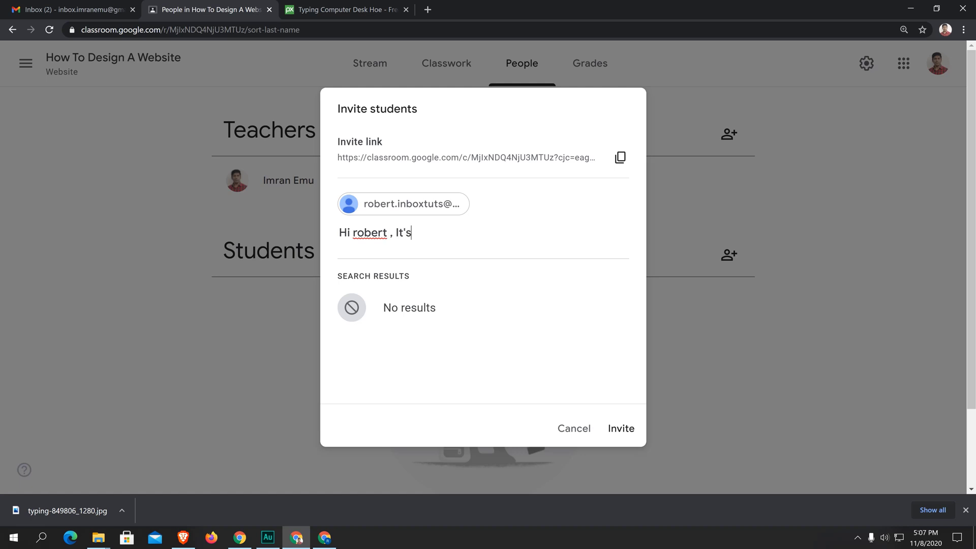
pyautogui.write('me .')
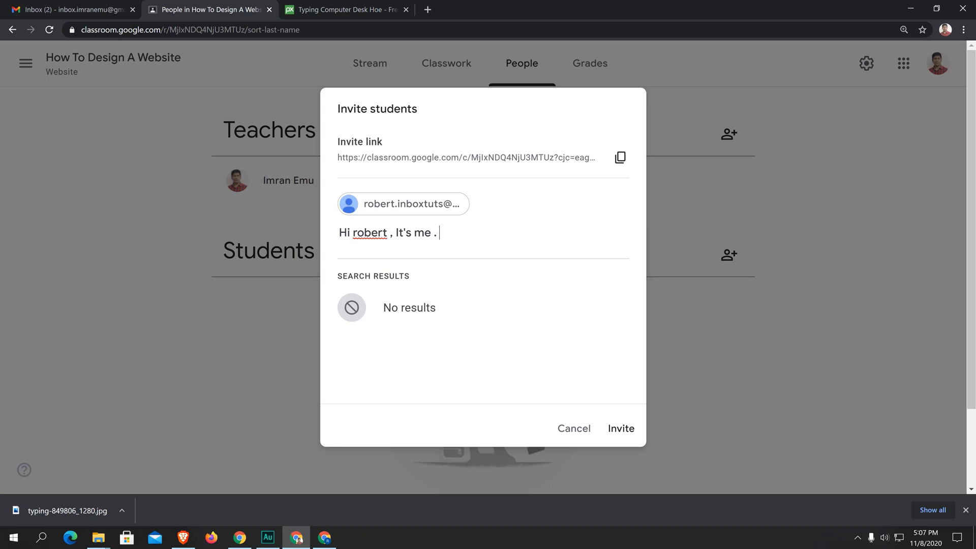
pyautogui.write('Join my cl')
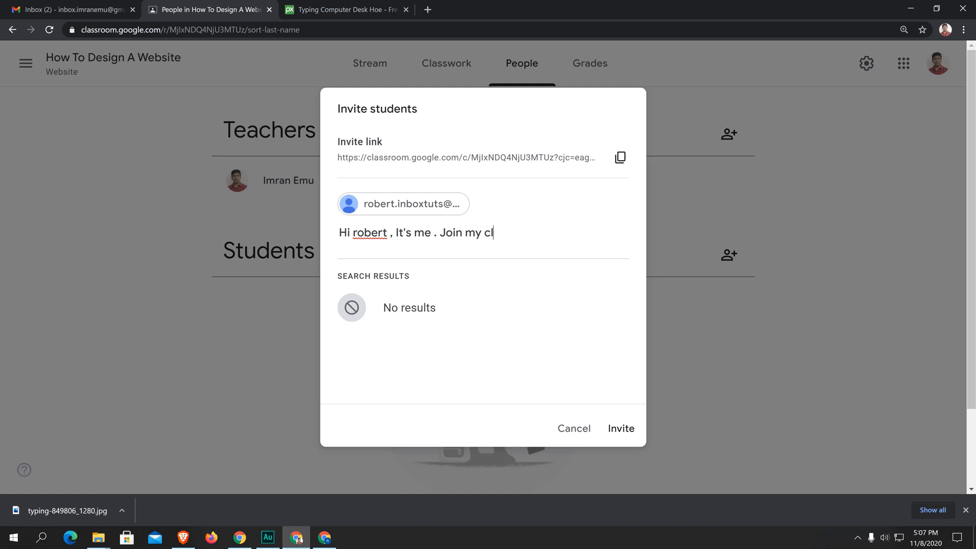
pyautogui.write('ass')
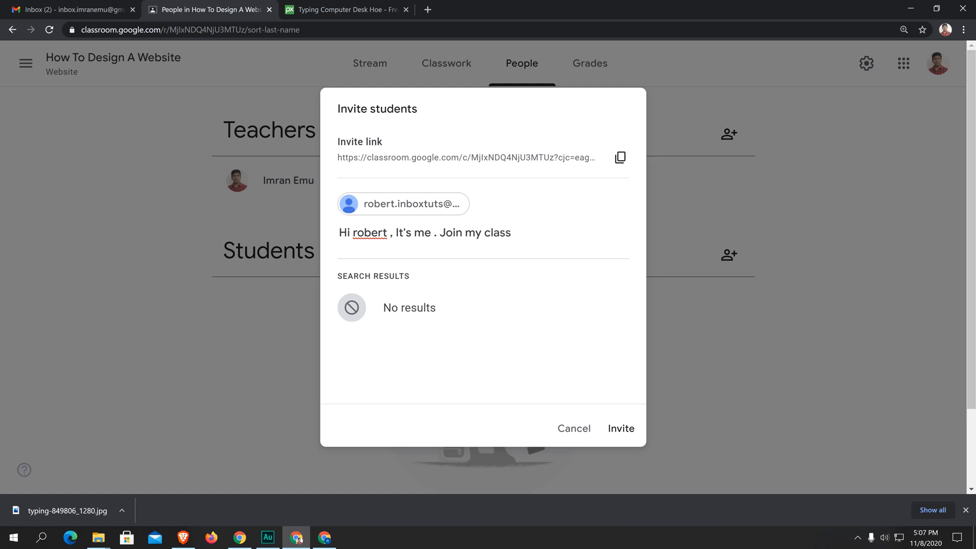
pyautogui.click(620, 428)
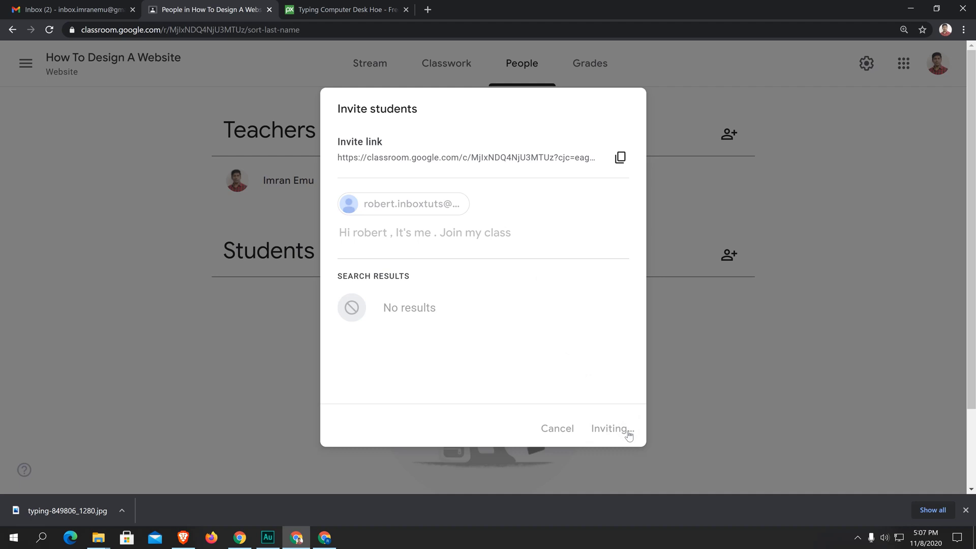
pyautogui.click(609, 428)
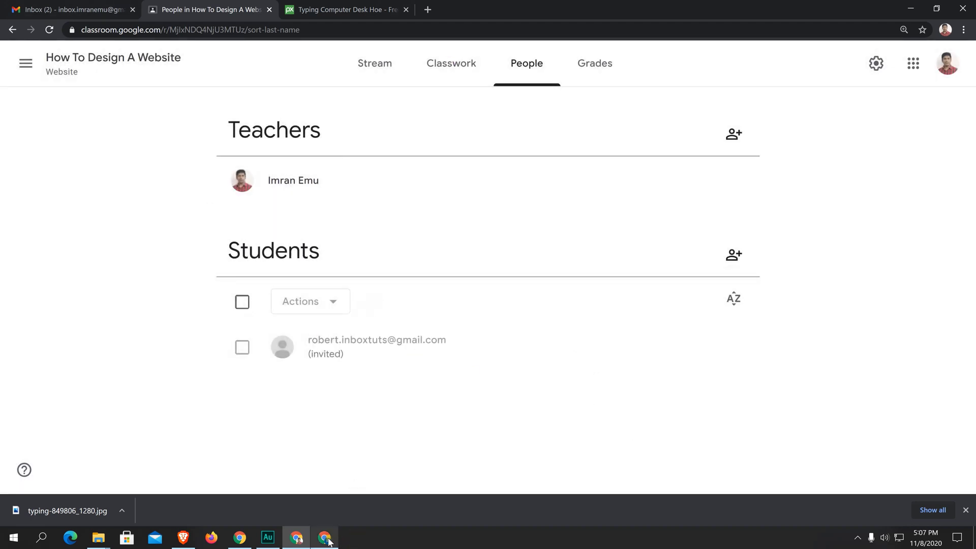
# - In the student's window, open Gmail and the class invitation email
pyautogui.click(323, 537)
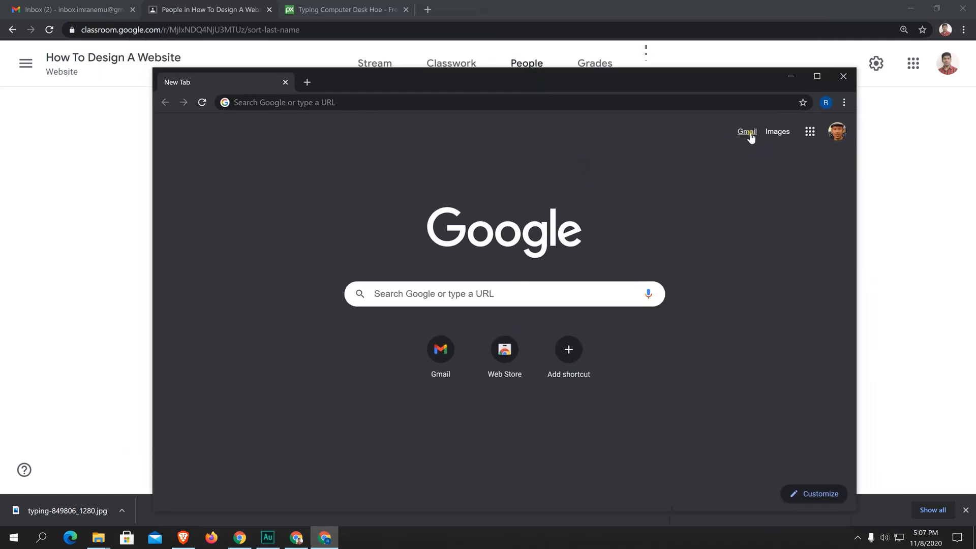
pyautogui.click(745, 131)
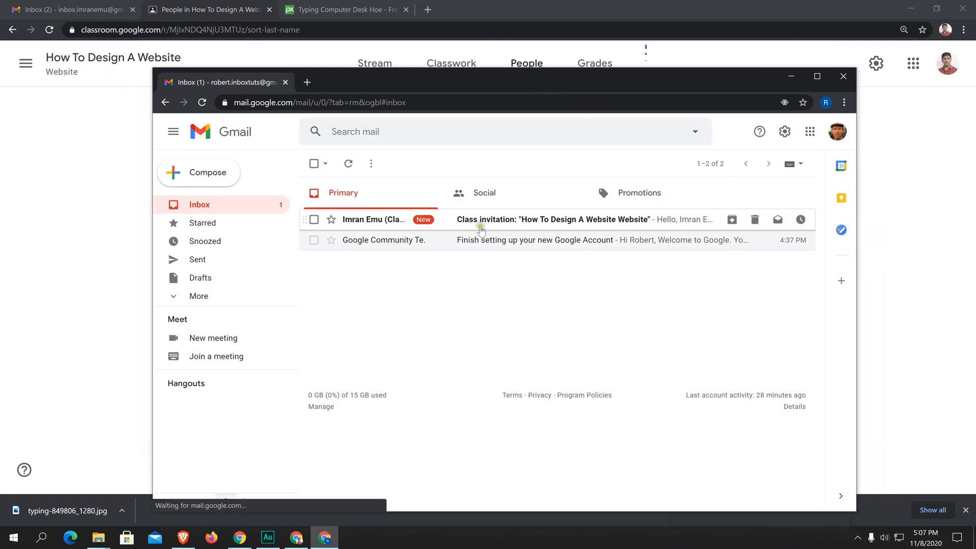
pyautogui.click(554, 220)
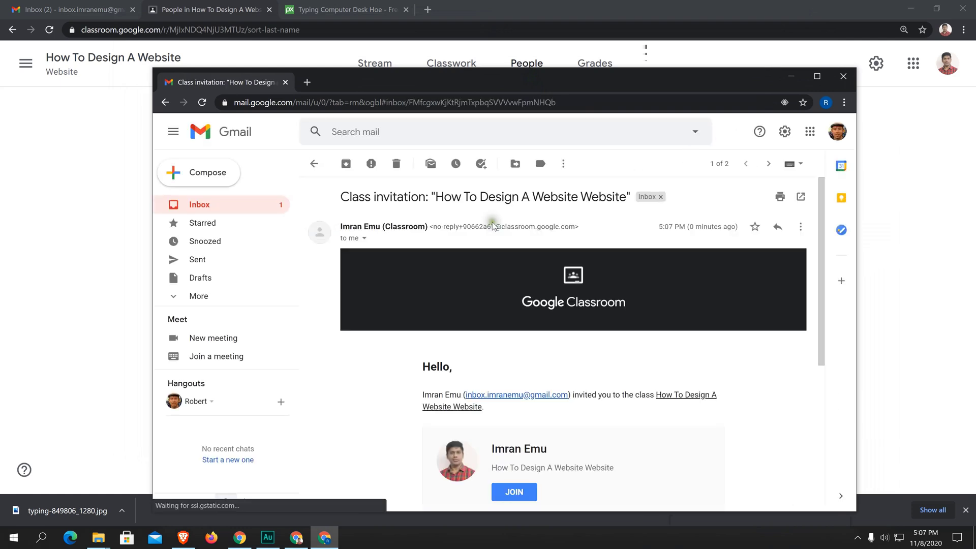
pyautogui.scroll(-3)
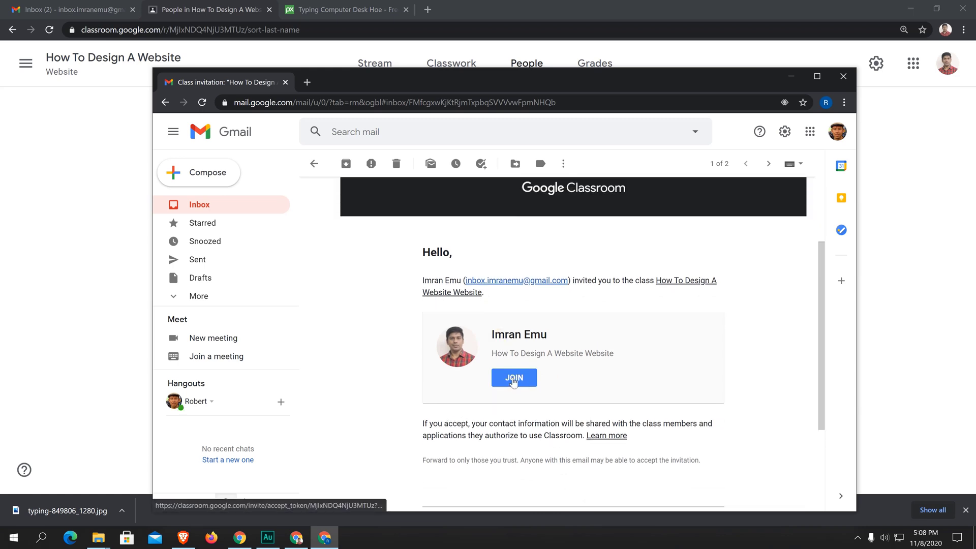
pyautogui.click(513, 379)
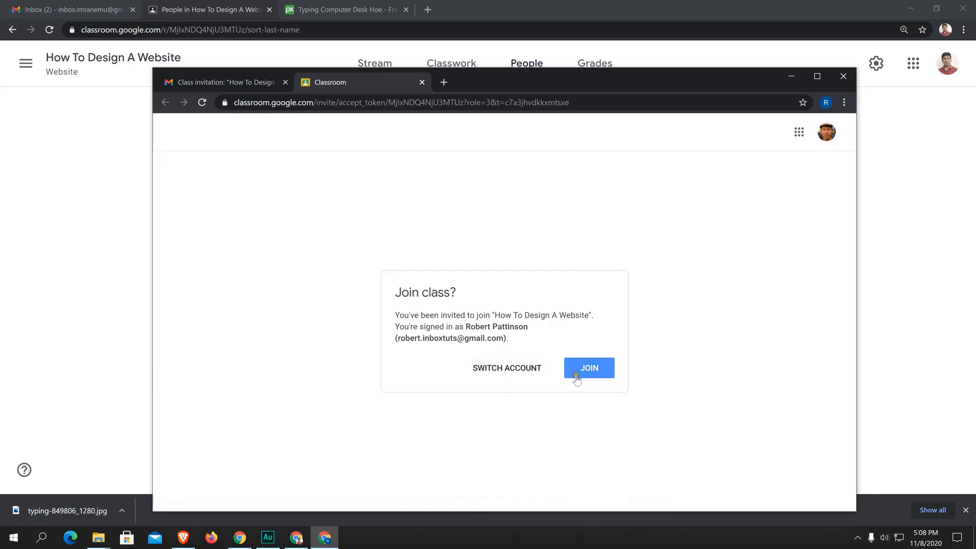
pyautogui.click(588, 368)
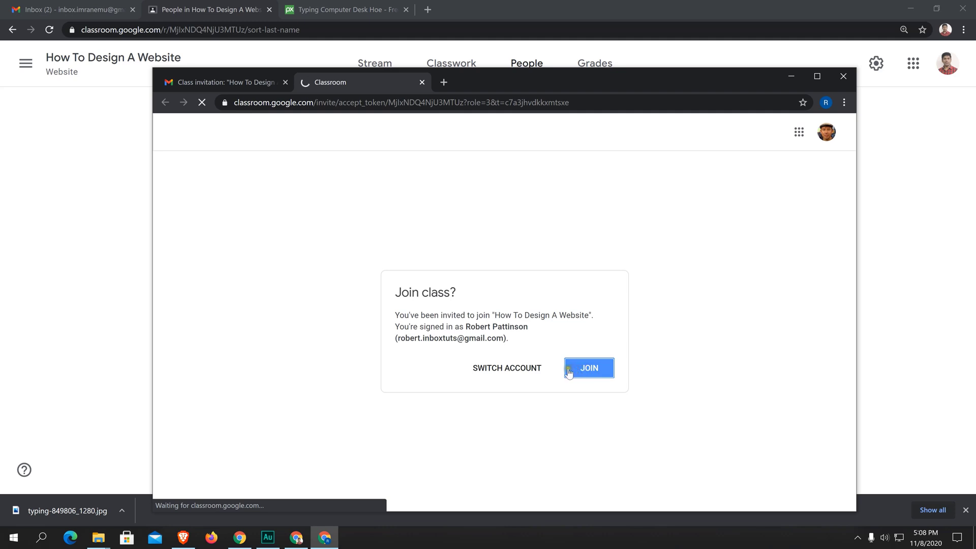
pyautogui.click(588, 368)
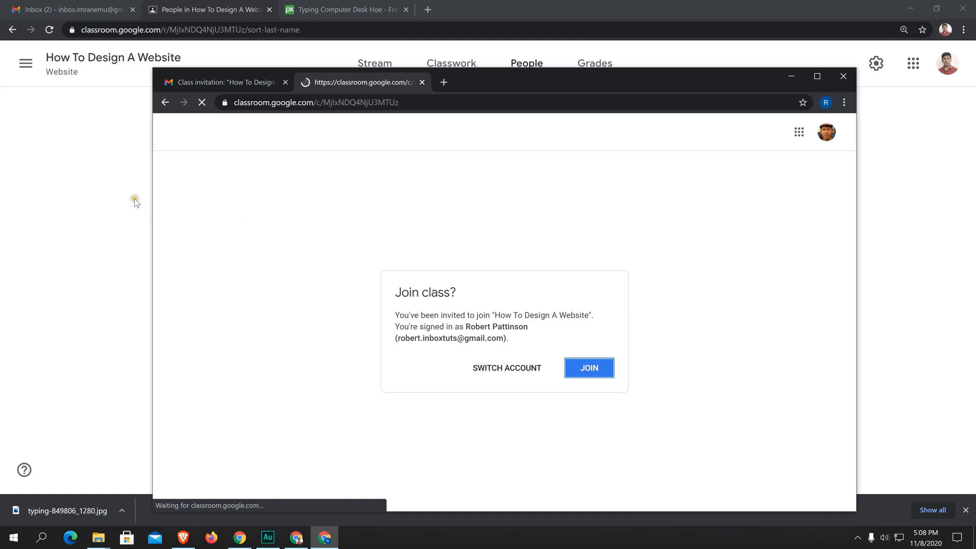
pyautogui.click(588, 368)
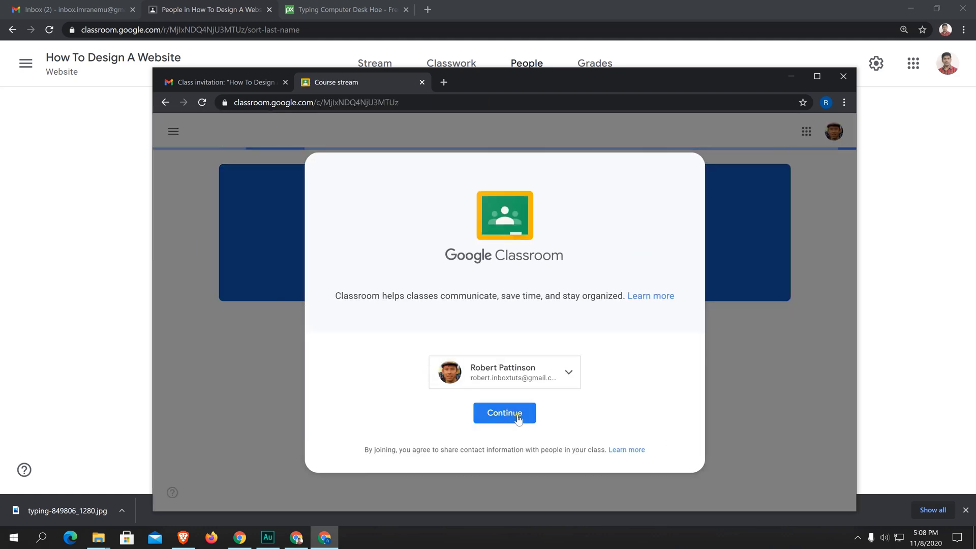
pyautogui.click(504, 413)
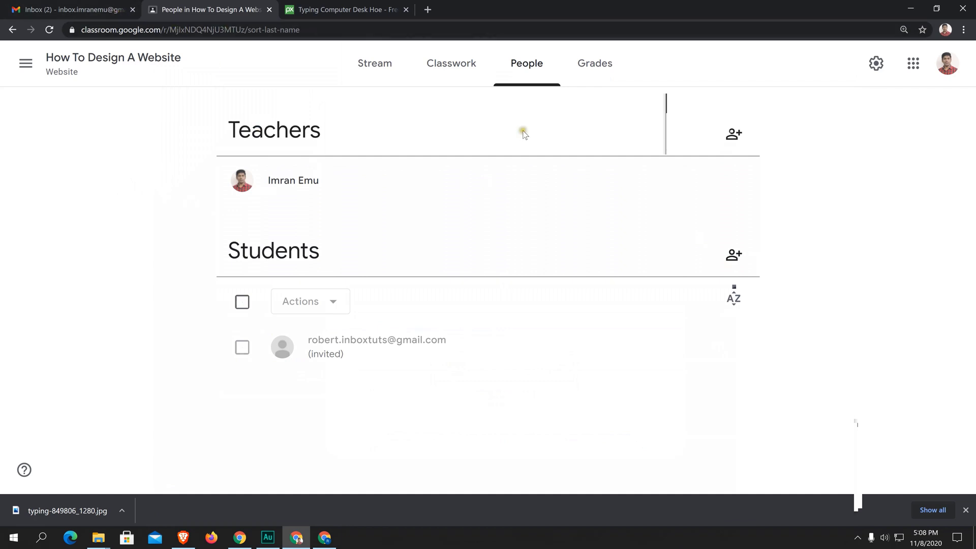
pyautogui.click(49, 29)
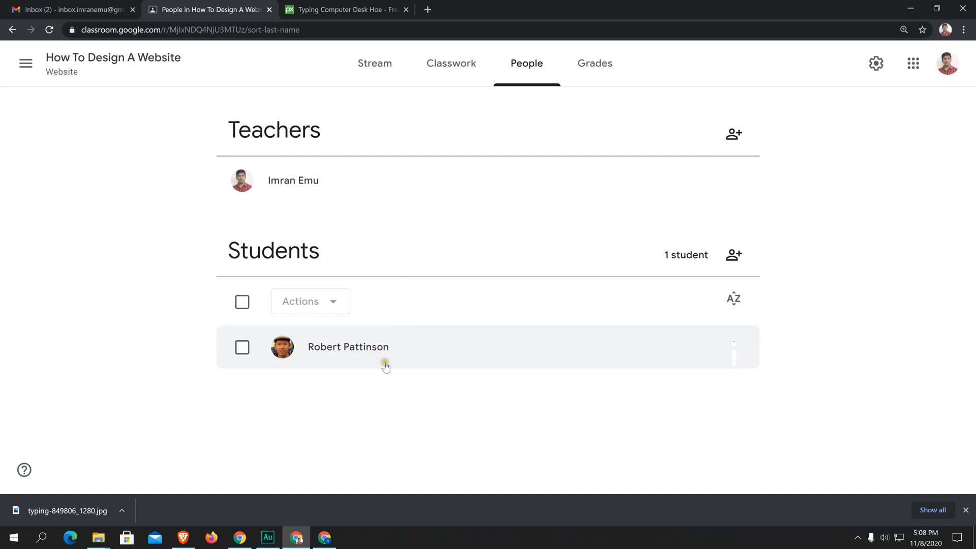
pyautogui.moveTo(380, 357)
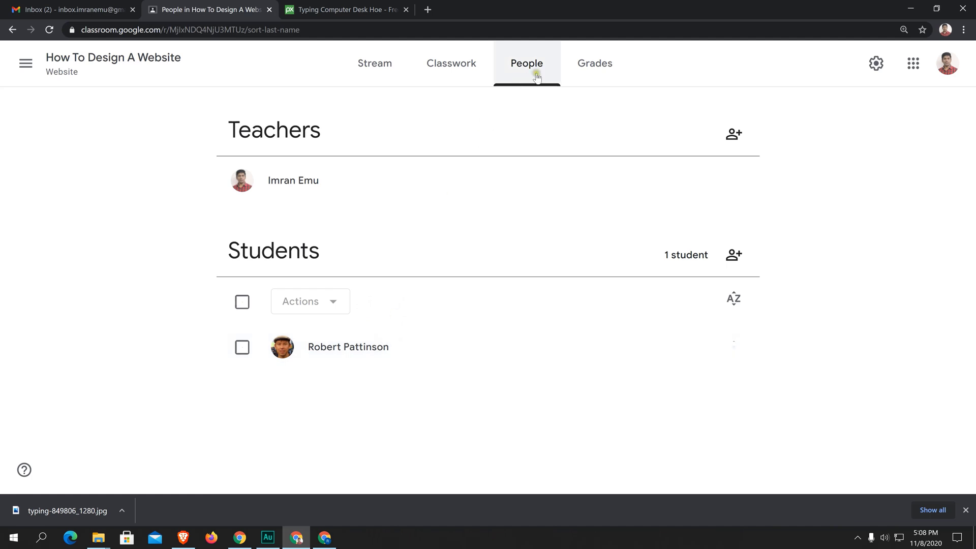
# - Draft a stream post reading 'Upcoming Class on Web design at 7 PM'
pyautogui.click(374, 63)
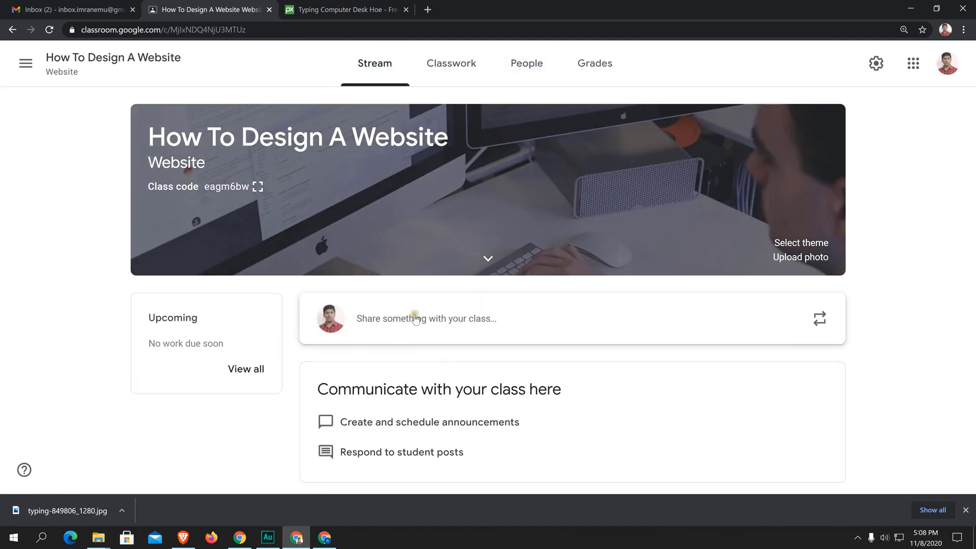
pyautogui.click(426, 318)
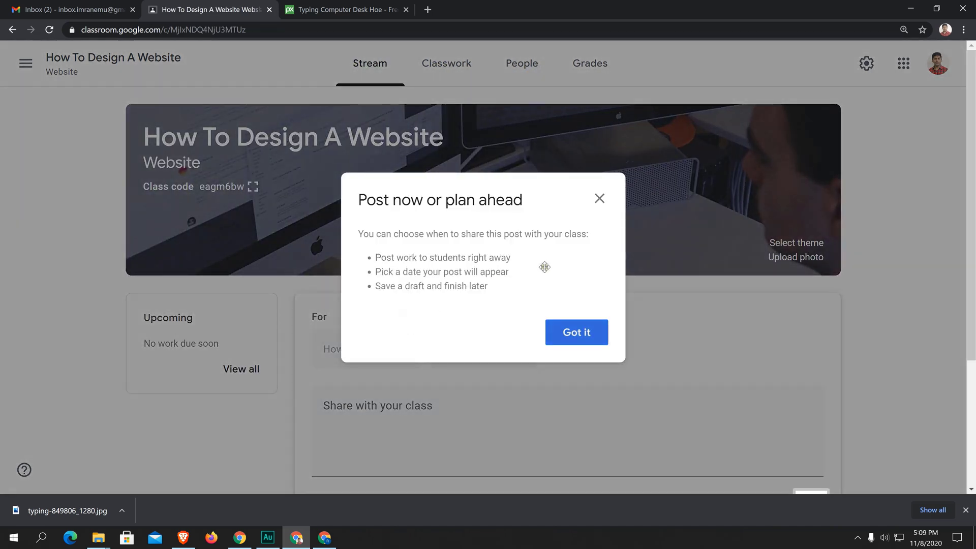
pyautogui.click(576, 331)
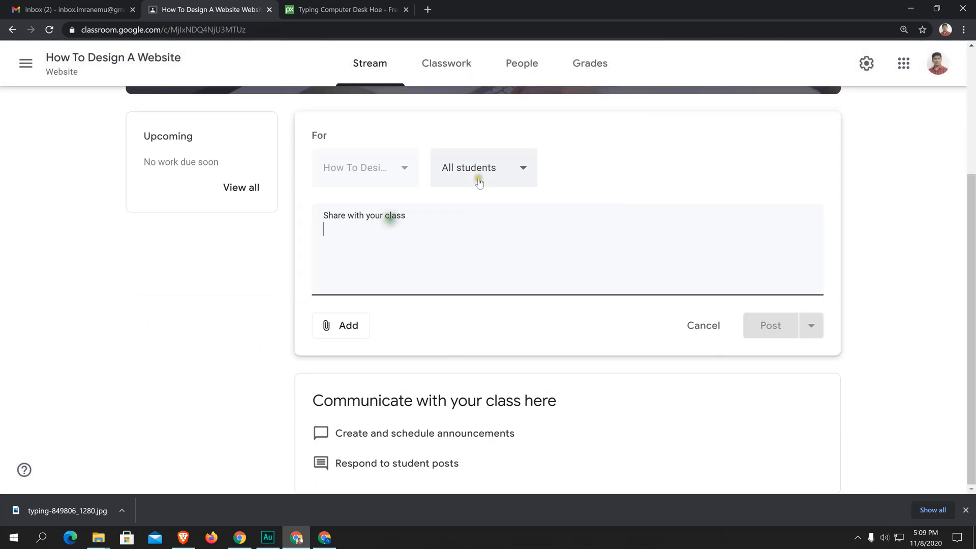
pyautogui.click(482, 167)
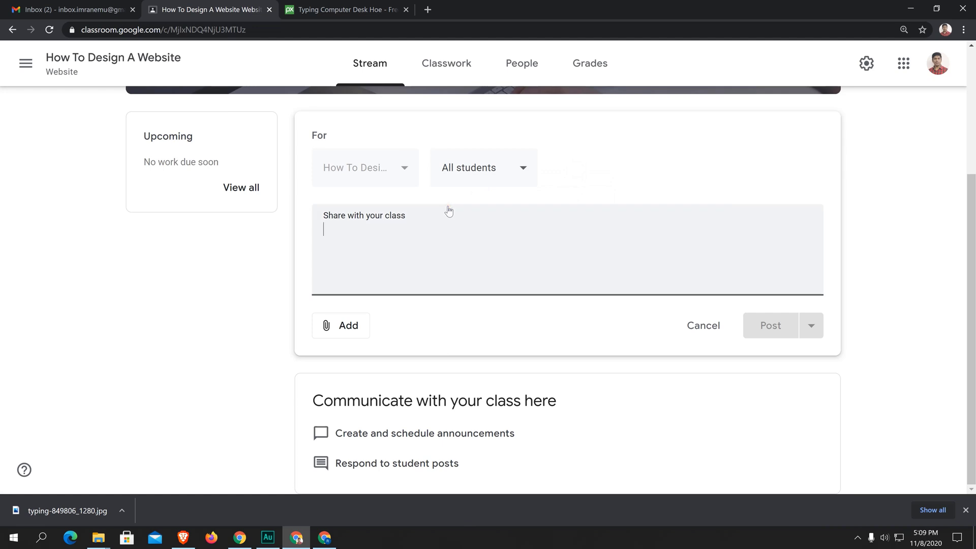
pyautogui.write('Upcoming Class')
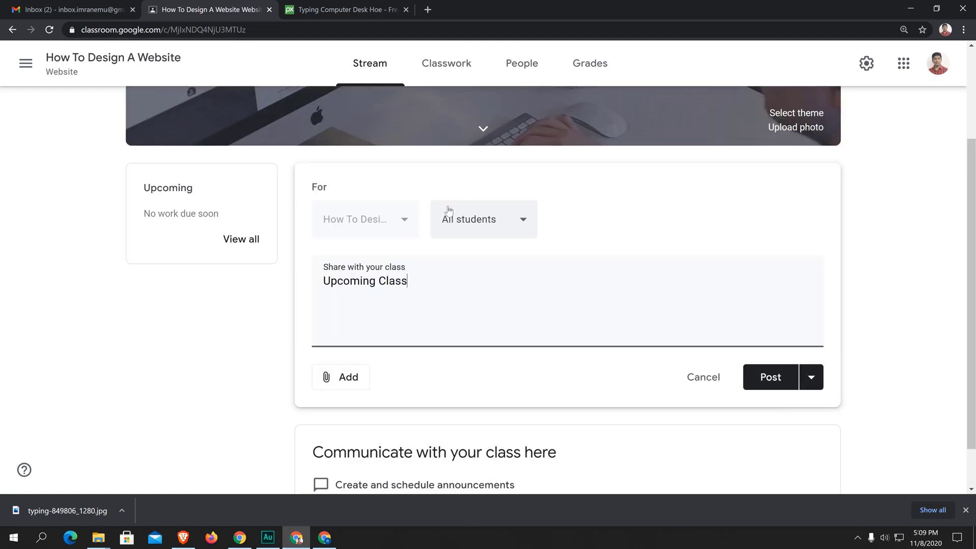
pyautogui.write('on')
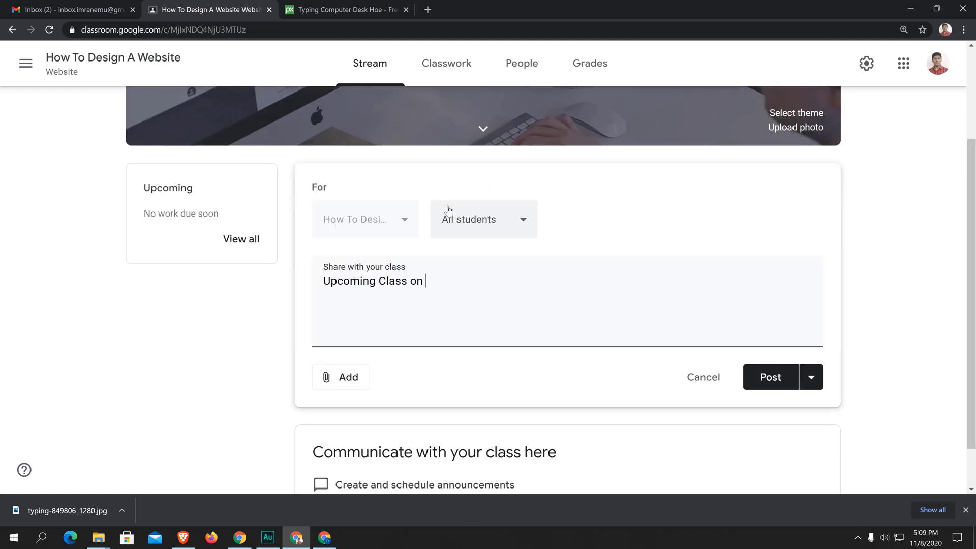
pyautogui.write('Web design at 7 PM')
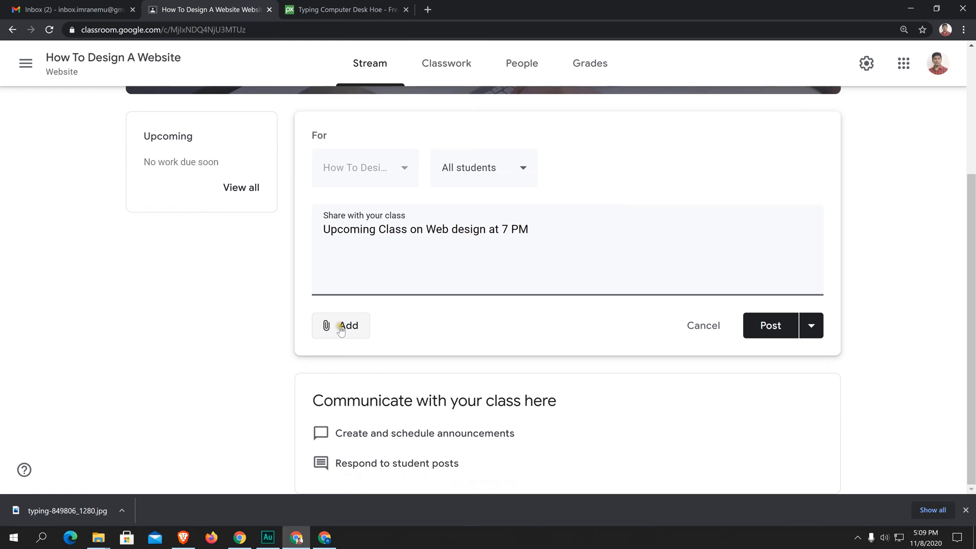
# - Choose YouTube from the announcement's Add attachment options
pyautogui.click(341, 326)
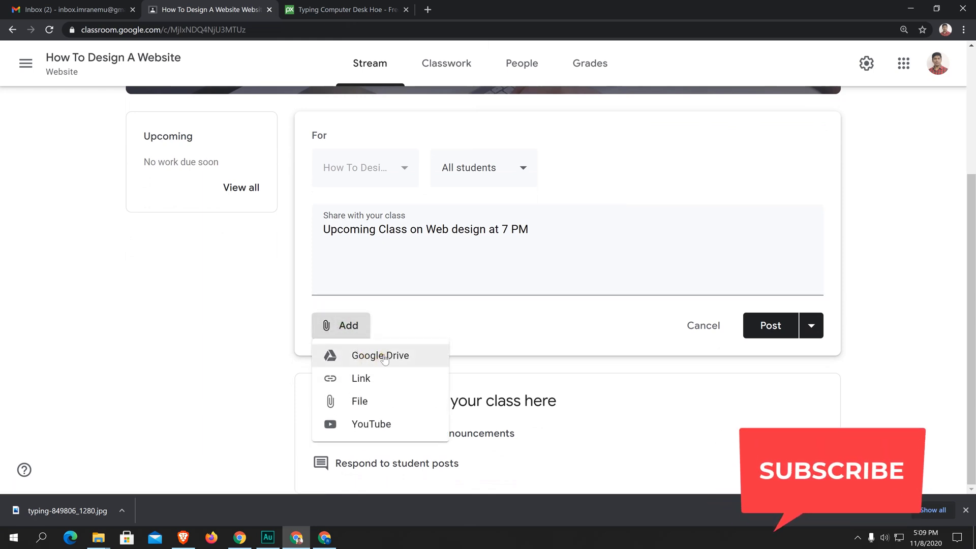
pyautogui.moveTo(360, 378)
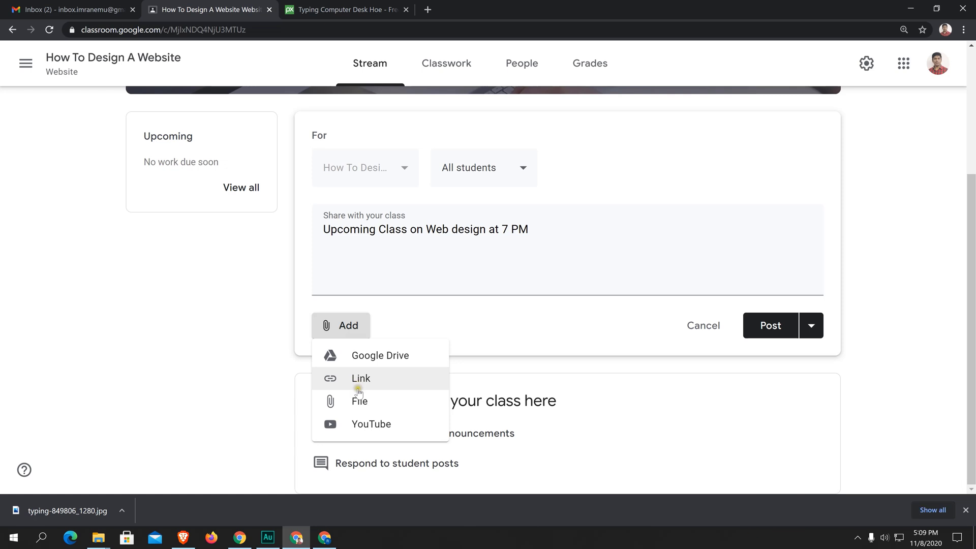
pyautogui.moveTo(371, 424)
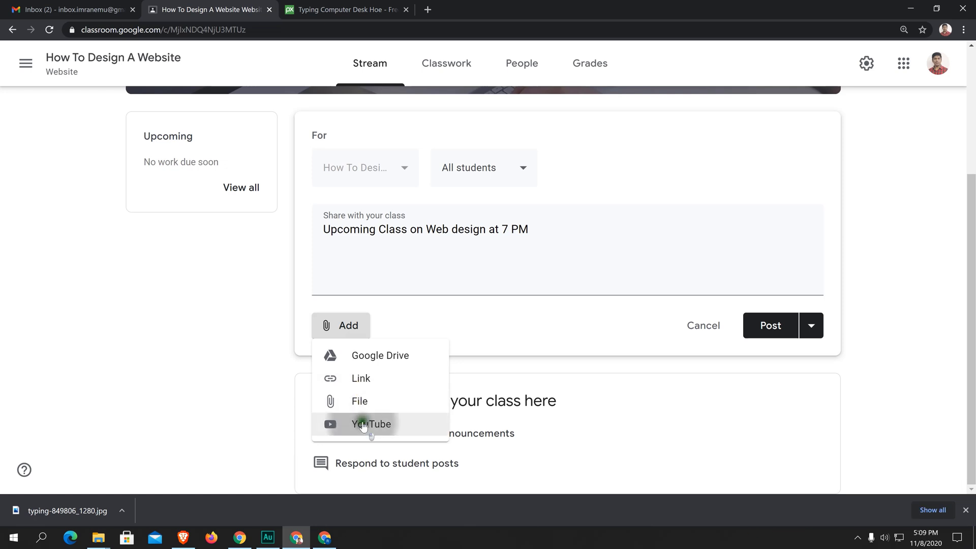
pyautogui.click(371, 424)
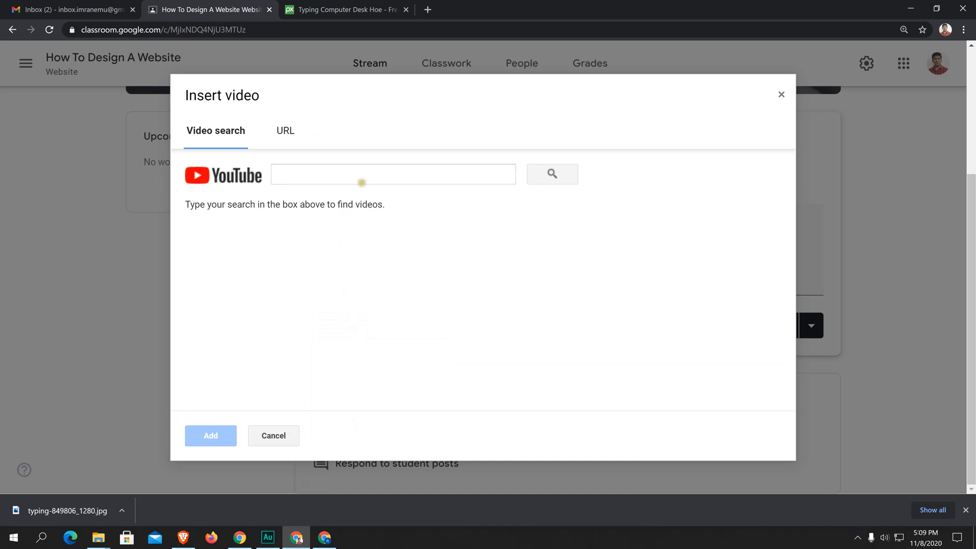
# - Copy the first Elementor video's link, search it in the Insert video dialog, and attach it
pyautogui.click(564, 9)
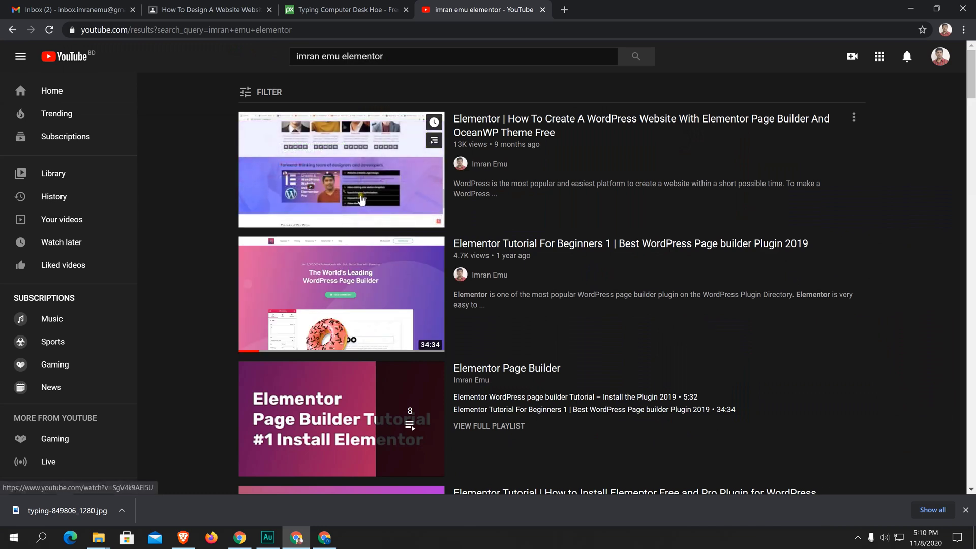
pyautogui.rightClick(361, 200)
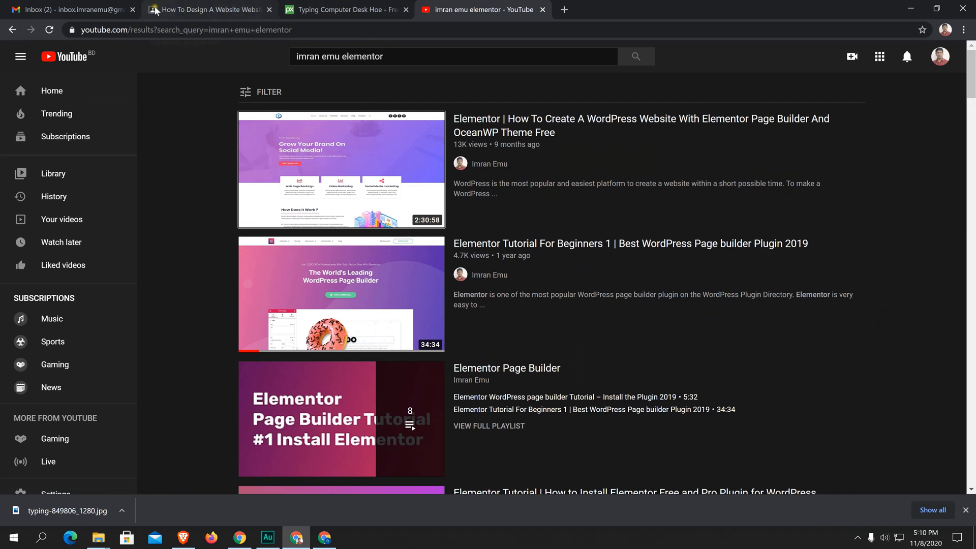
pyautogui.click(209, 9)
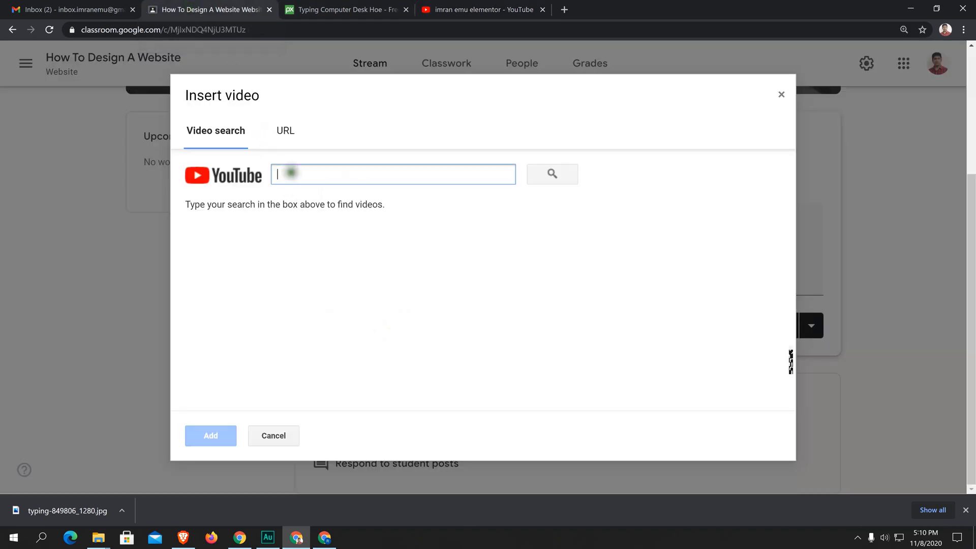
pyautogui.write('https://www.youtube.com/watch?v=SgV4k9AEl5U')
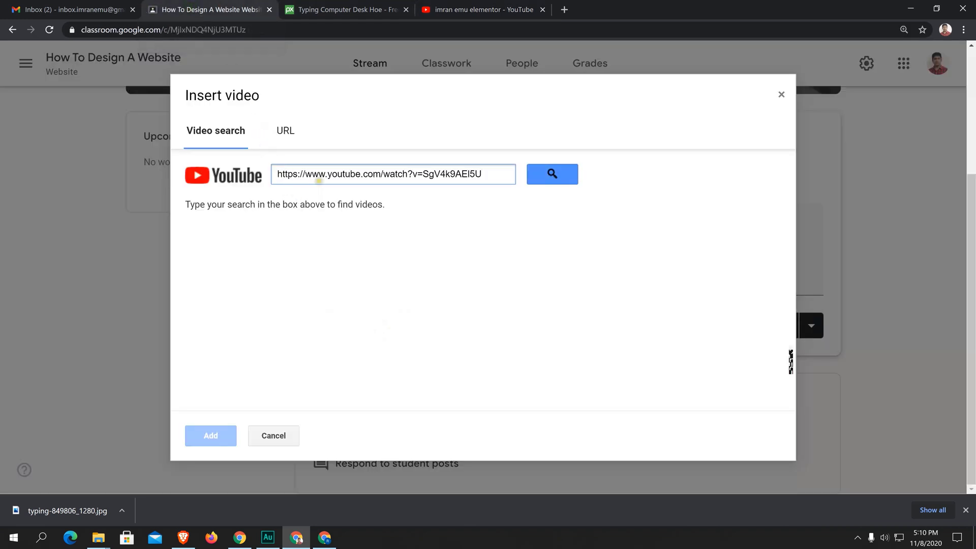
pyautogui.click(551, 174)
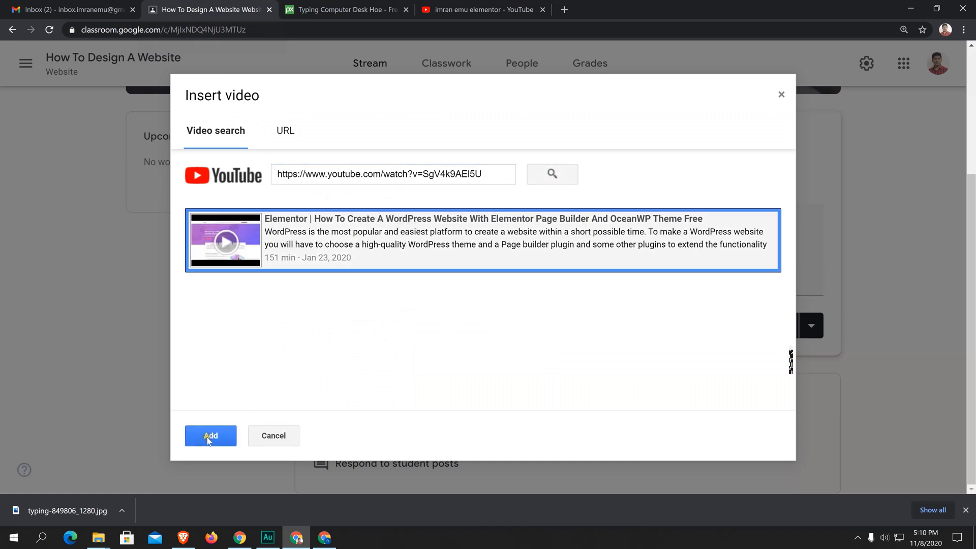
pyautogui.click(210, 435)
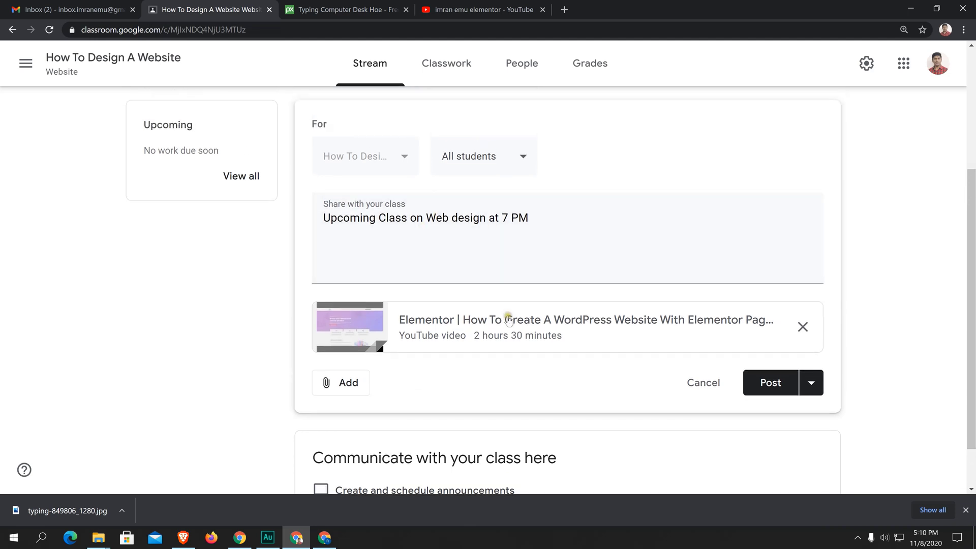
# - Post the announcement with the Elementor video to the class stream
pyautogui.scroll(-3)
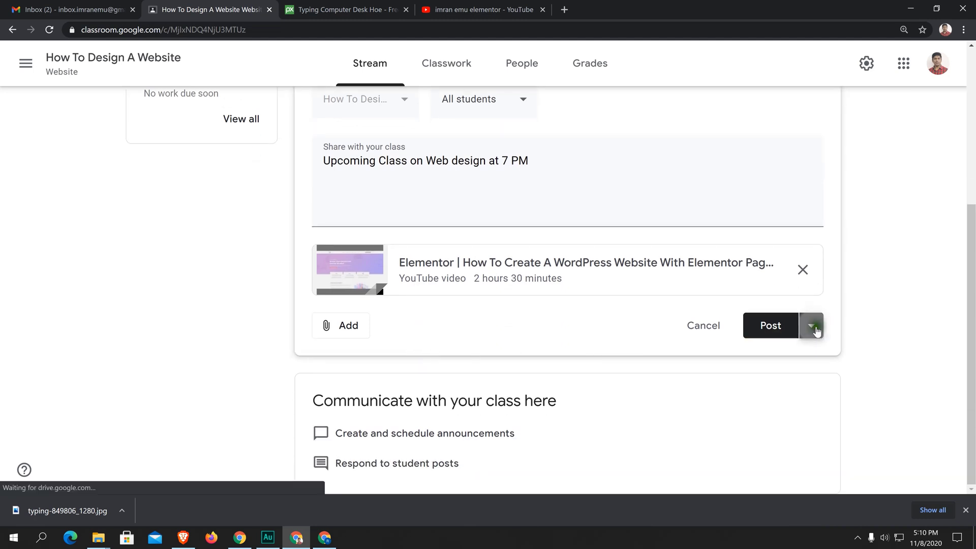
pyautogui.click(811, 325)
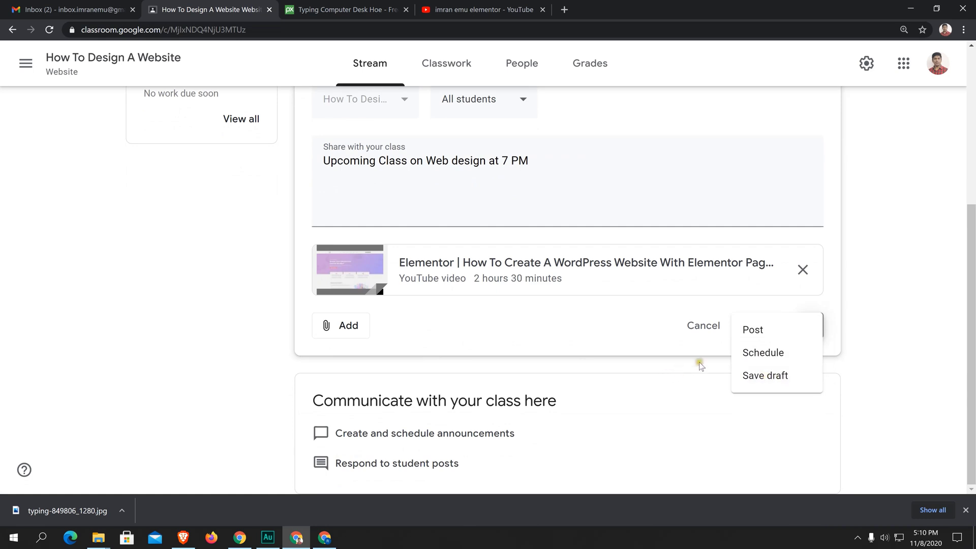
pyautogui.click(752, 330)
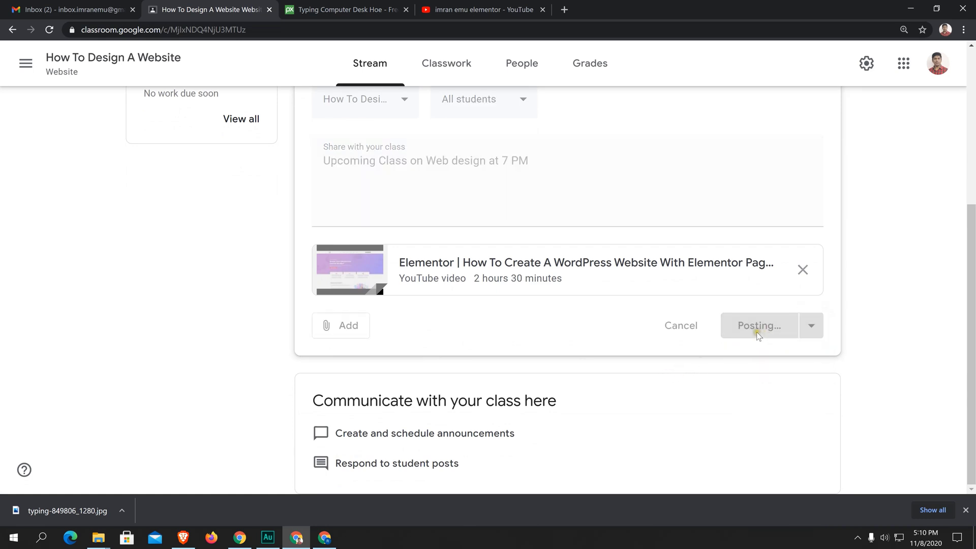
pyautogui.click(759, 325)
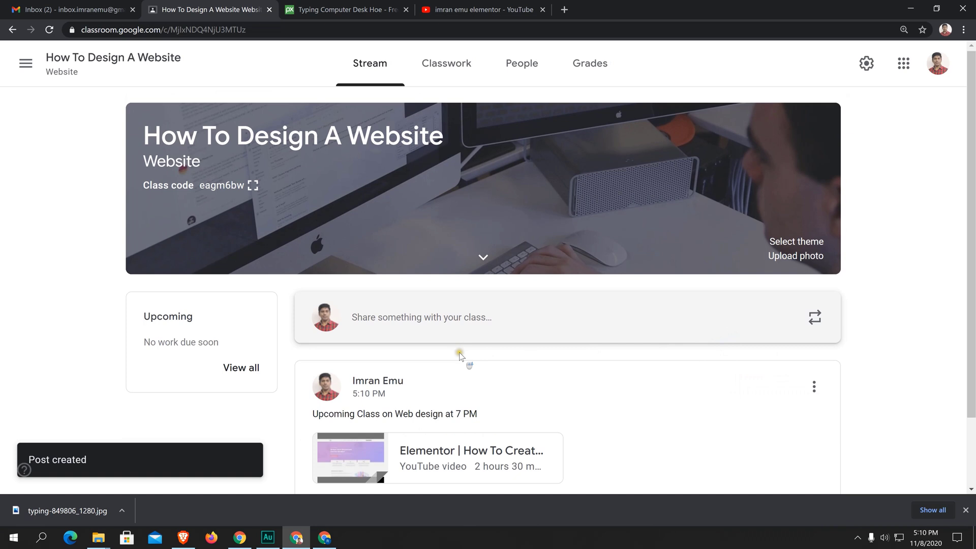
pyautogui.scroll(-3)
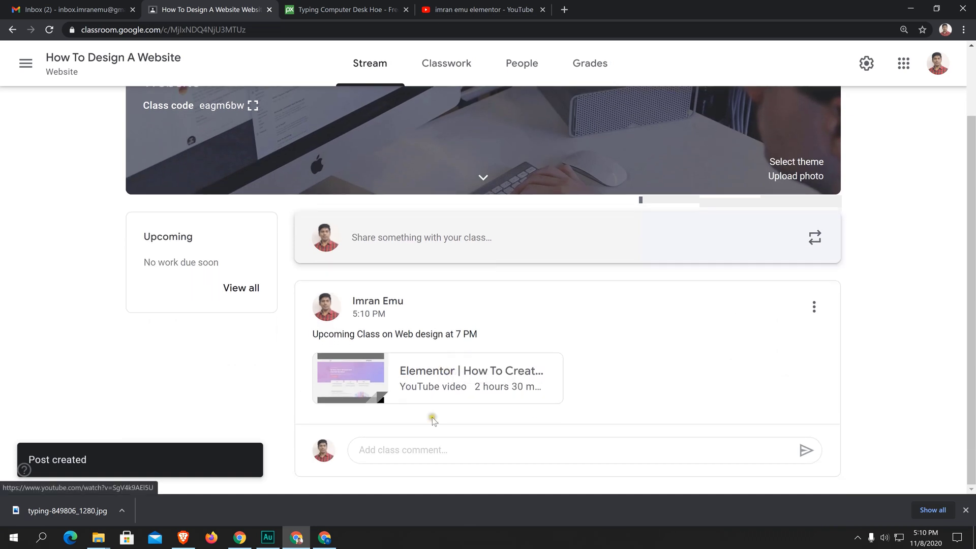
pyautogui.moveTo(323, 536)
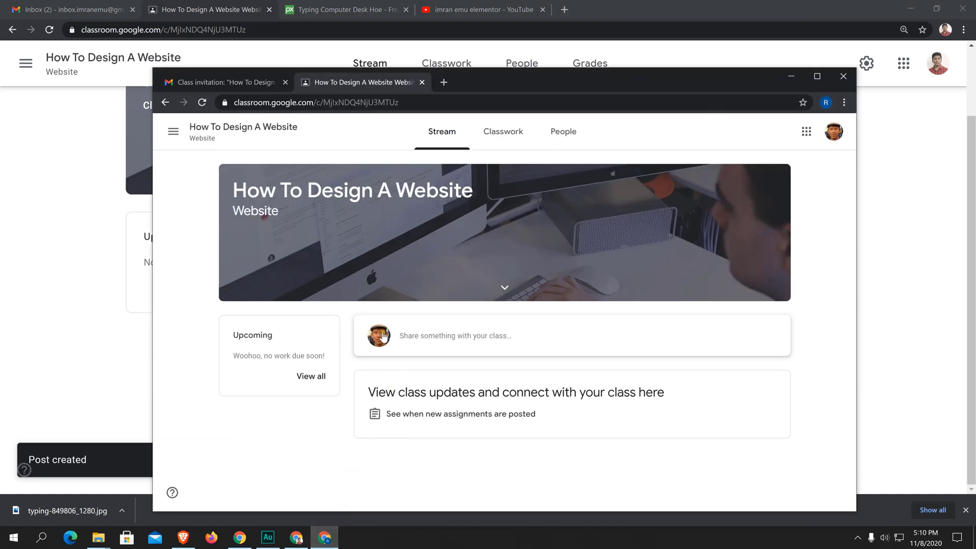
# - Reload the student's class stream to see the Web design announcement with its video
pyautogui.click(202, 101)
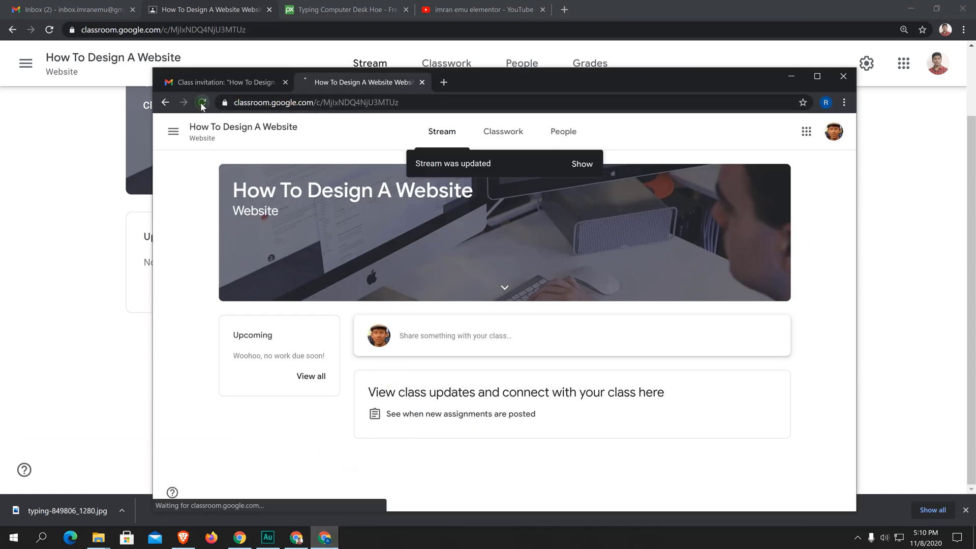
pyautogui.click(201, 101)
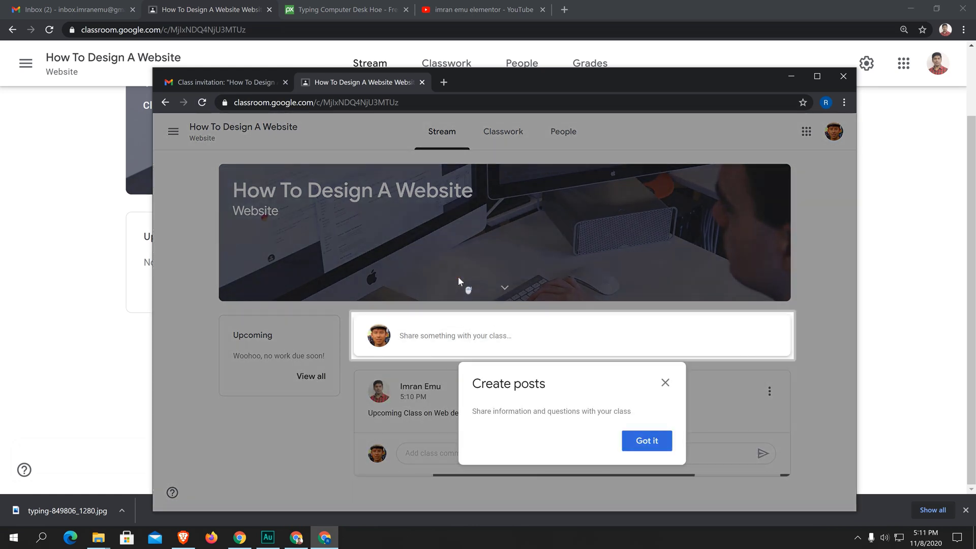
pyautogui.click(646, 440)
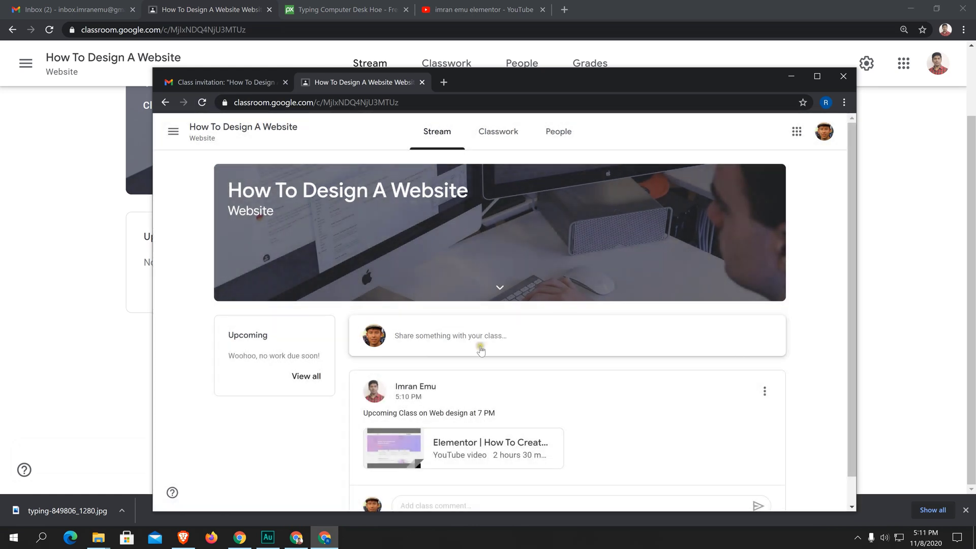
pyautogui.scroll(-3)
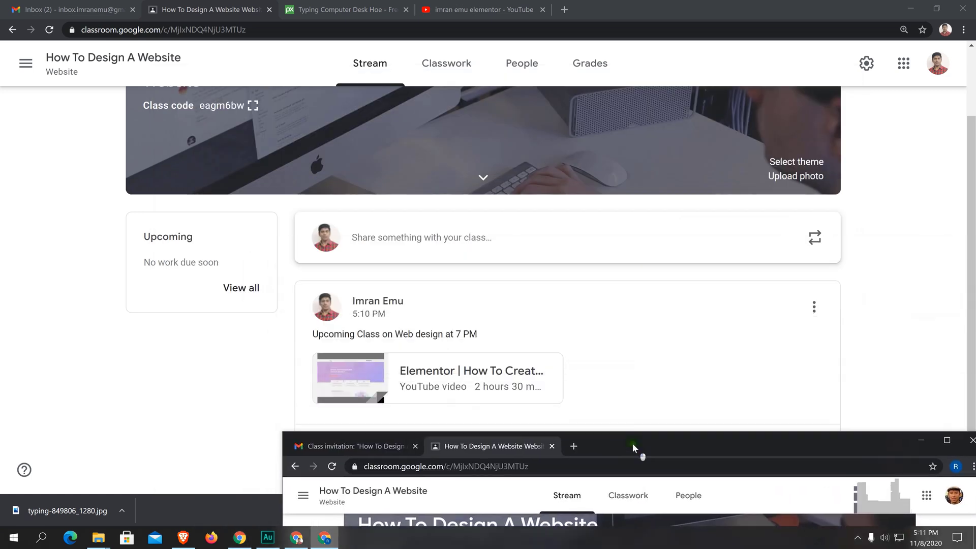
pyautogui.moveTo(437, 285)
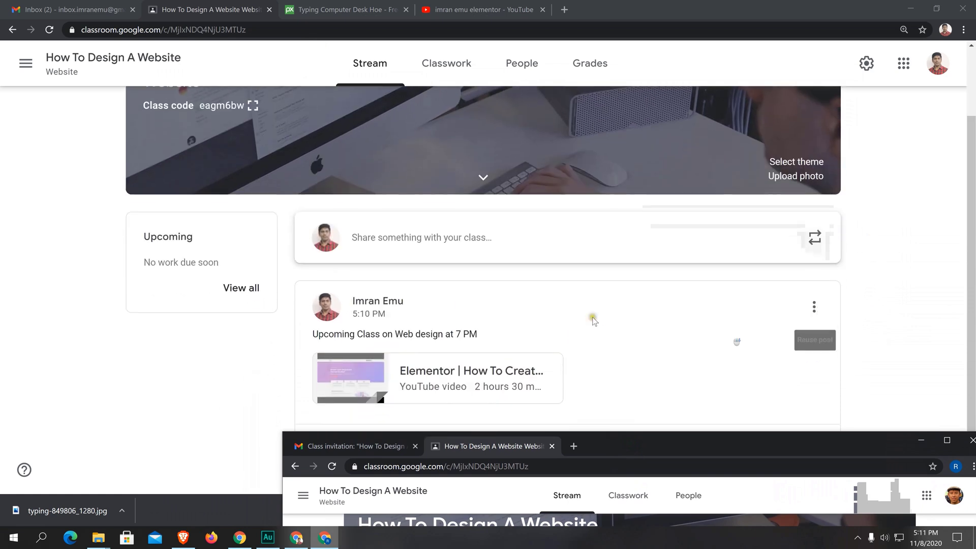
# - Start an empty announcement, view its attachment options, then discard it
pyautogui.click(421, 237)
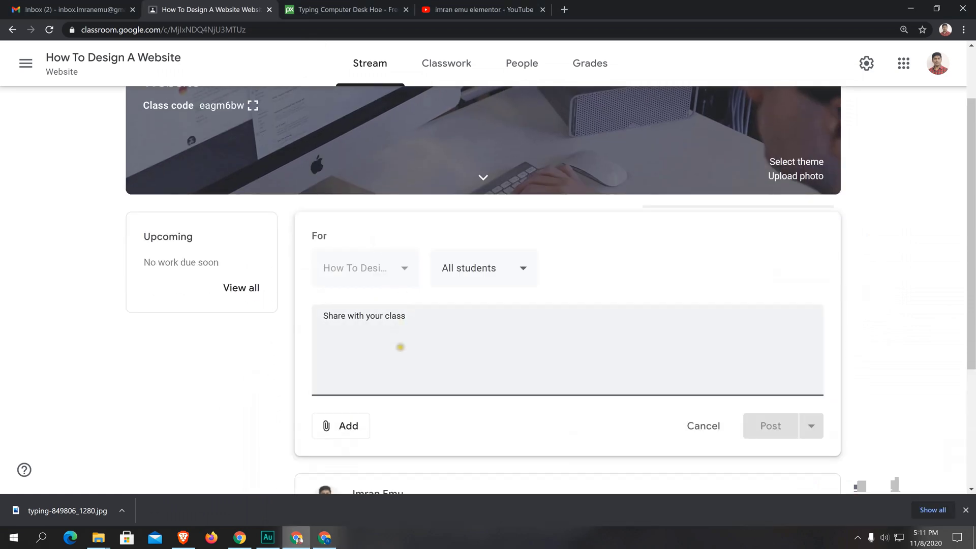
pyautogui.click(341, 426)
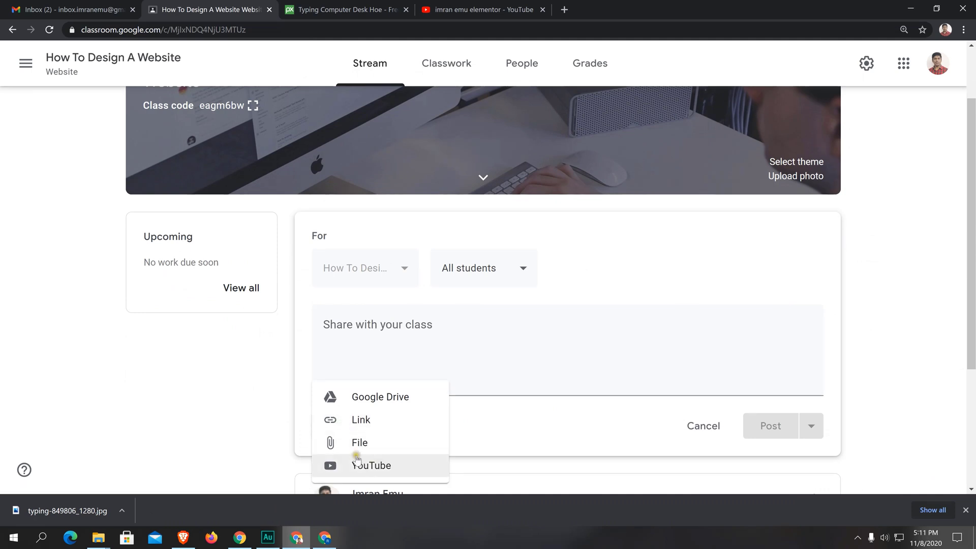
pyautogui.moveTo(517, 334)
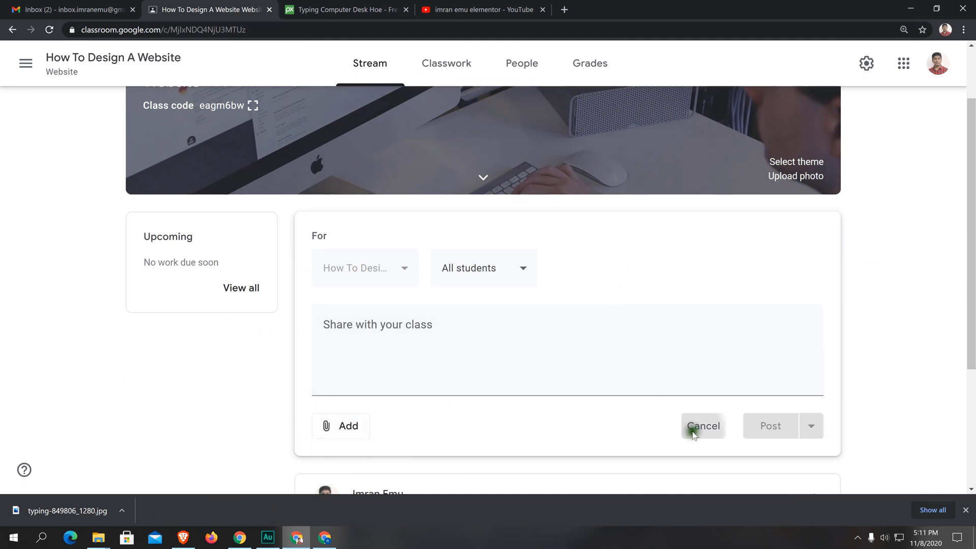
pyautogui.click(451, 63)
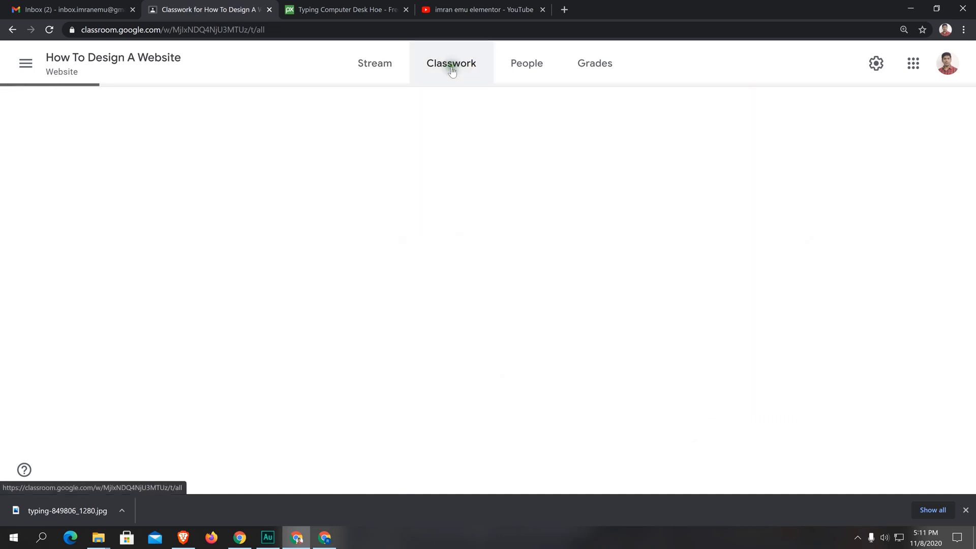
# - On the Classwork page, choose Create > Topic to open the Add topic dialog
pyautogui.click(452, 63)
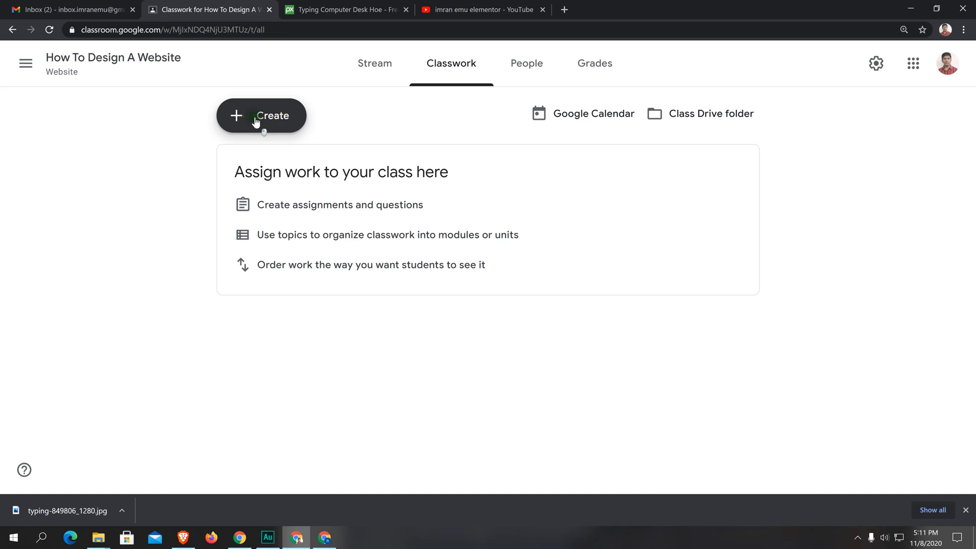
pyautogui.click(262, 115)
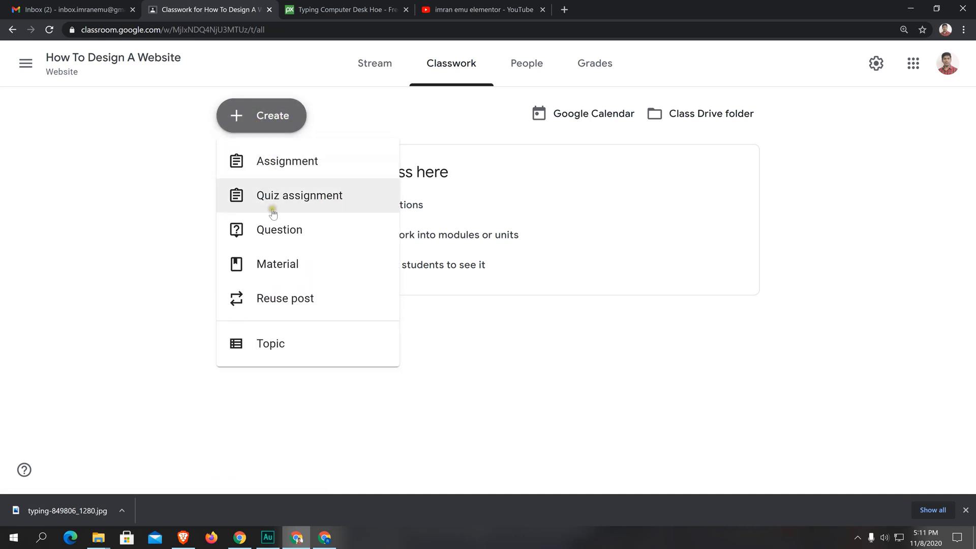
pyautogui.moveTo(284, 165)
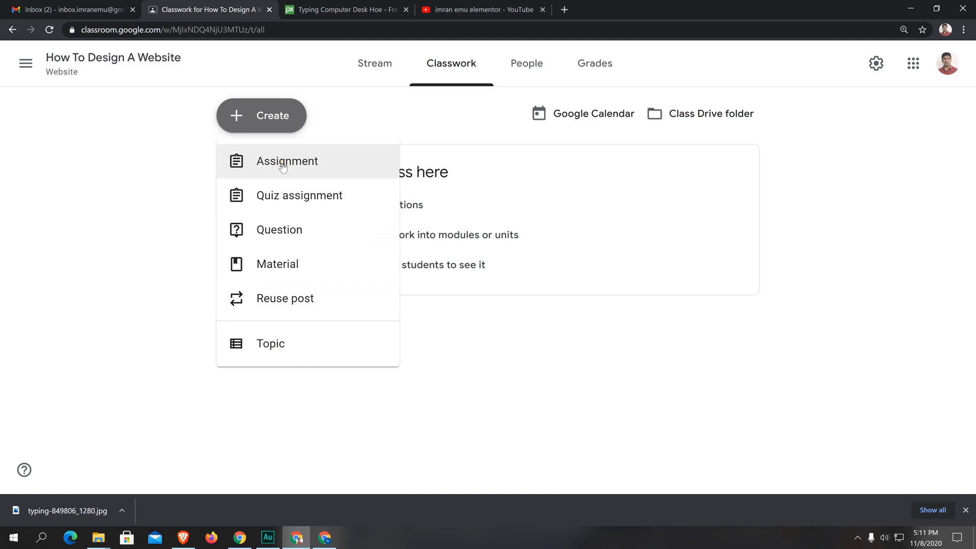
pyautogui.moveTo(284, 195)
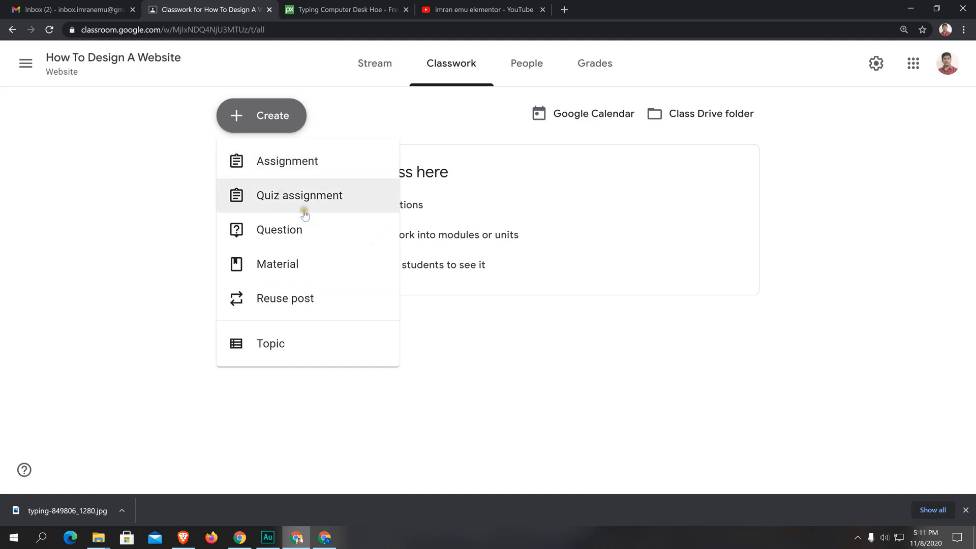
pyautogui.moveTo(303, 336)
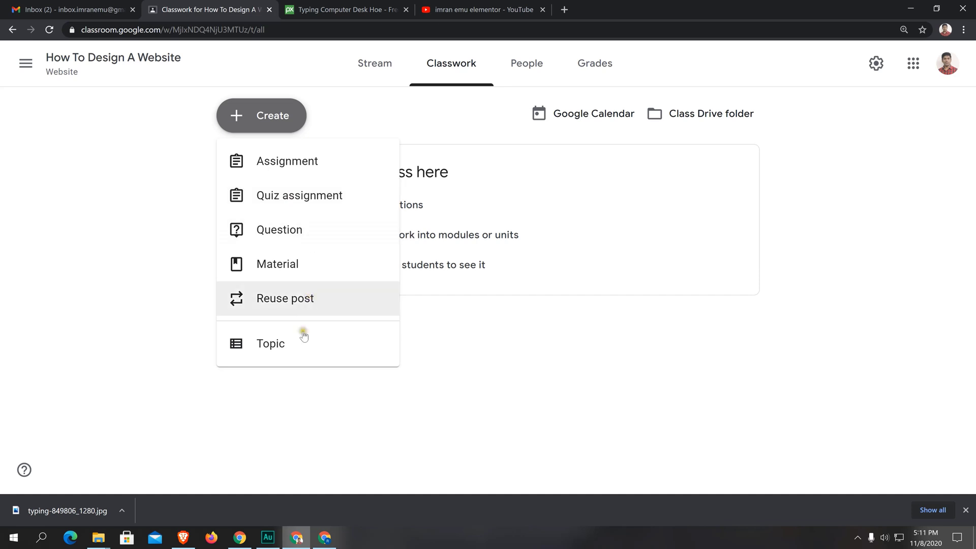
pyautogui.moveTo(285, 212)
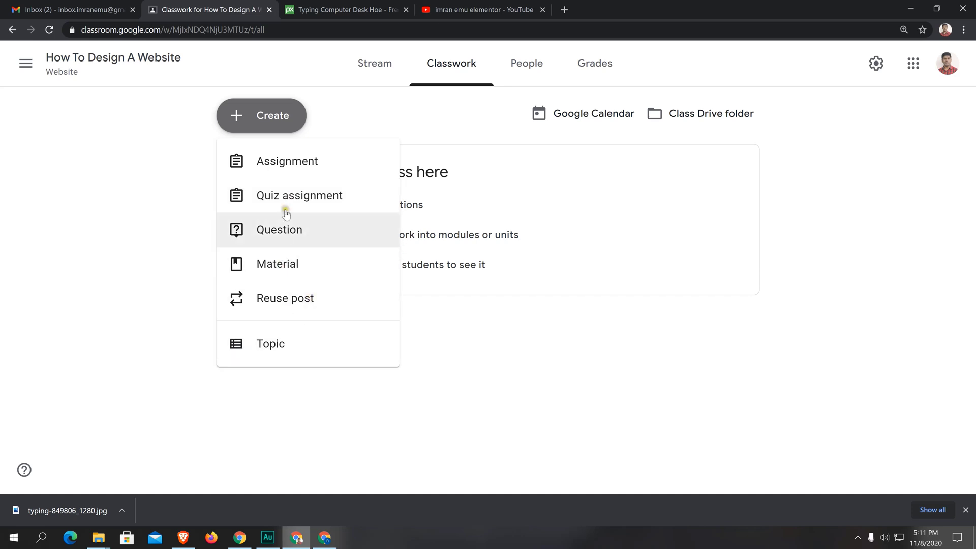
pyautogui.moveTo(287, 346)
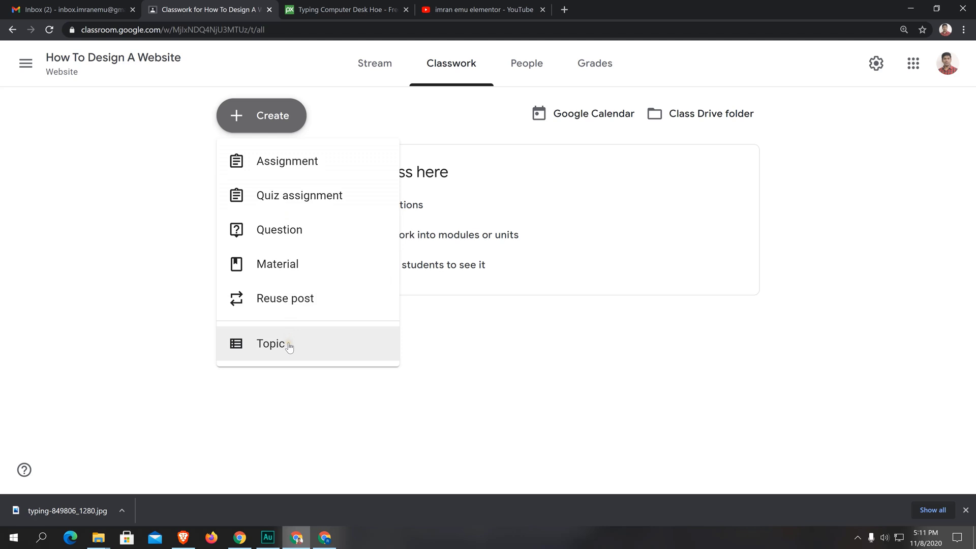
pyautogui.click(270, 344)
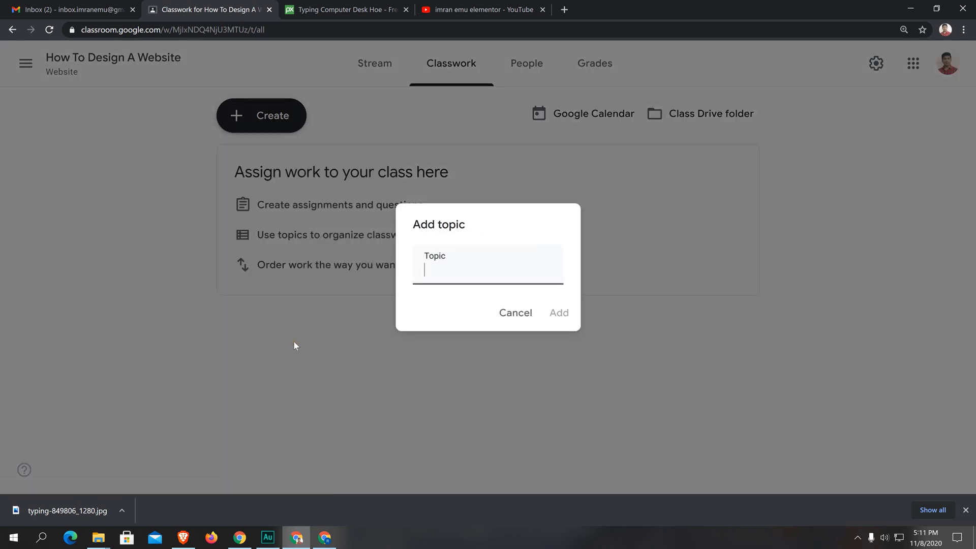
# - Name the new topic 'Elementor' and add it to the Classwork page
pyautogui.write('Elem')
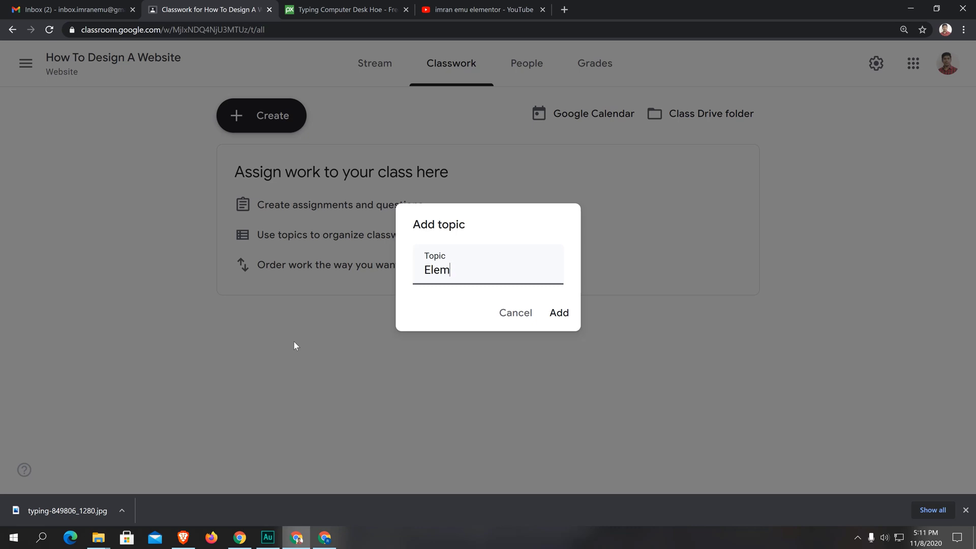
pyautogui.write('entor')
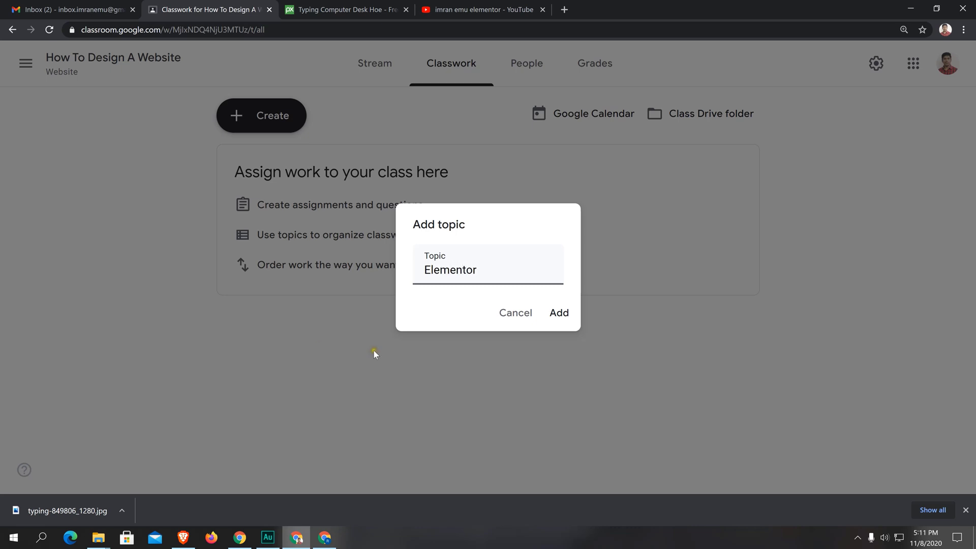
pyautogui.click(559, 313)
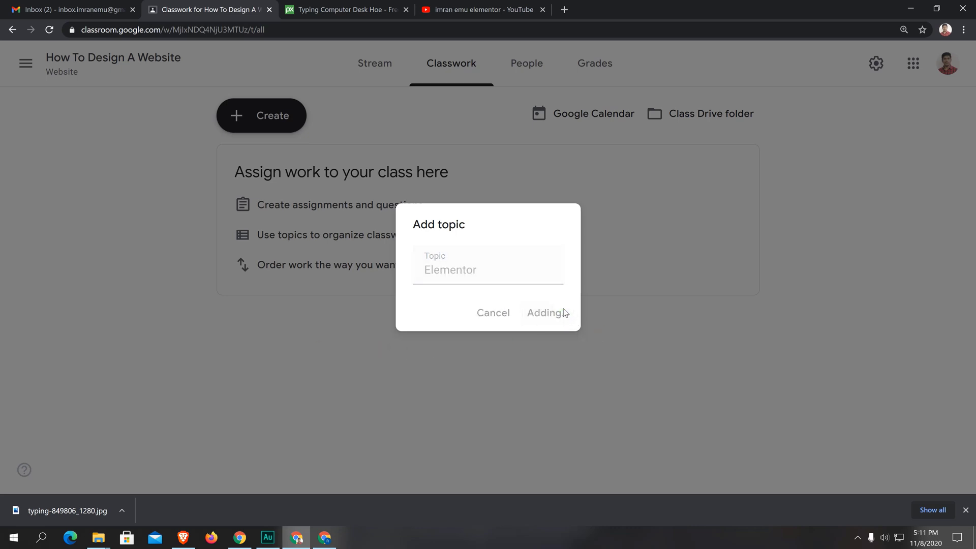
pyautogui.click(546, 312)
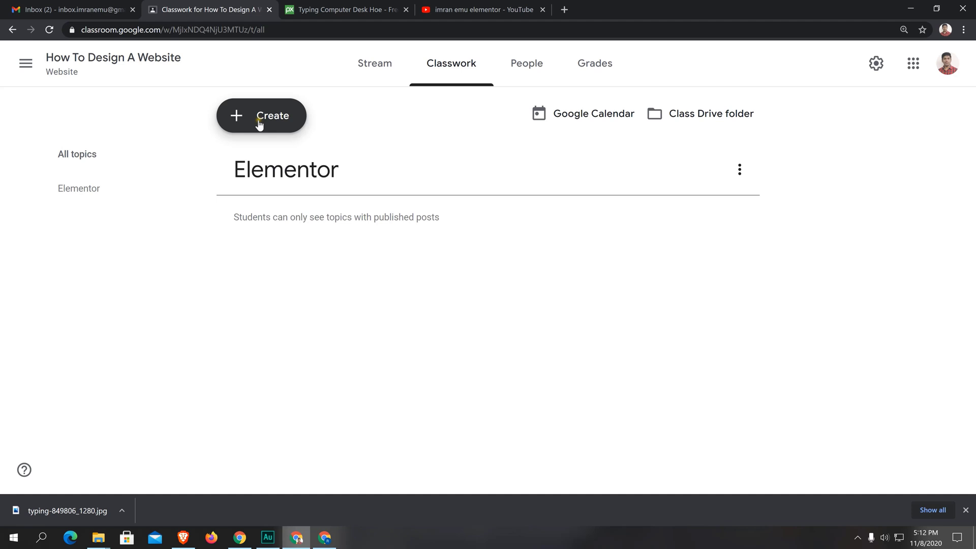
# - Start a new assignment titled 'Design A Home page with Elementor page builder'
pyautogui.click(261, 115)
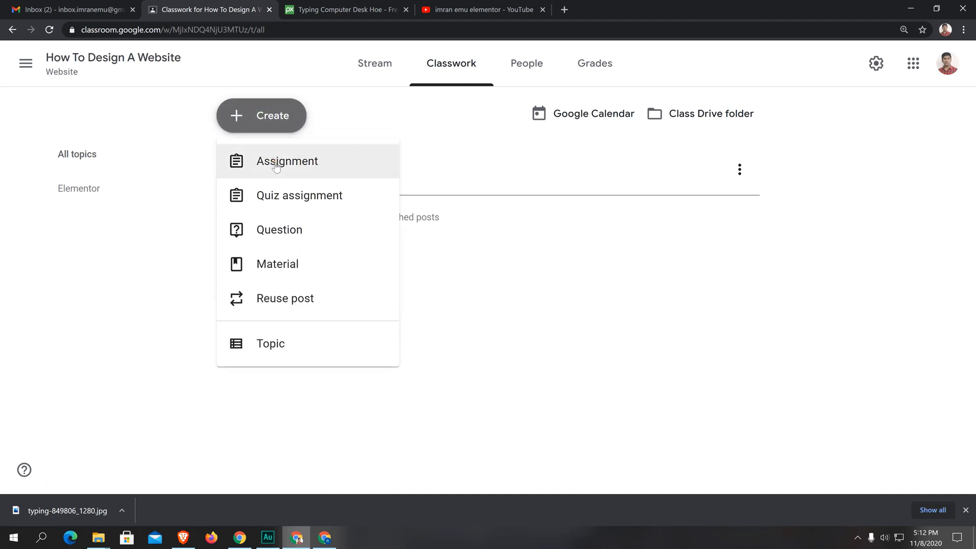
pyautogui.moveTo(284, 167)
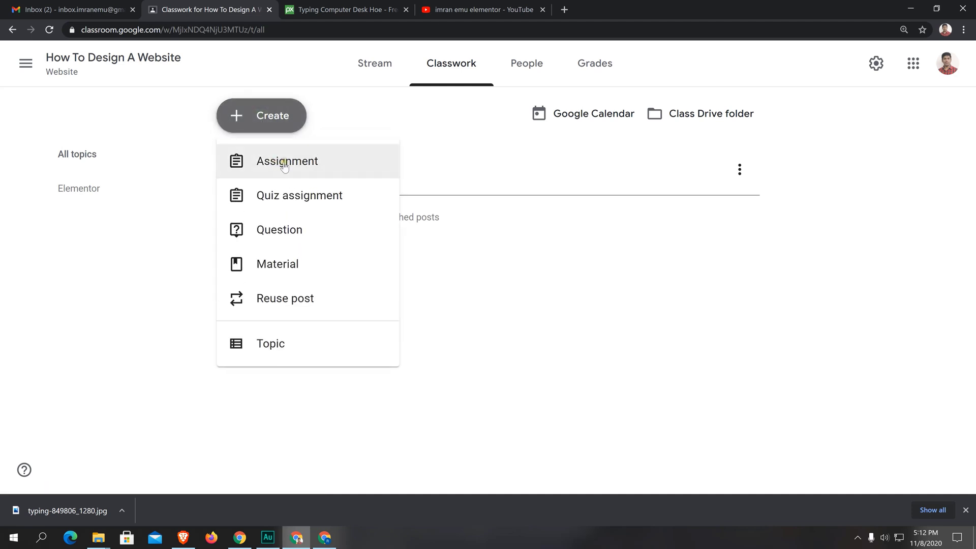
pyautogui.click(286, 160)
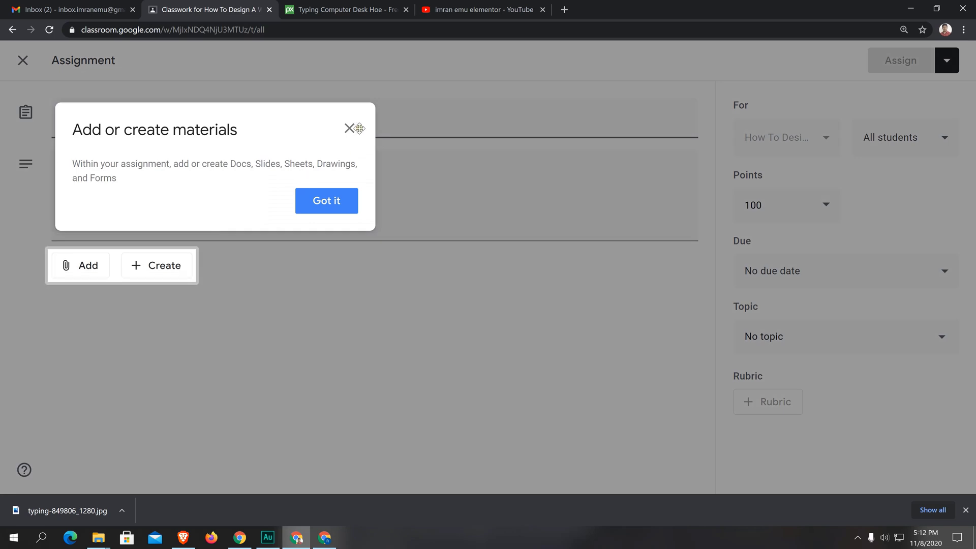
pyautogui.click(326, 200)
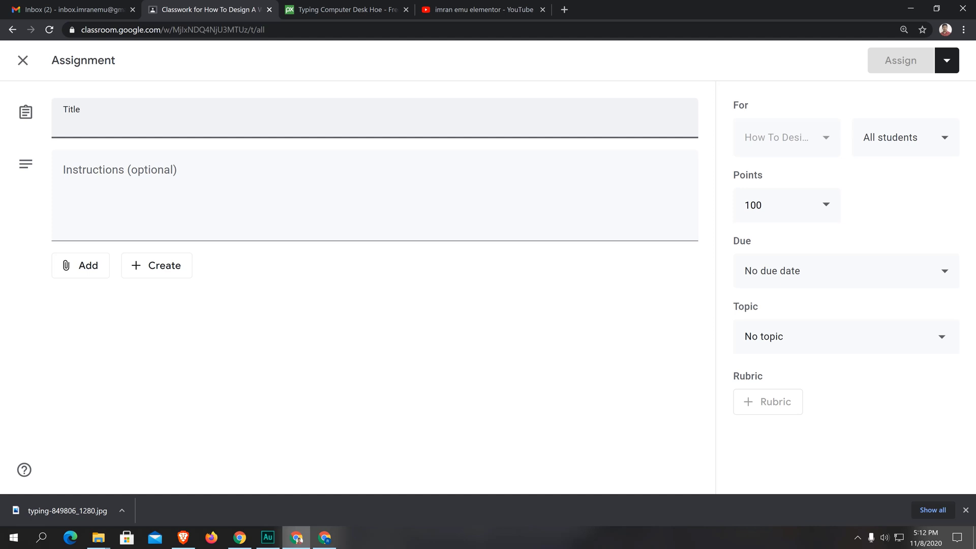
pyautogui.write('Design A')
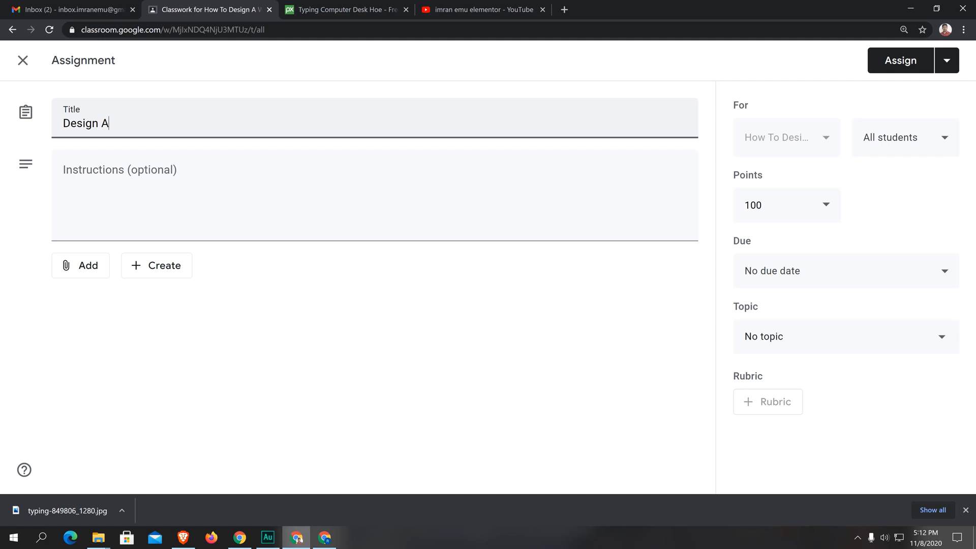
pyautogui.write('Home page with E')
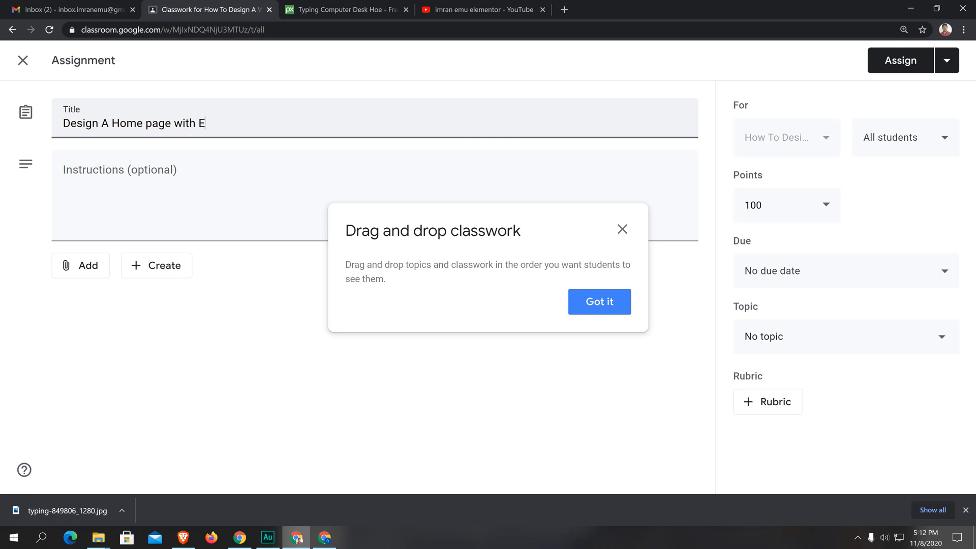
pyautogui.write('lemen')
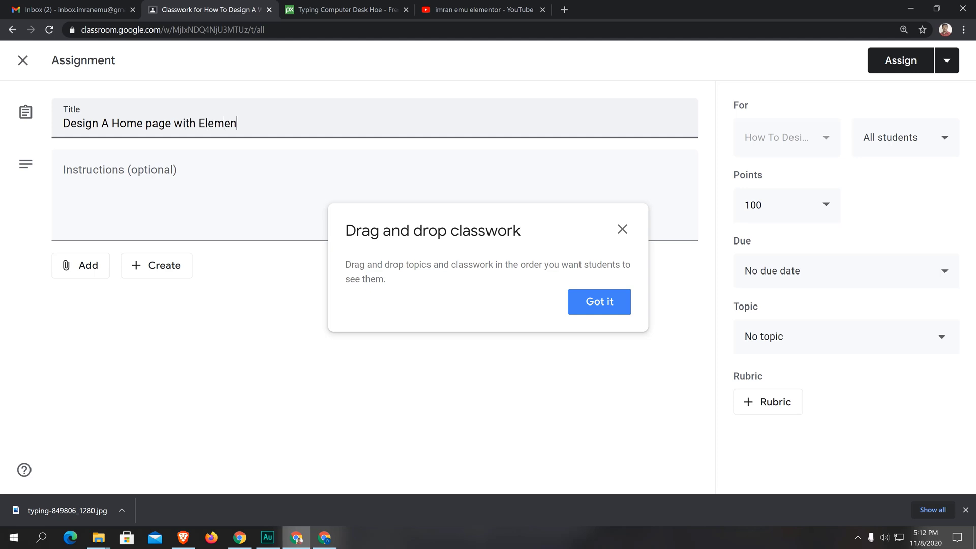
pyautogui.write('tor page buil')
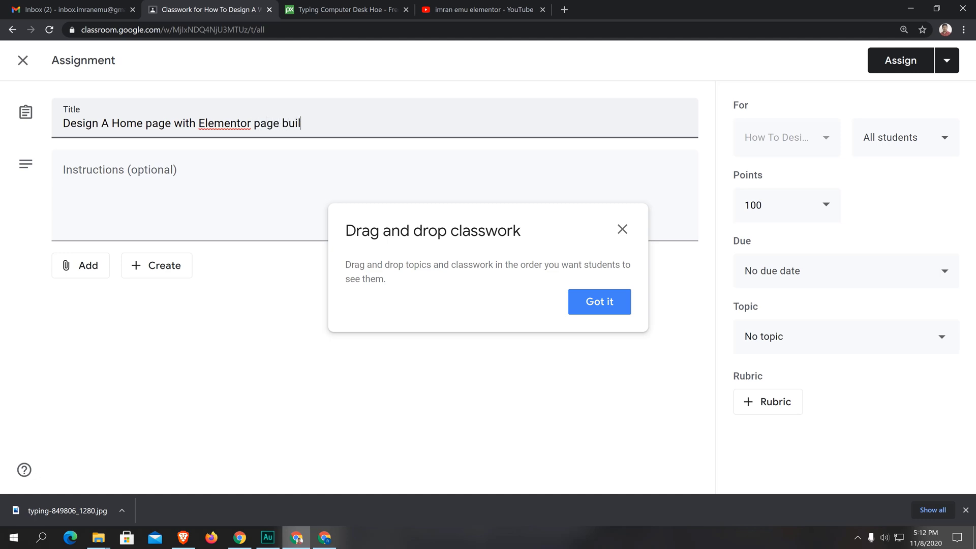
pyautogui.write('der')
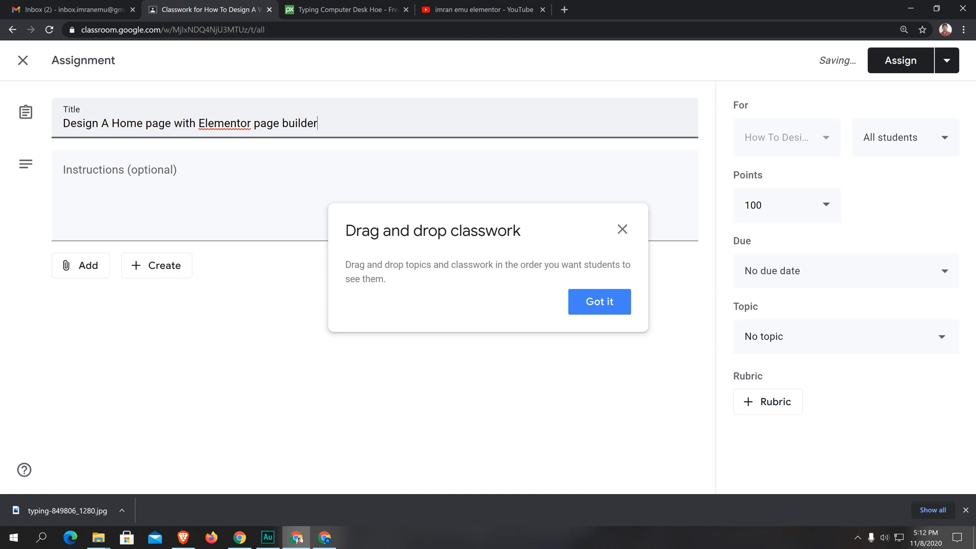
# - Enter the instruction '- A responsive page' for the assignment
pyautogui.click(598, 302)
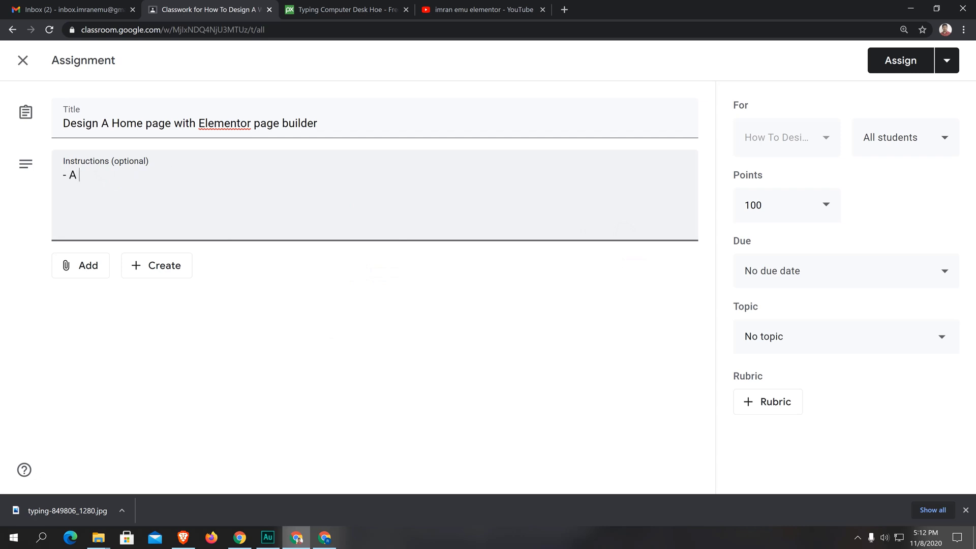
pyautogui.write('respo')
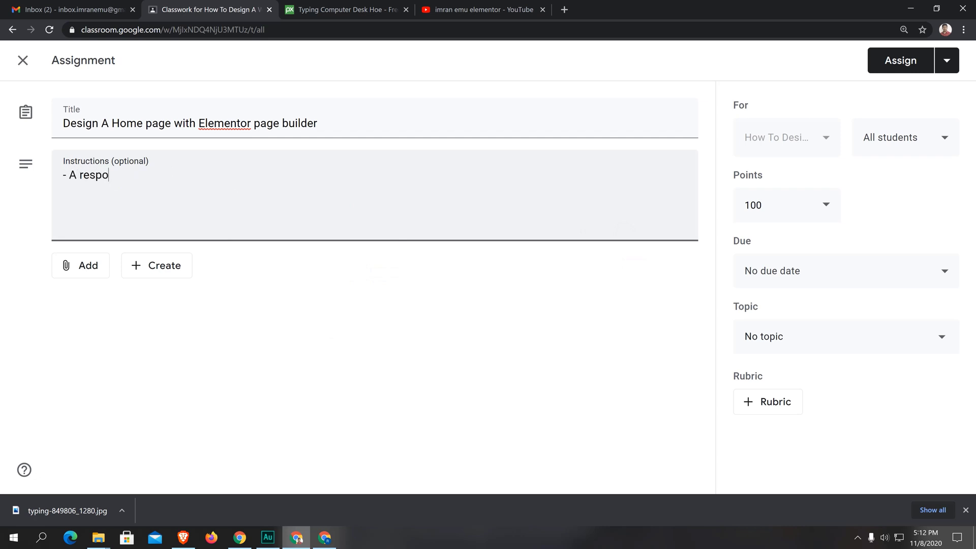
pyautogui.write('nsive page')
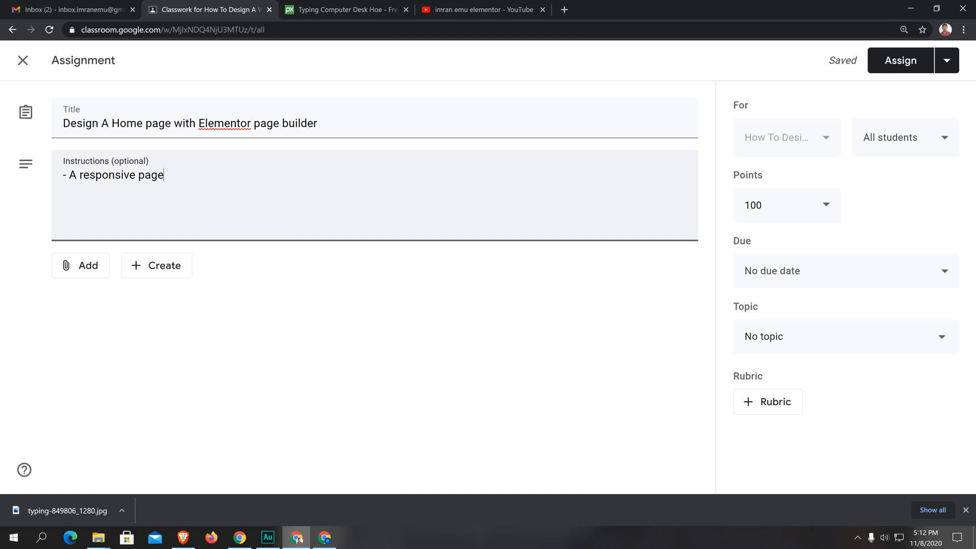
pyautogui.click(81, 265)
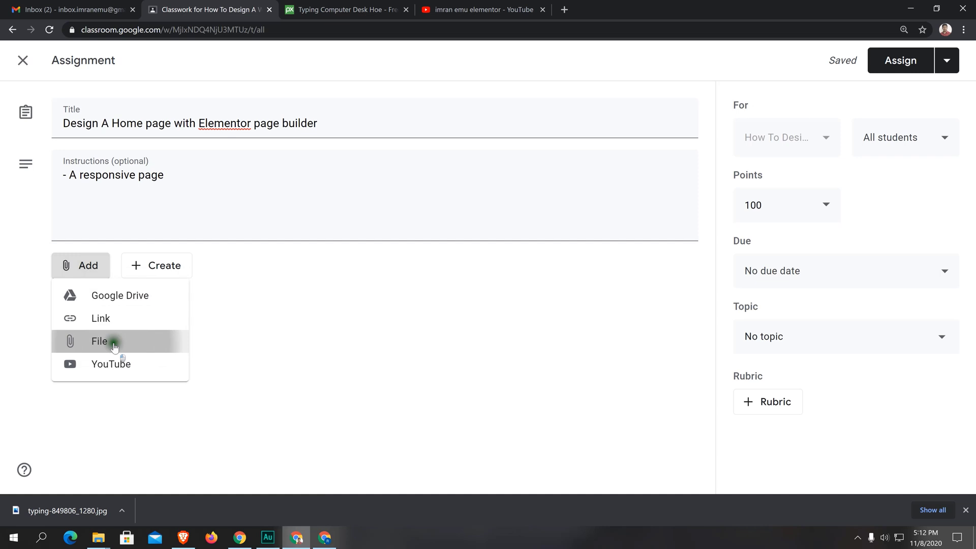
# - Cancel a file upload, choose the Link attachment instead, and bring up the YouTube results
pyautogui.click(99, 341)
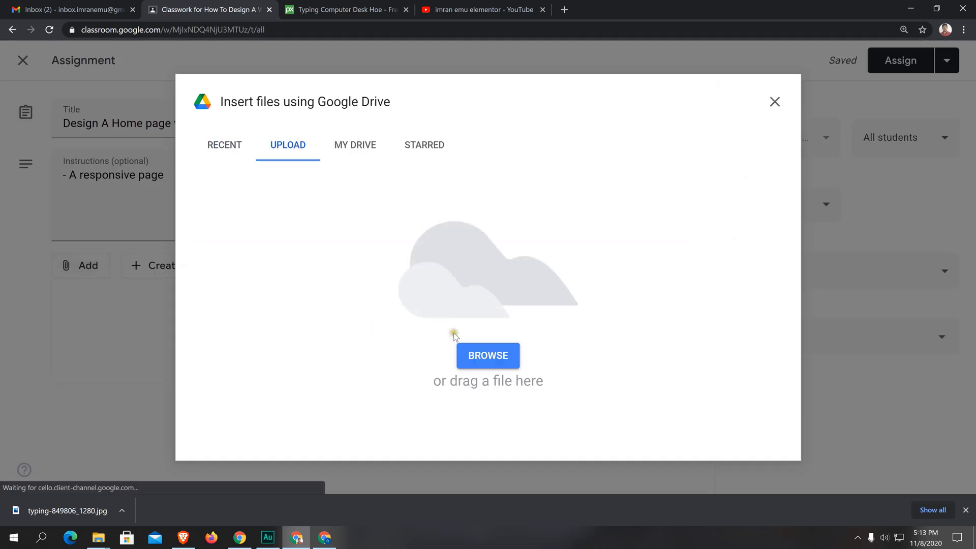
pyautogui.click(775, 101)
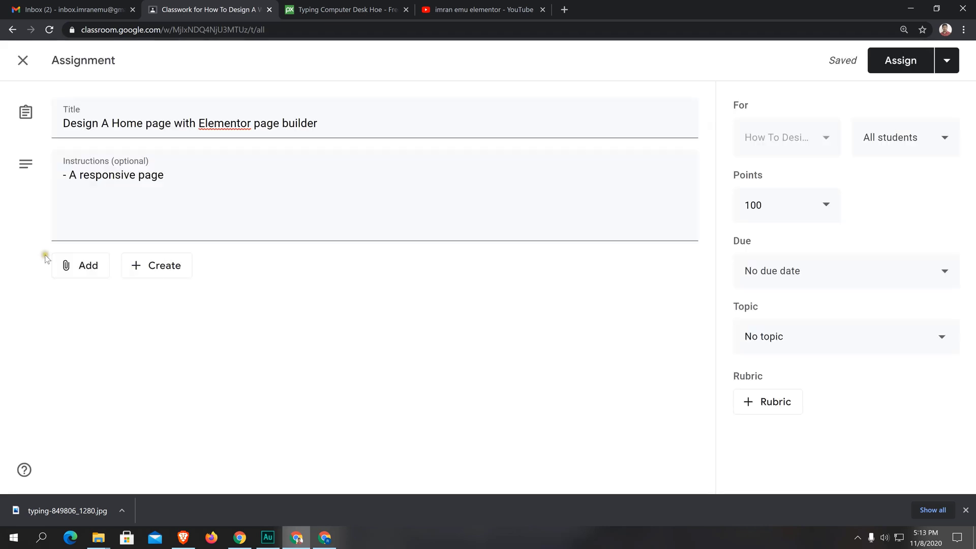
pyautogui.click(81, 266)
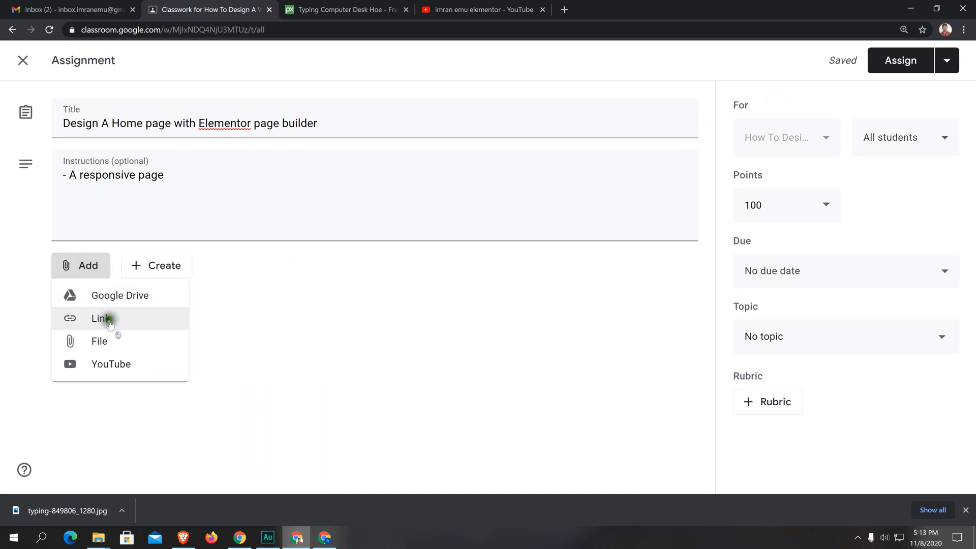
pyautogui.click(100, 318)
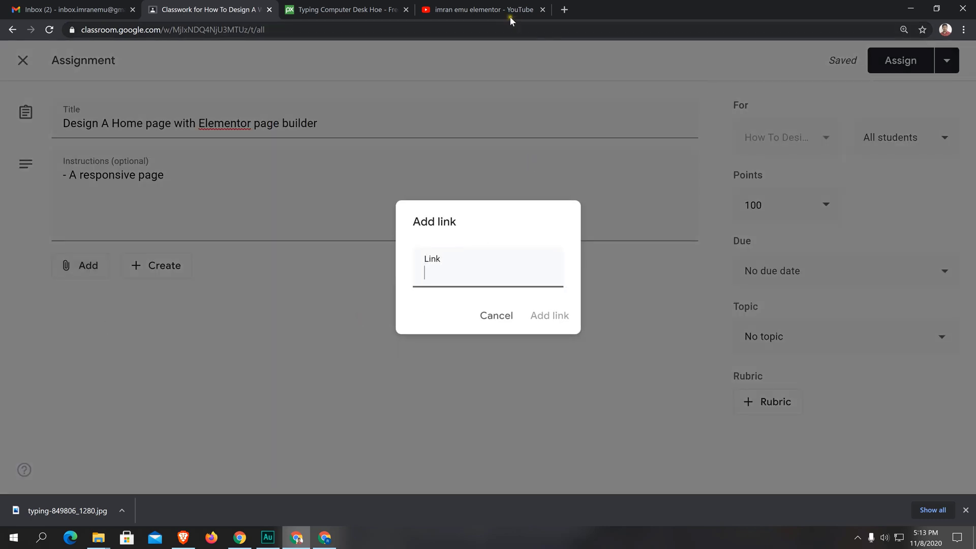
pyautogui.click(478, 10)
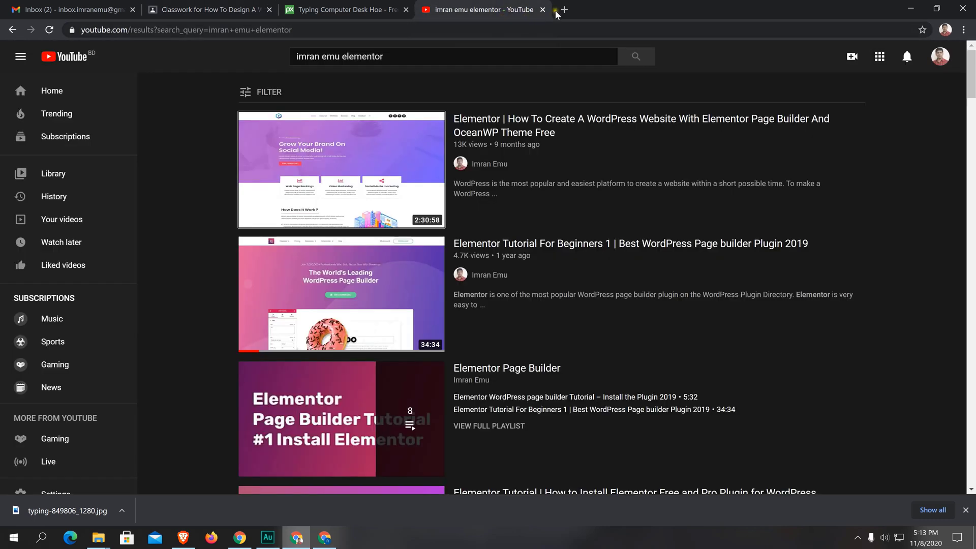
# - Search Google for 'elementor', reach elementor.com and copy its address
pyautogui.click(562, 9)
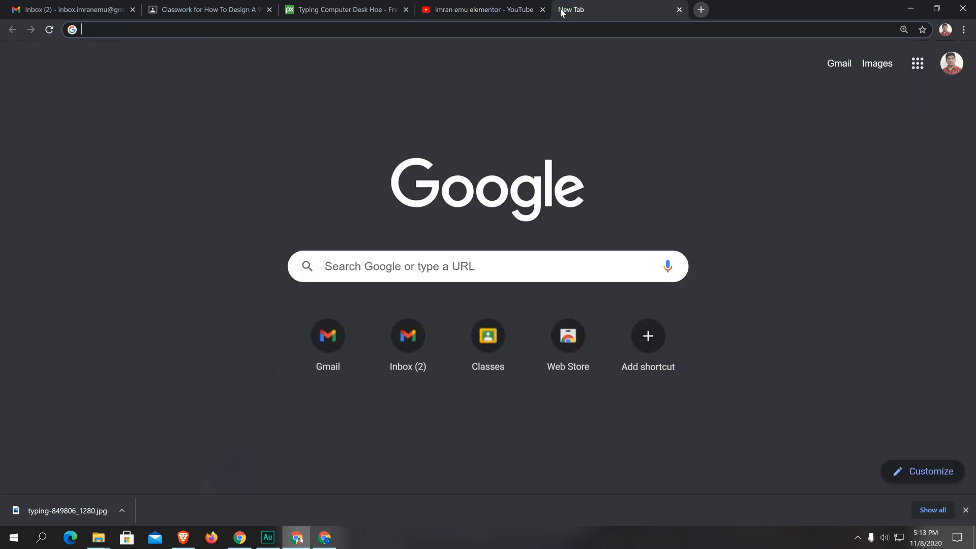
pyautogui.write('element')
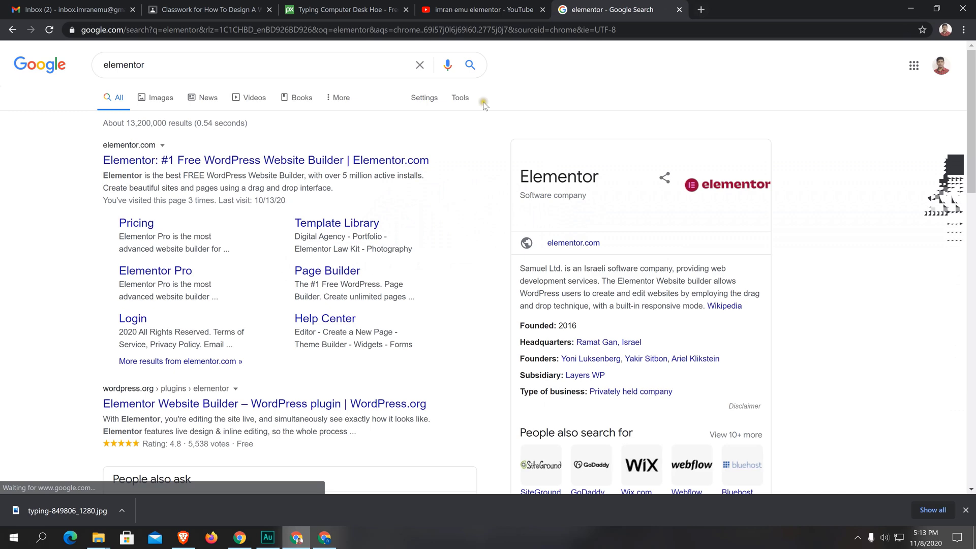
pyautogui.click(266, 160)
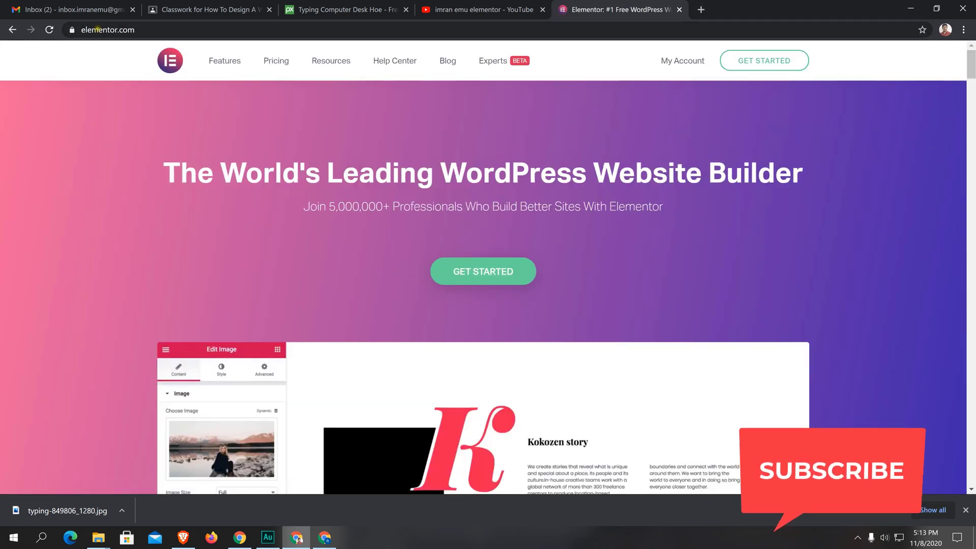
pyautogui.rightClick(107, 30)
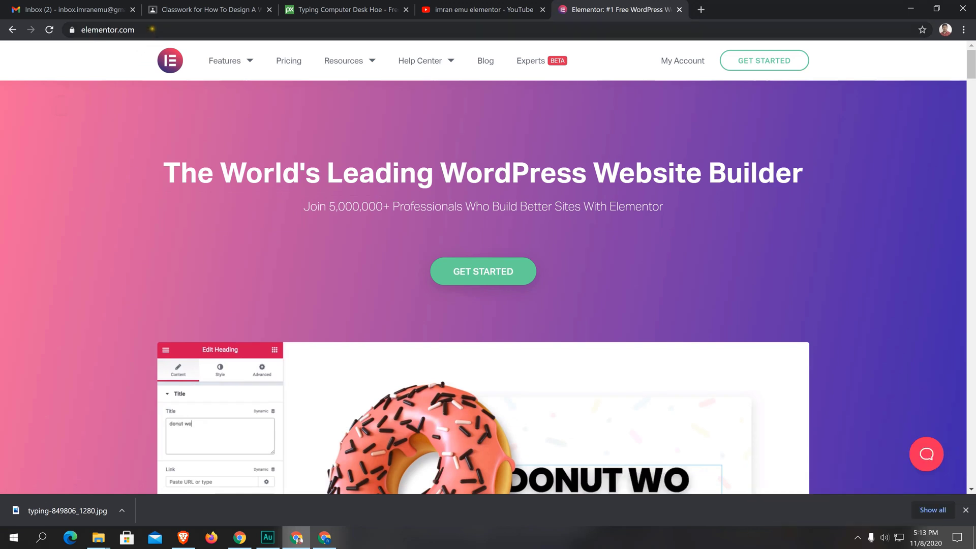
pyautogui.rightClick(106, 30)
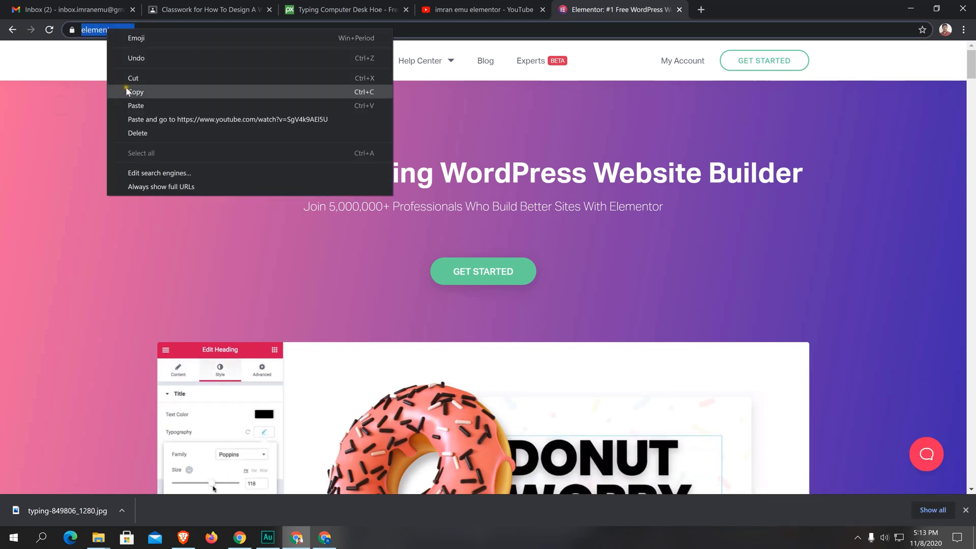
pyautogui.click(209, 9)
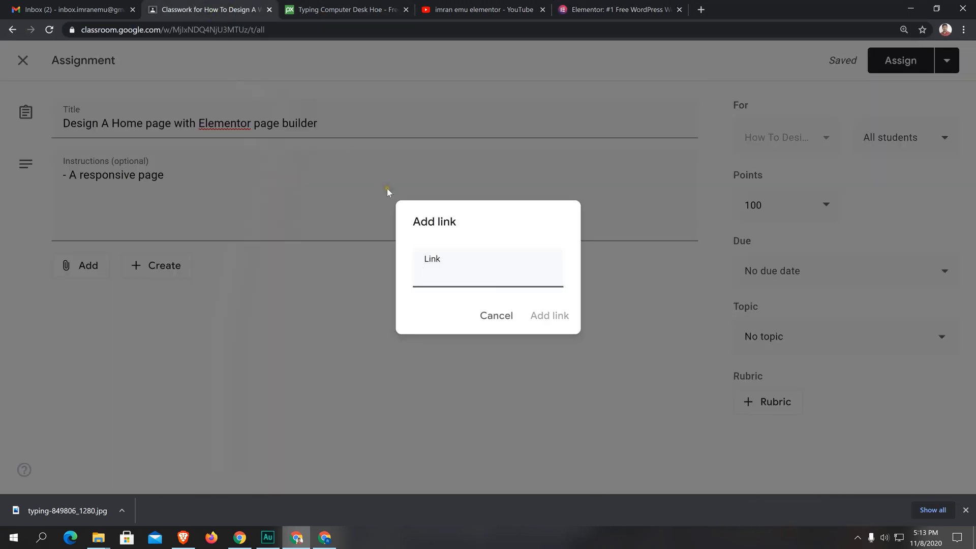
pyautogui.write('https://elementor.com/')
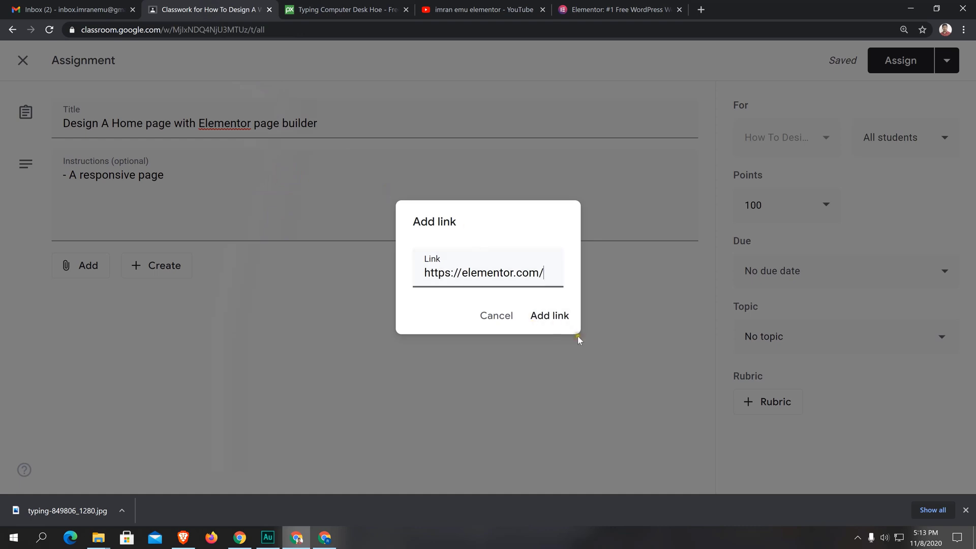
pyautogui.click(549, 315)
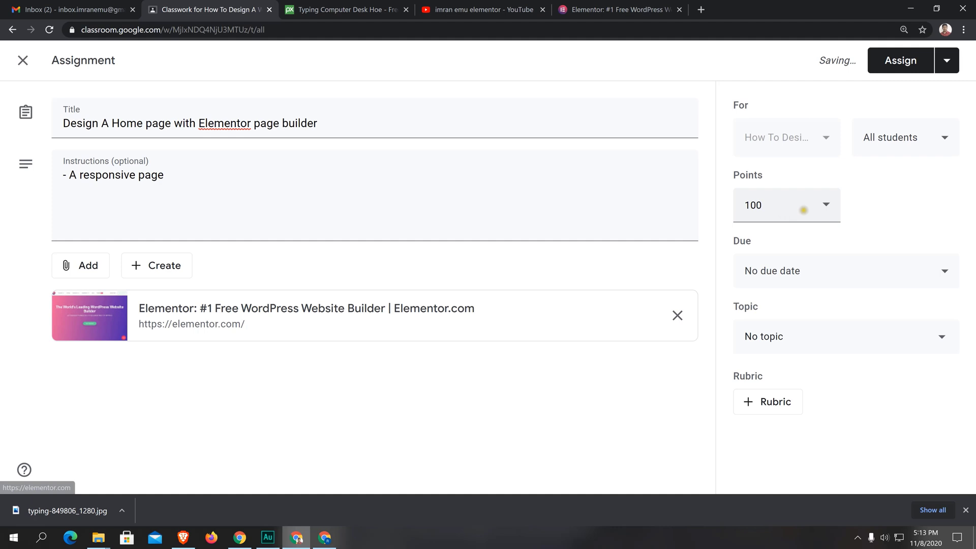
pyautogui.click(903, 137)
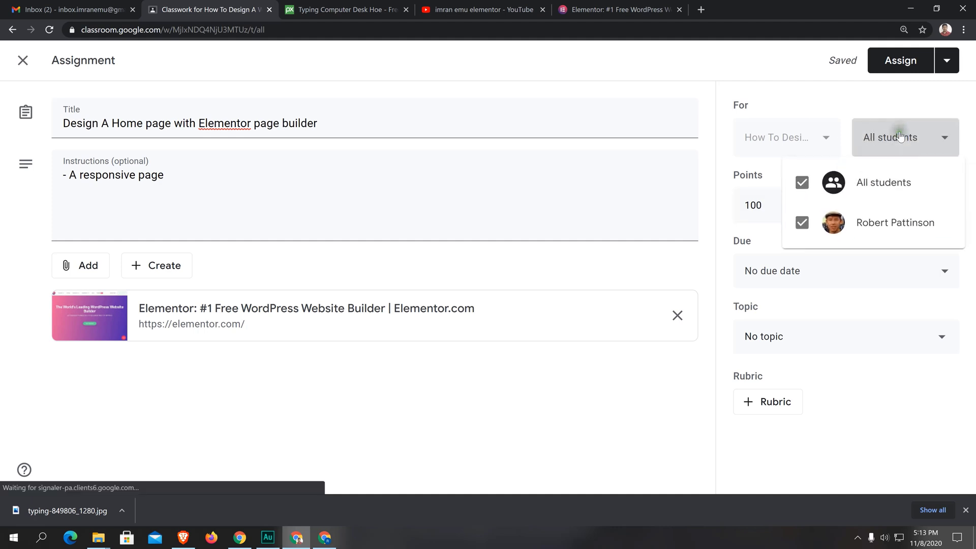
pyautogui.moveTo(811, 120)
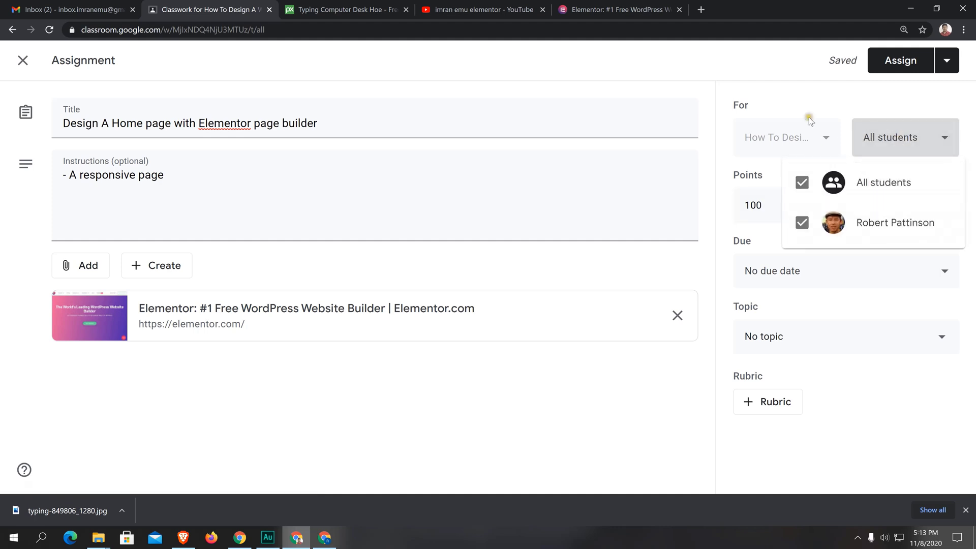
pyautogui.click(819, 205)
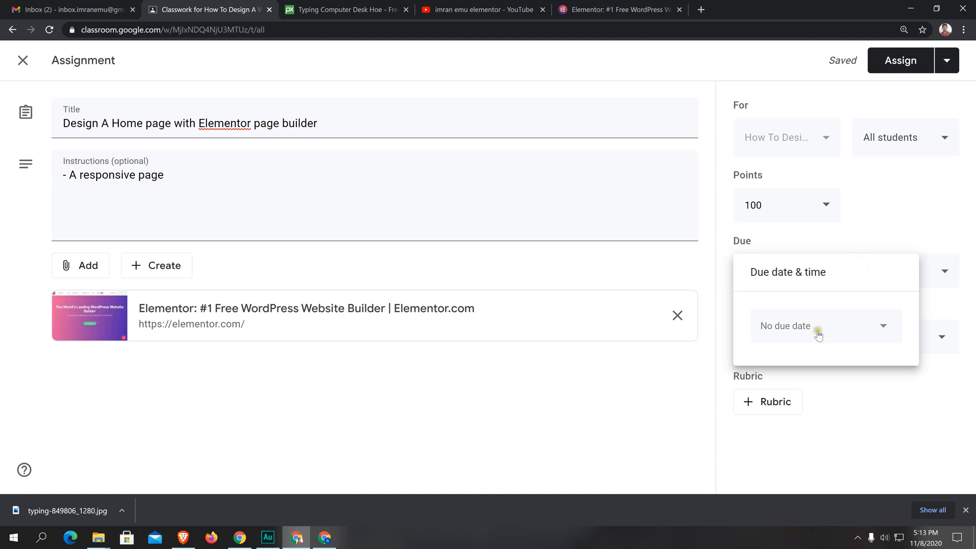
# - Set the due date to Wed, Nov 18 and file the assignment under the Elementor topic
pyautogui.click(818, 326)
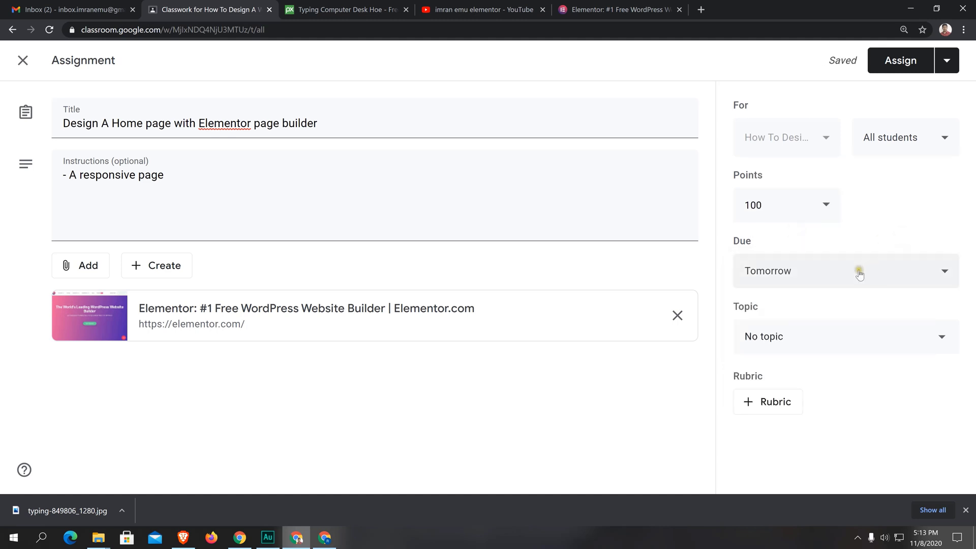
pyautogui.click(845, 271)
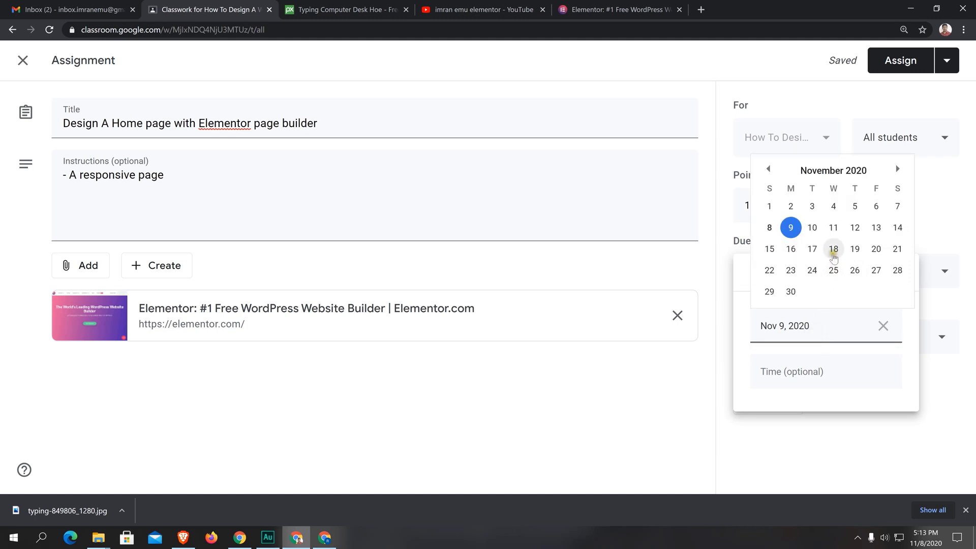
pyautogui.click(834, 248)
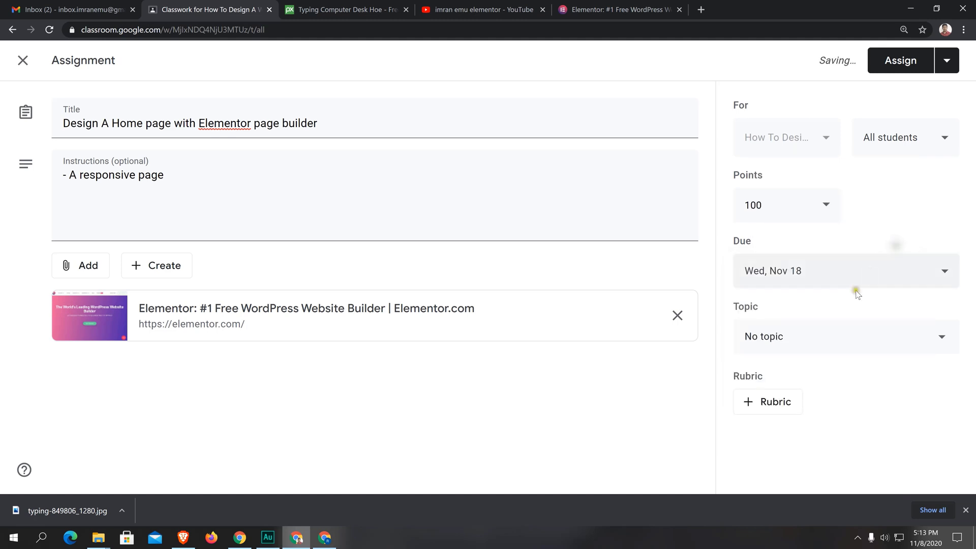
pyautogui.click(845, 337)
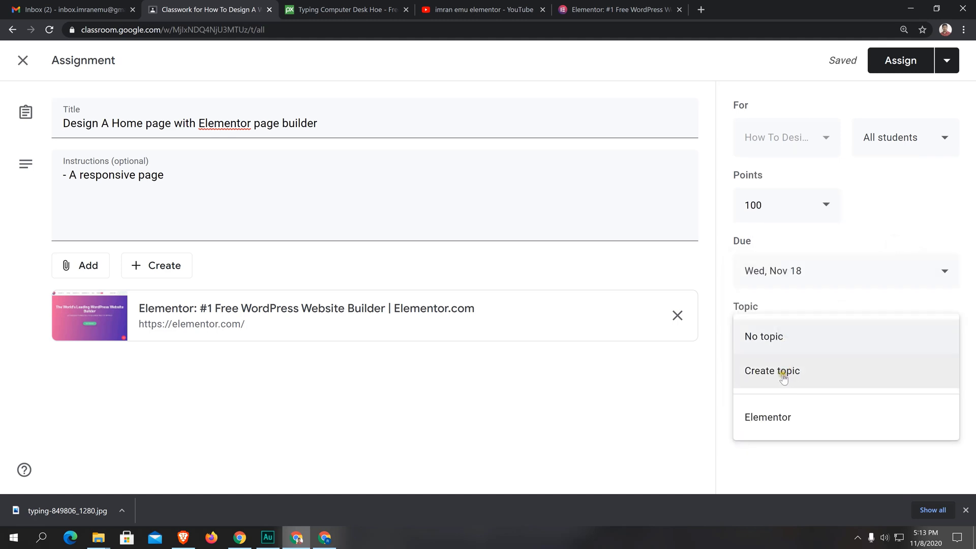
pyautogui.click(769, 417)
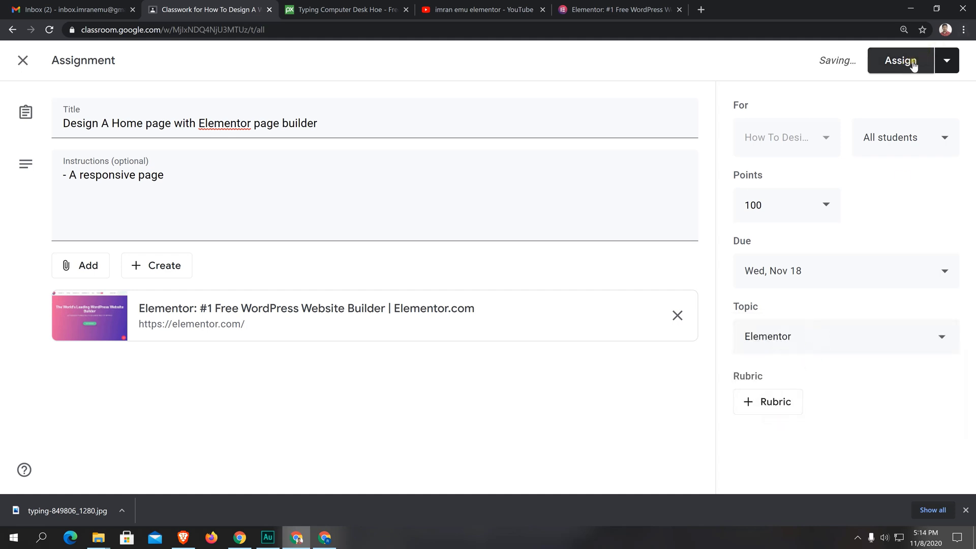
pyautogui.moveTo(901, 60)
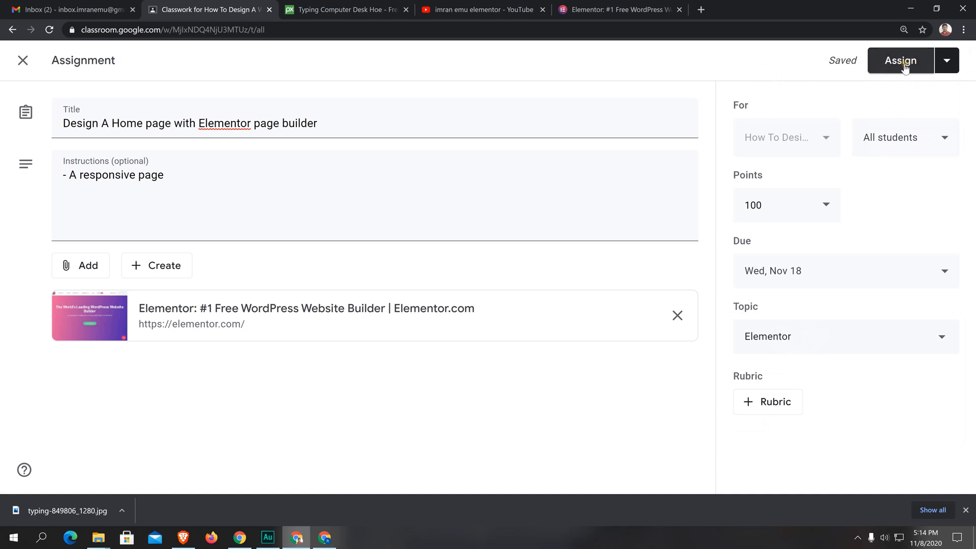
# - Assign the homework so it appears under Elementor on Classwork, due Nov 18
pyautogui.click(900, 60)
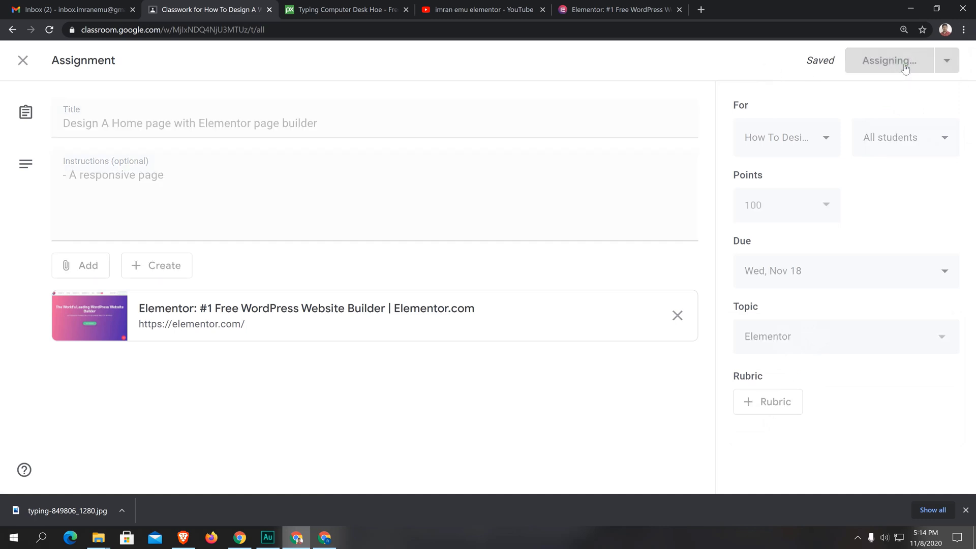
pyautogui.click(889, 60)
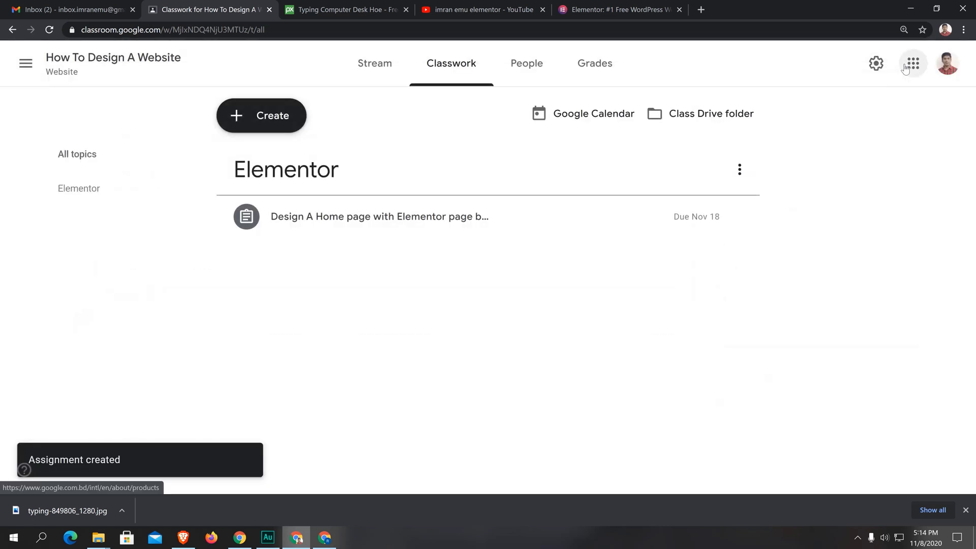
pyautogui.moveTo(397, 216)
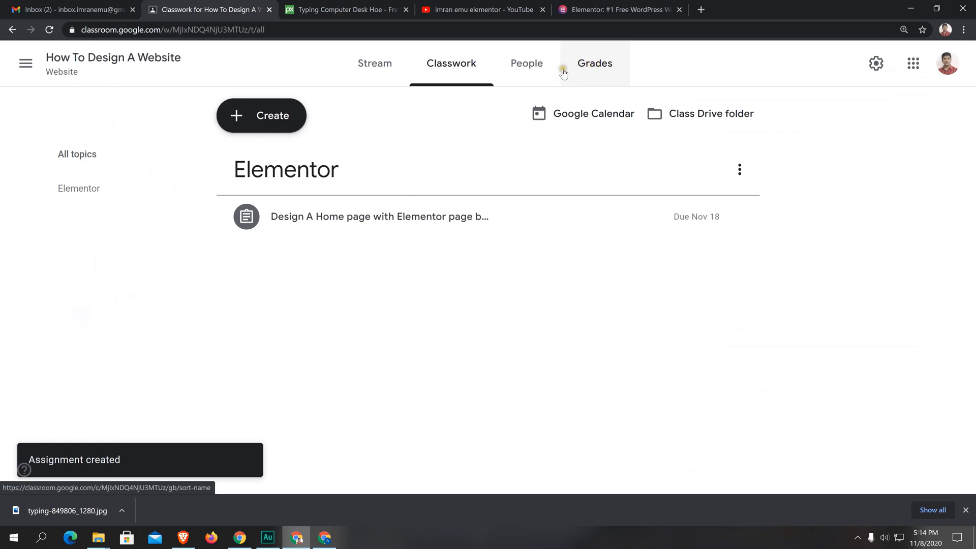
pyautogui.moveTo(410, 135)
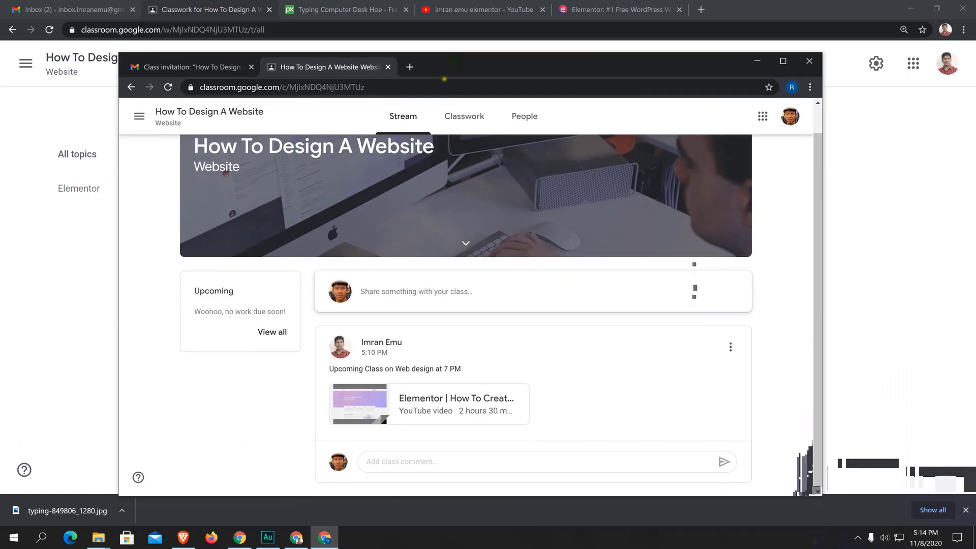
# - Refresh the student's class page, view the new assignment and start adding own work
pyautogui.click(168, 88)
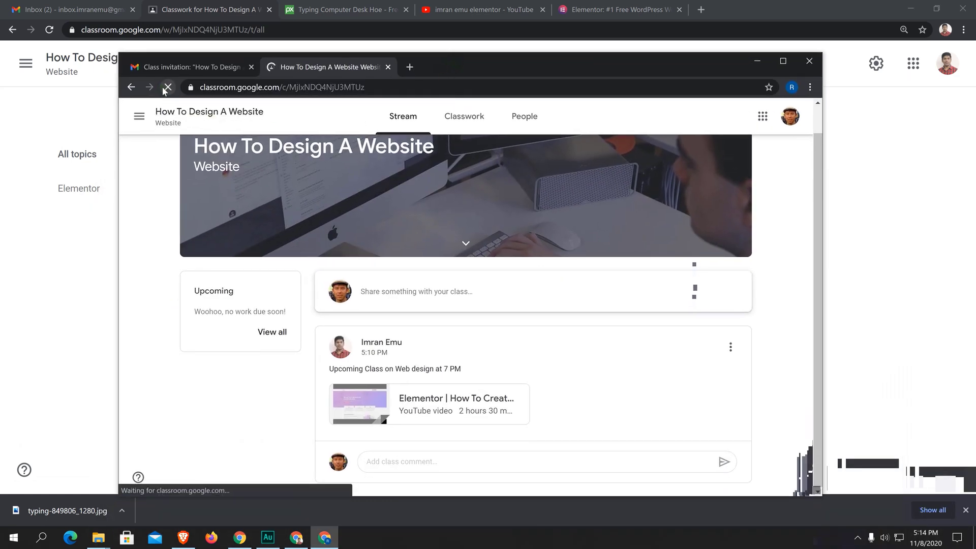
pyautogui.click(165, 88)
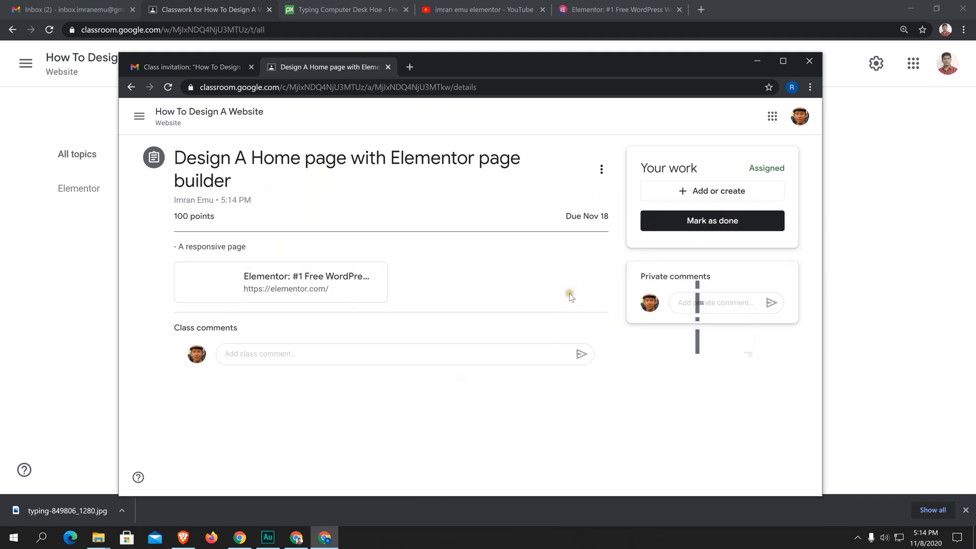
pyautogui.click(712, 191)
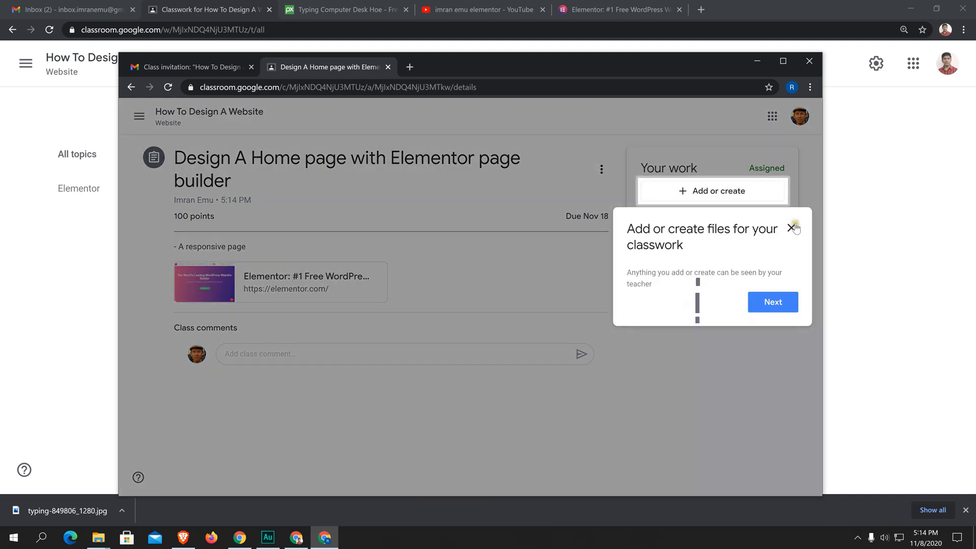
pyautogui.click(191, 67)
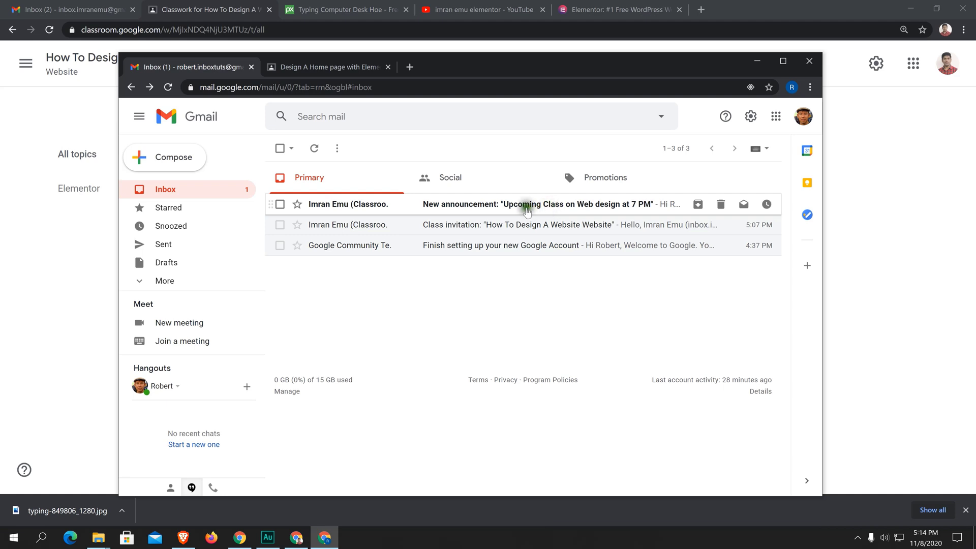
# - Read the Classroom 'New announcement' email about the upcoming web design class
pyautogui.click(528, 203)
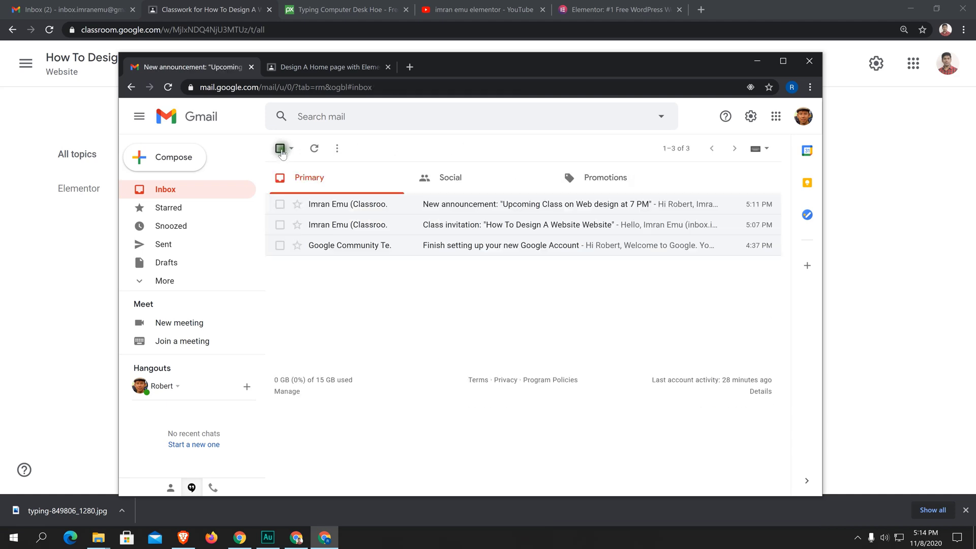